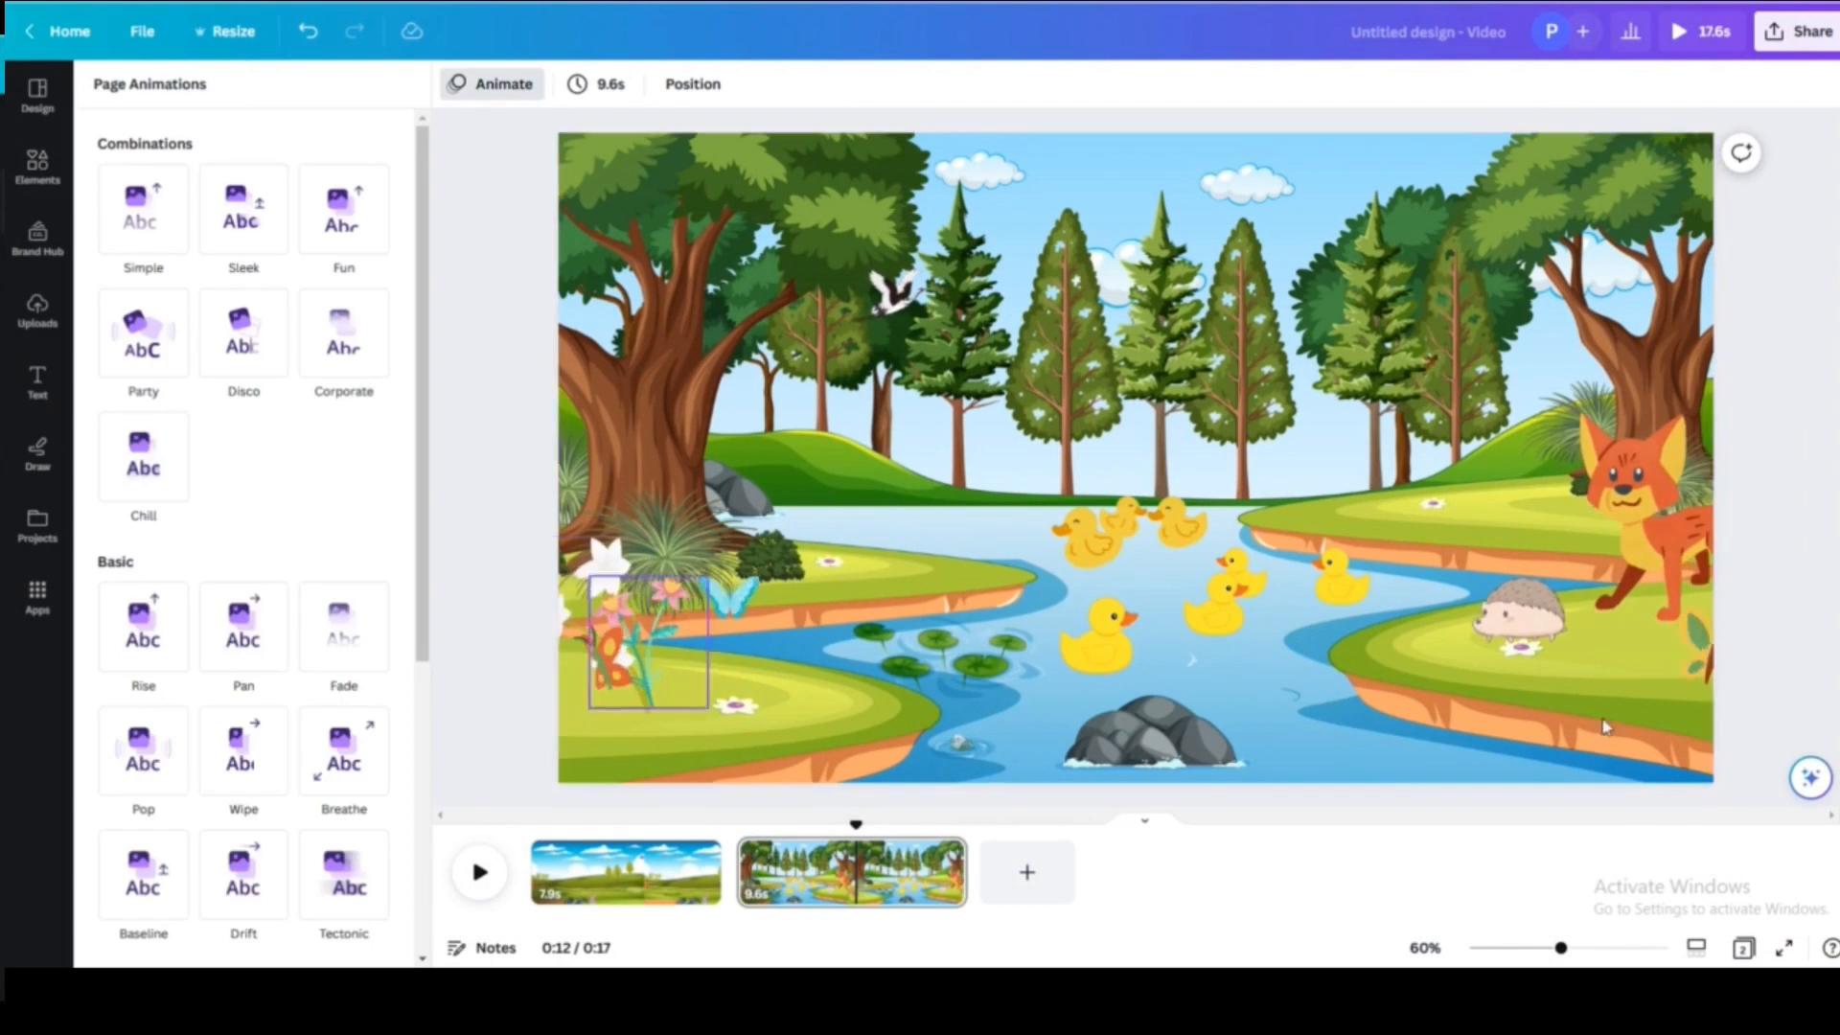
- Return to the Canva home page from the example design
click(69, 33)
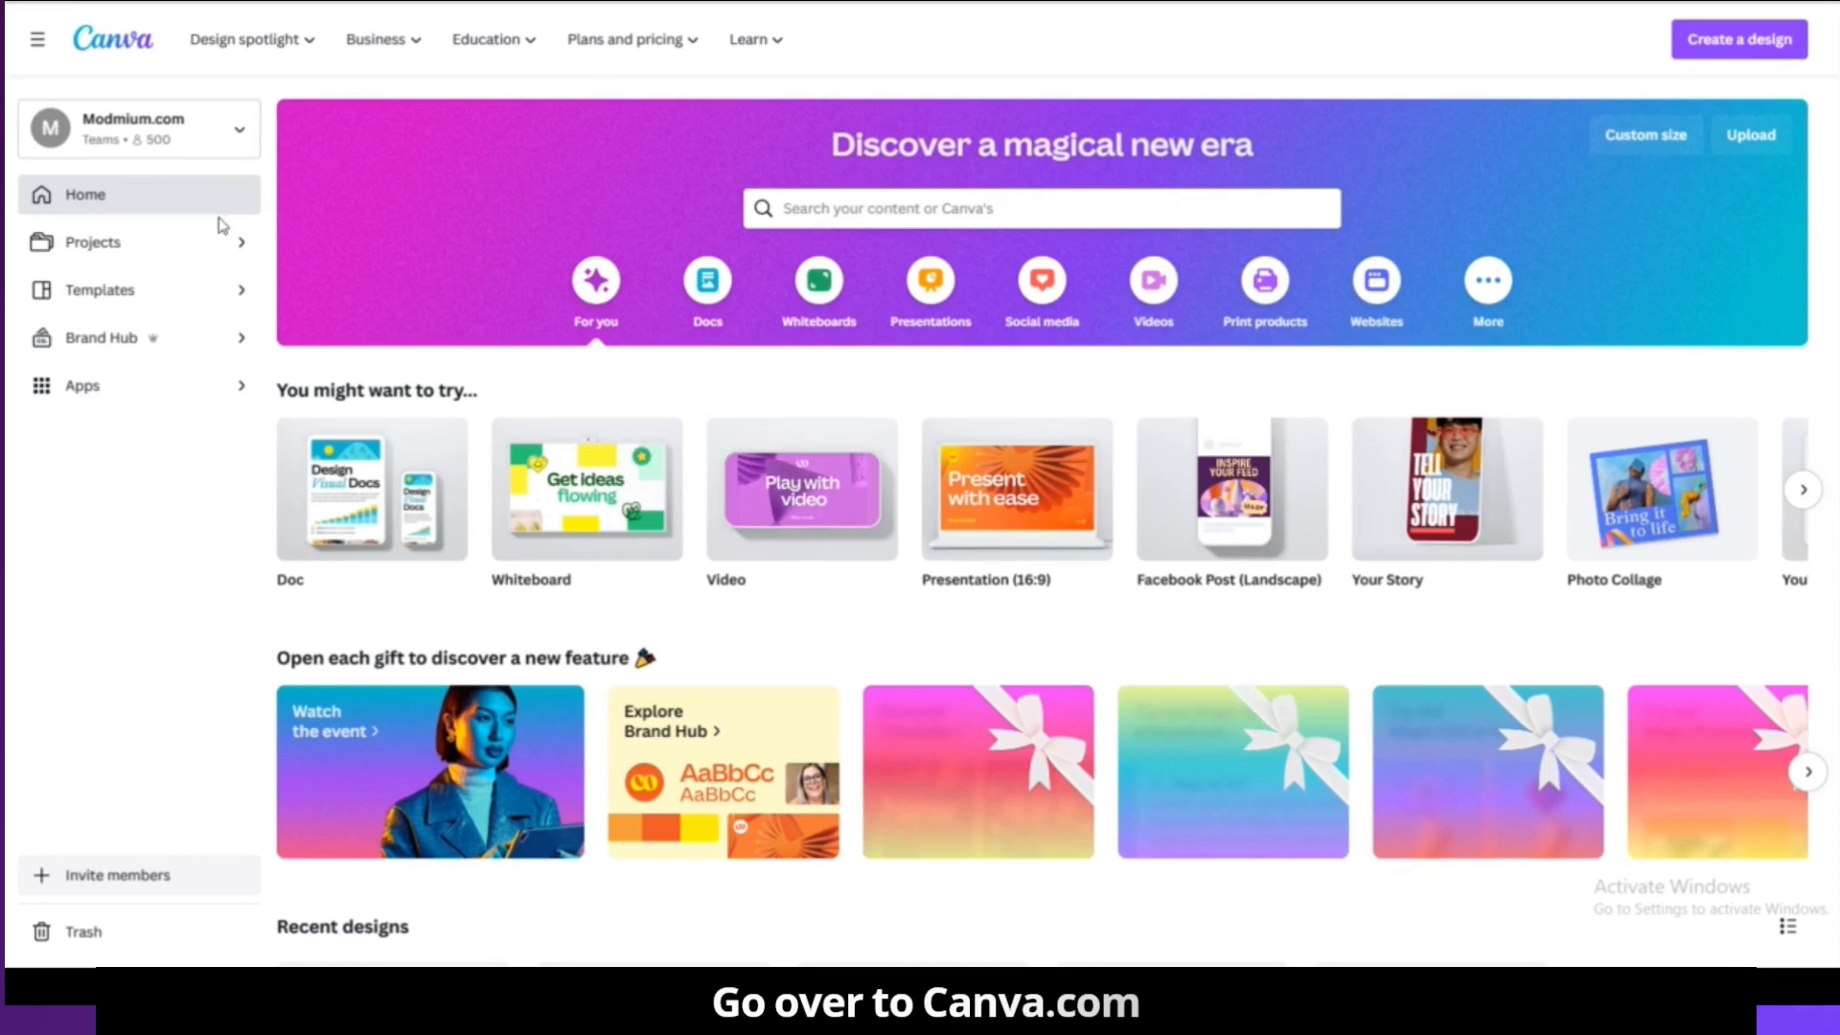
mouse_move(1152, 281)
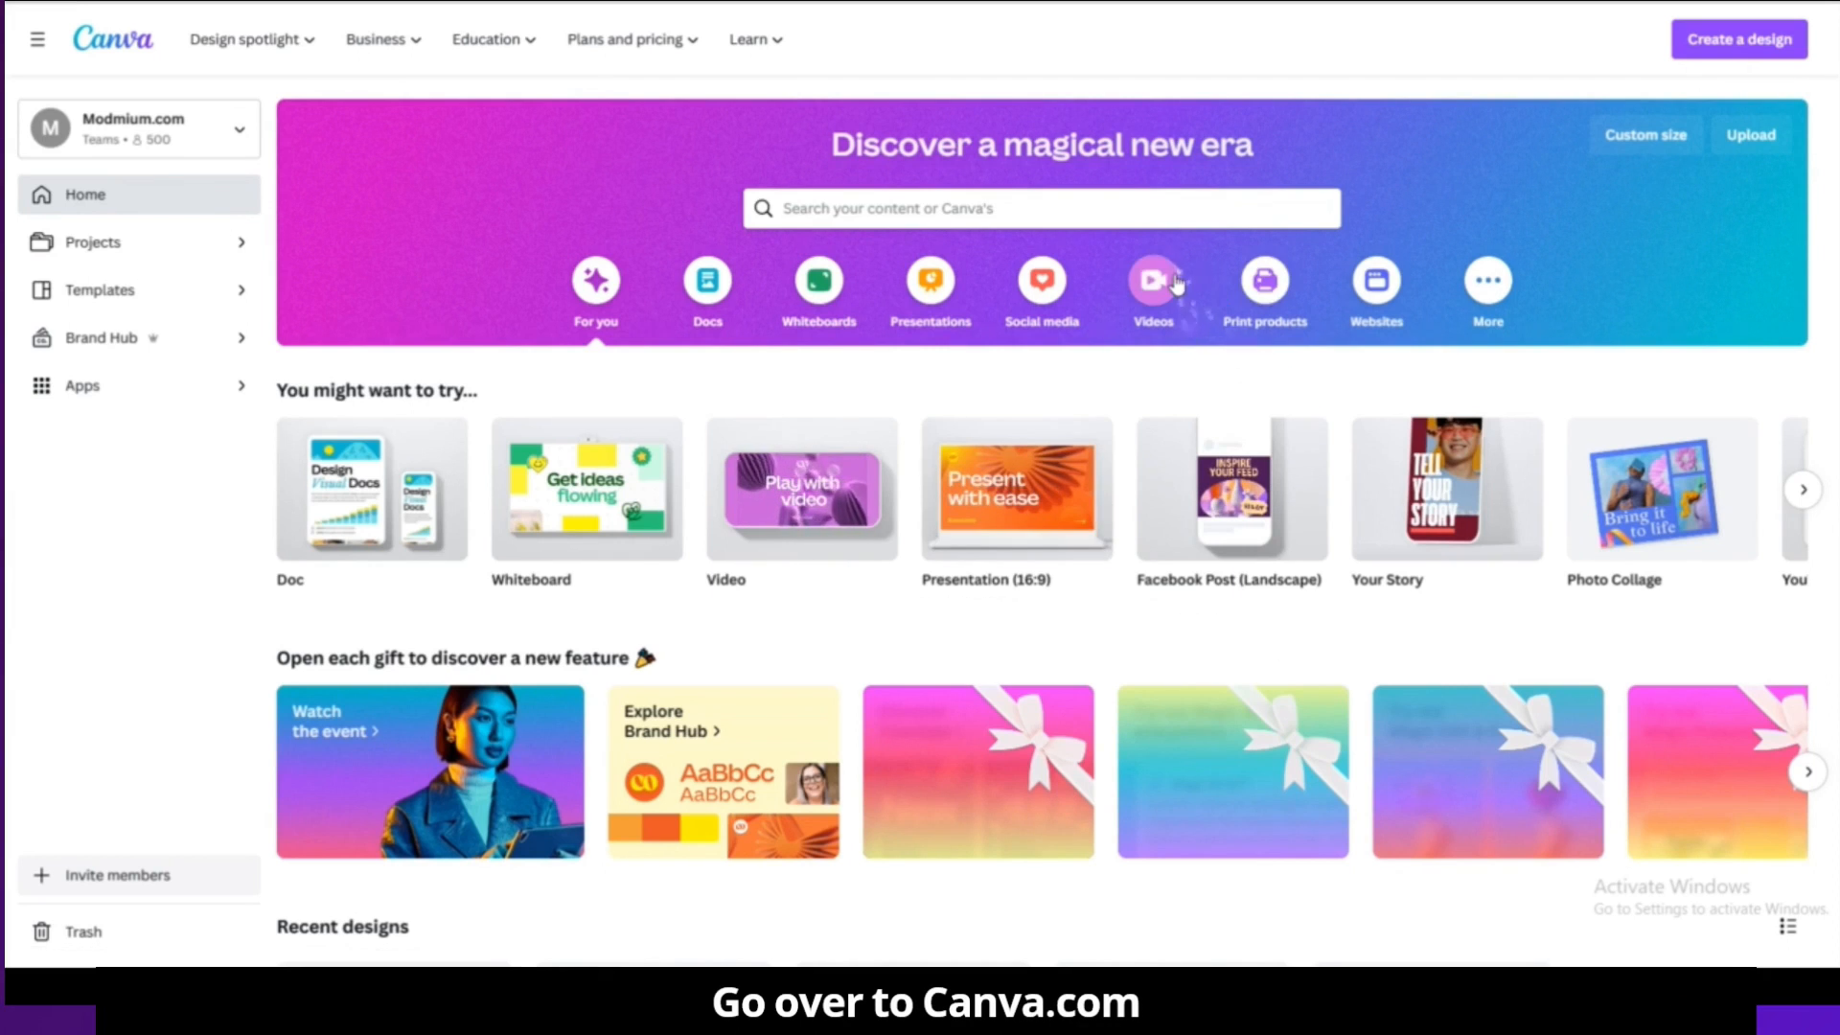
- Start a new blank YouTube Video design from the Videos category
click(1152, 292)
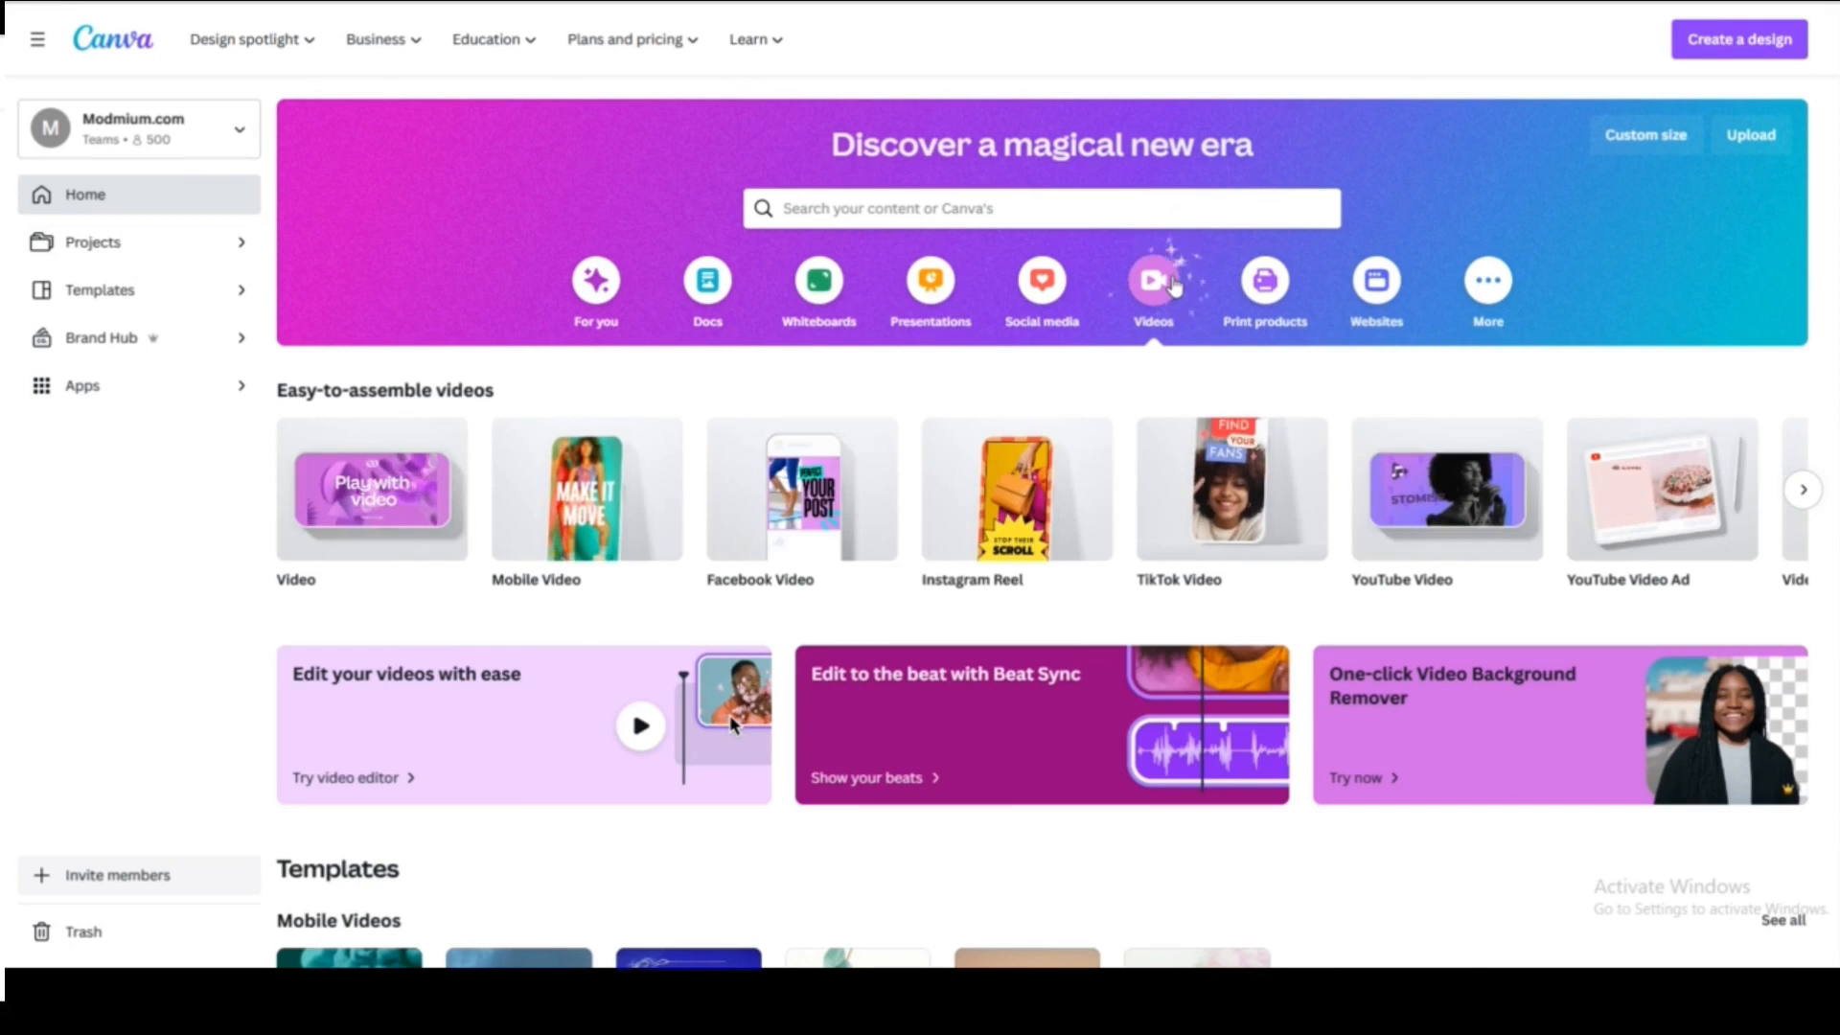
click(1445, 488)
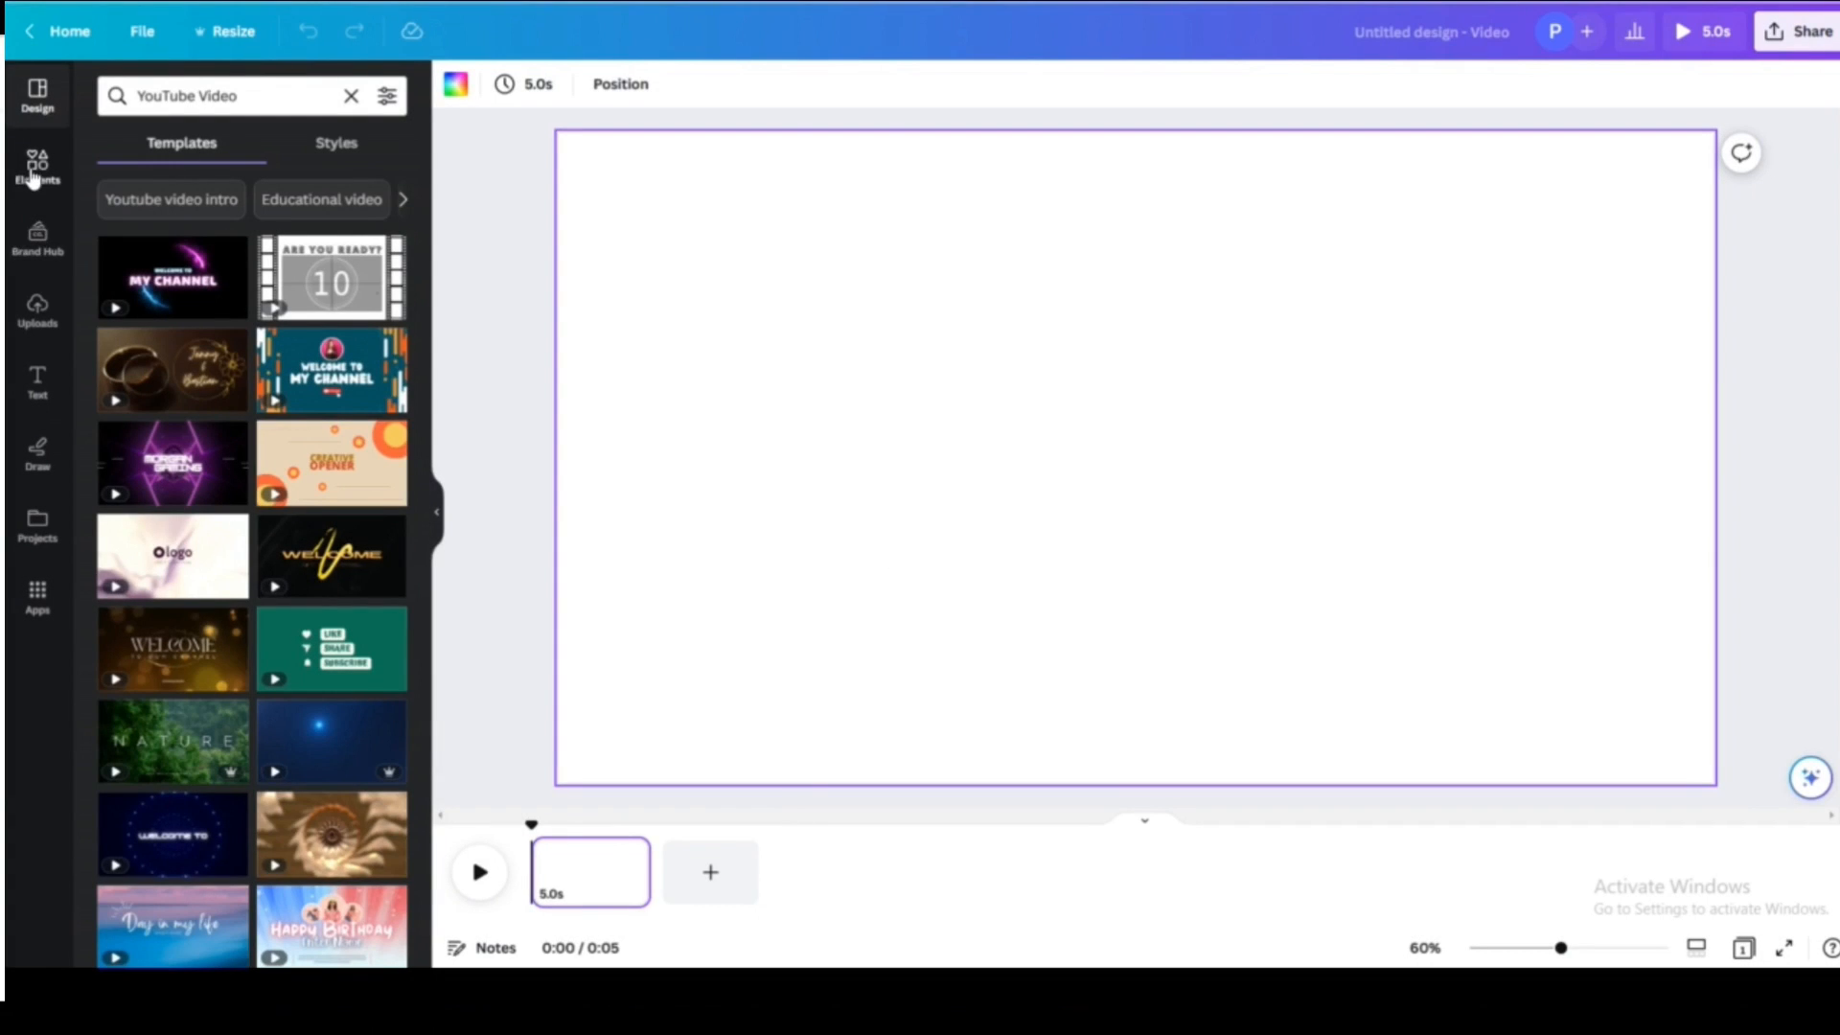
- Find a 'meadow' graphic in Elements and set it as the scene's background
click(36, 170)
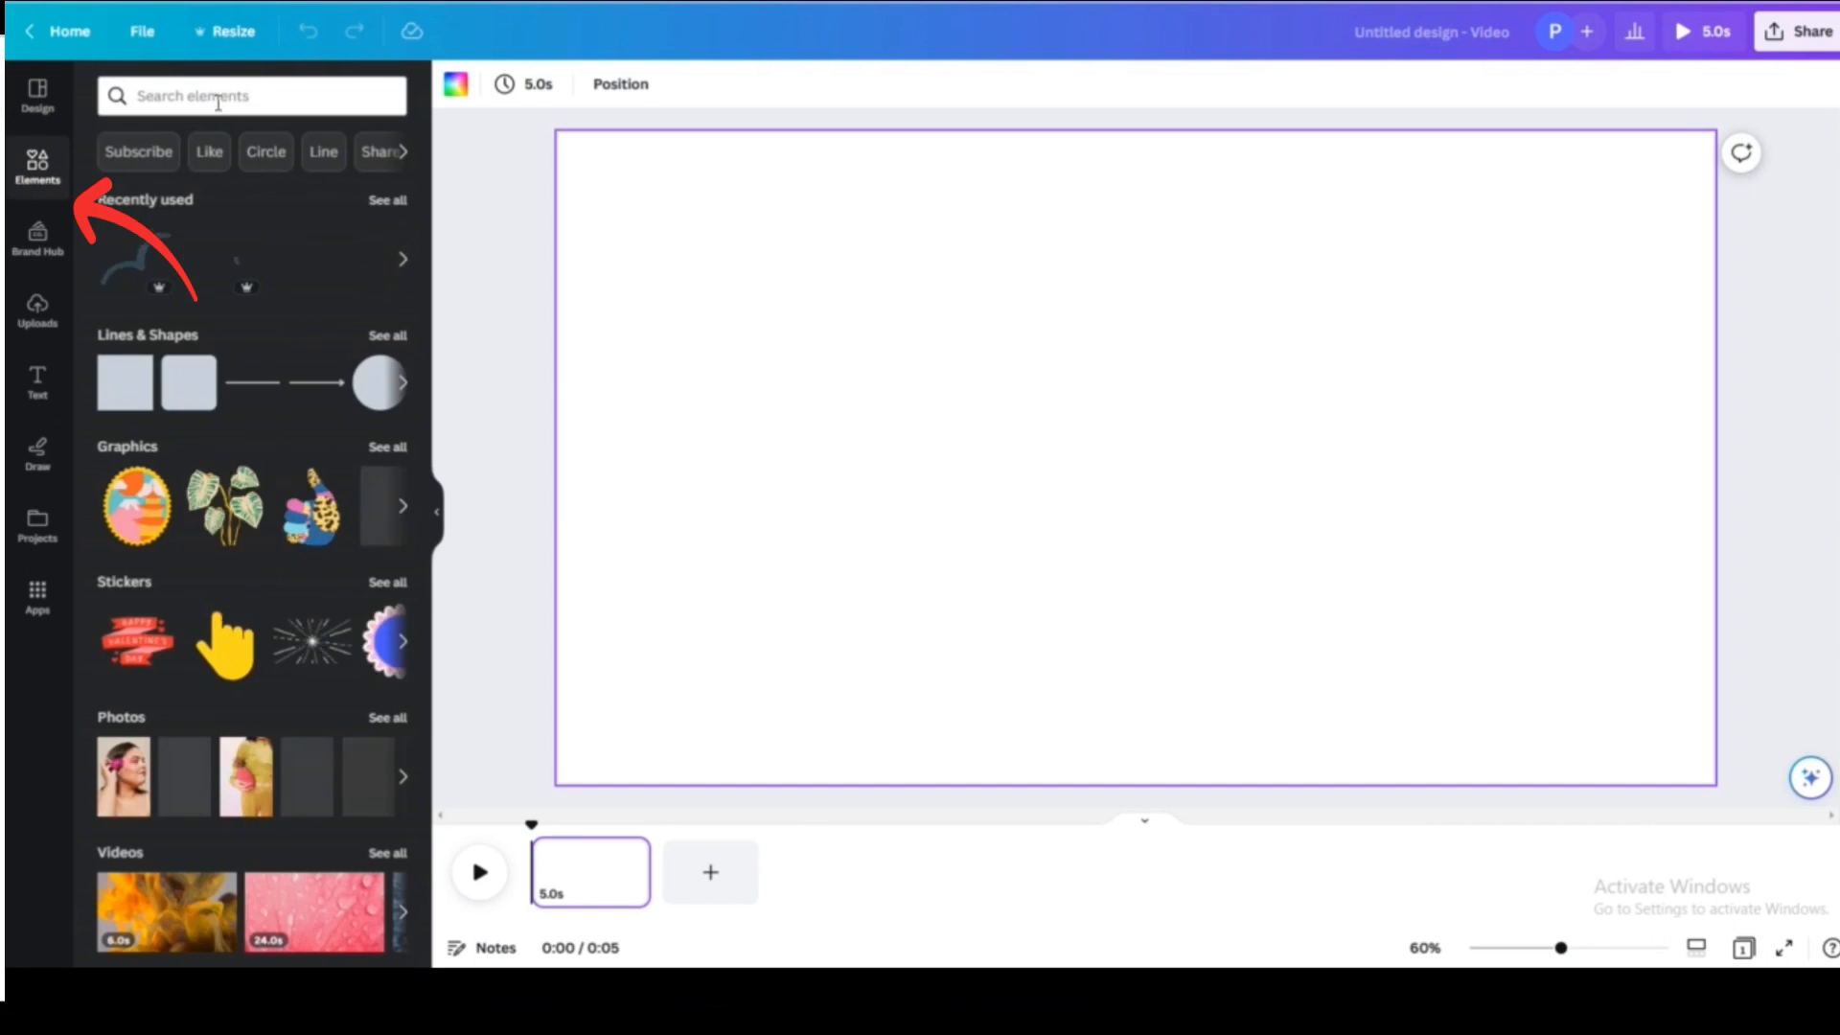
text(meadow)
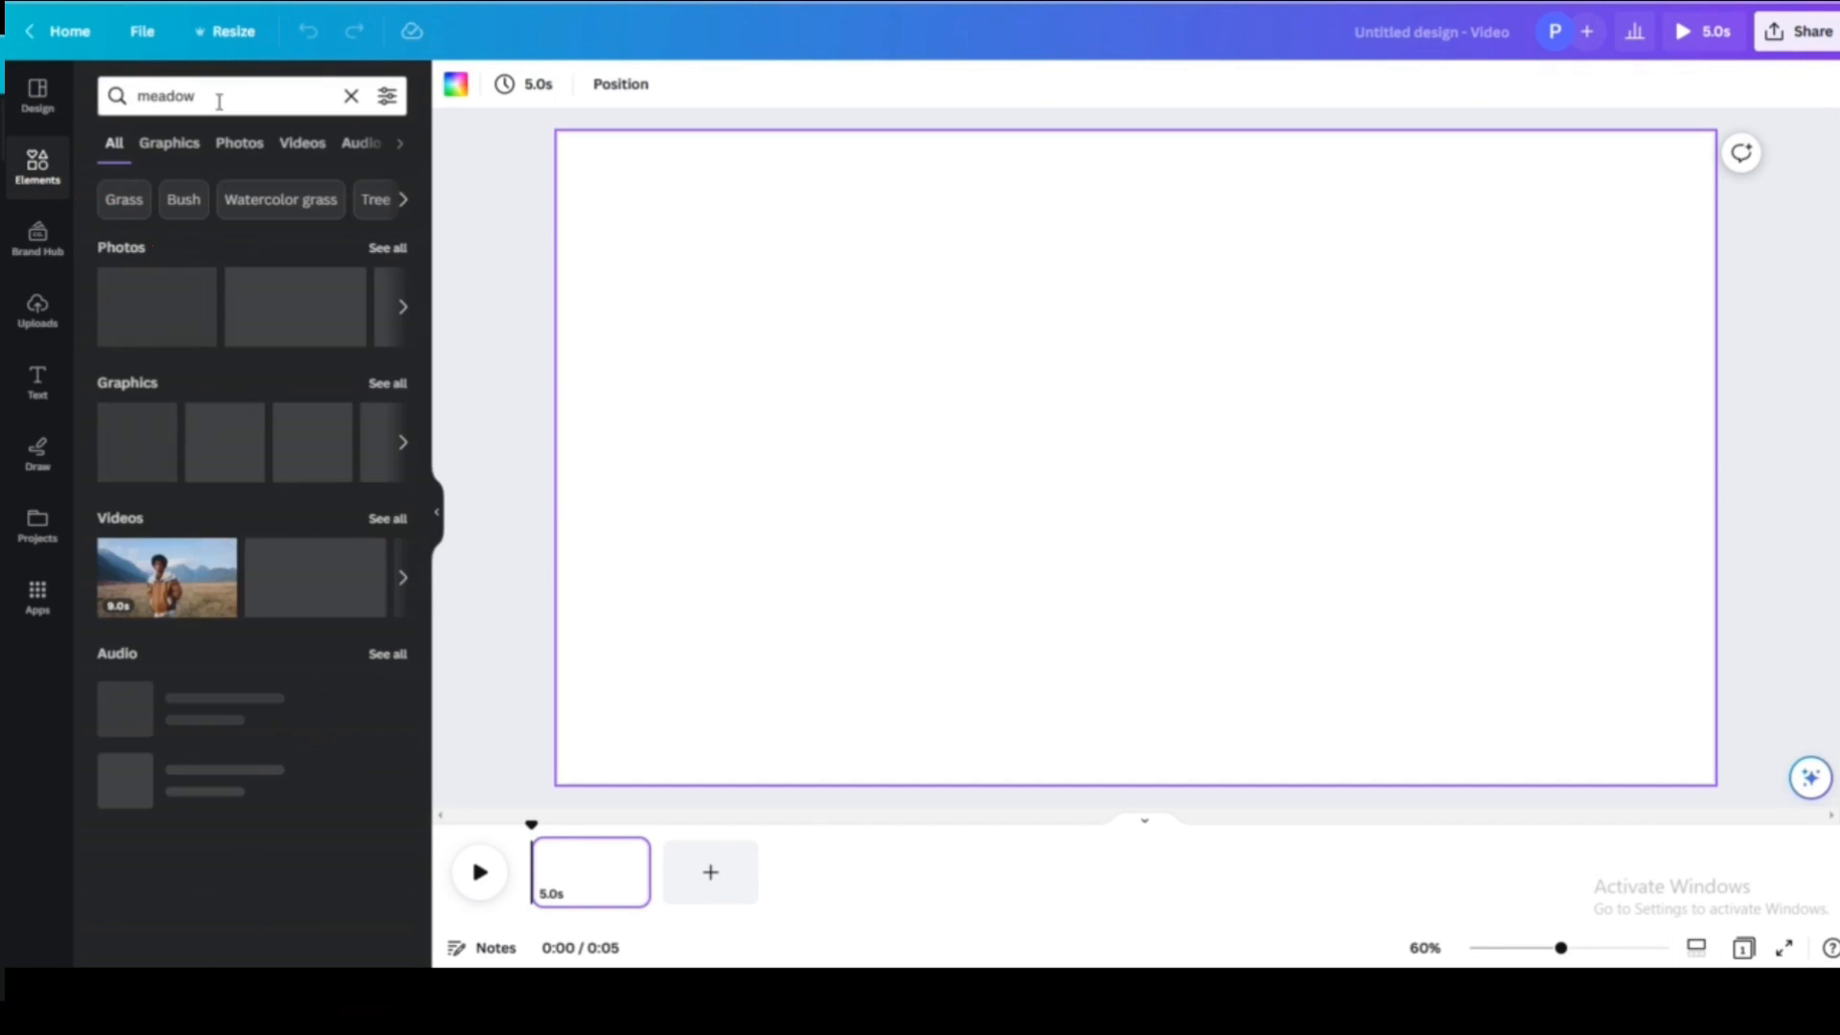
click(168, 142)
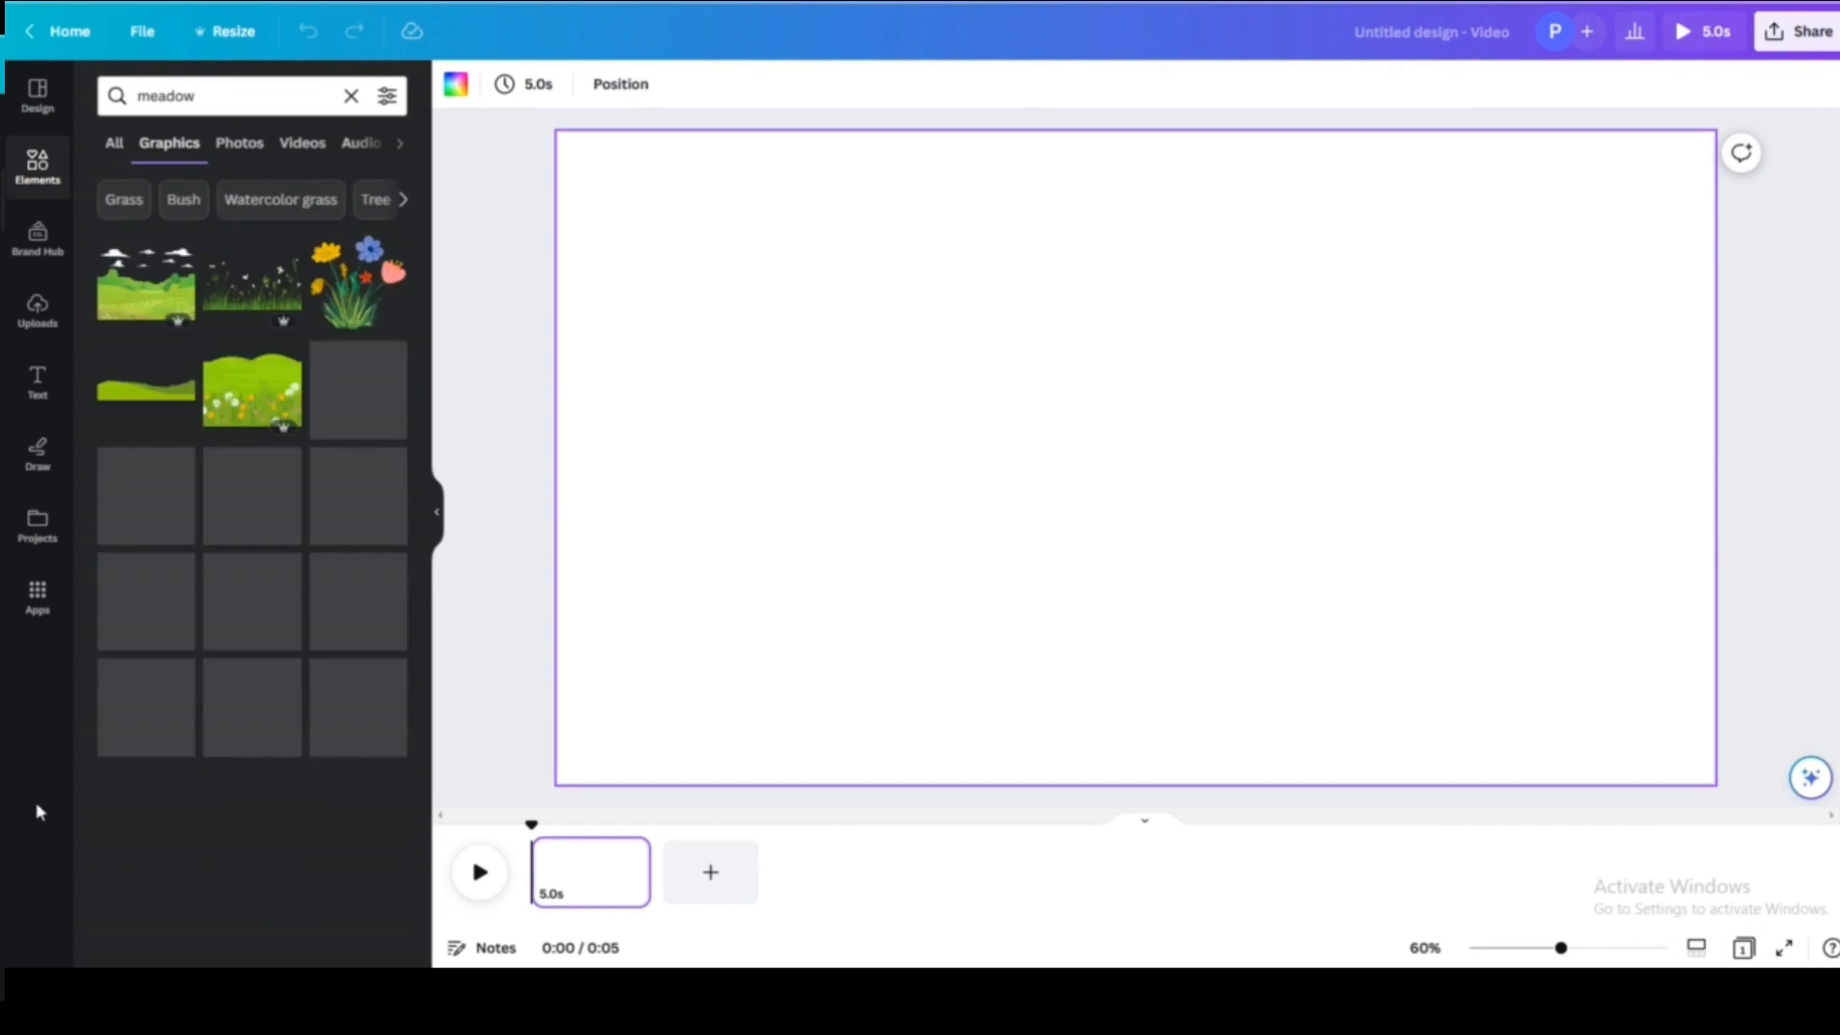
scroll(down, 3)
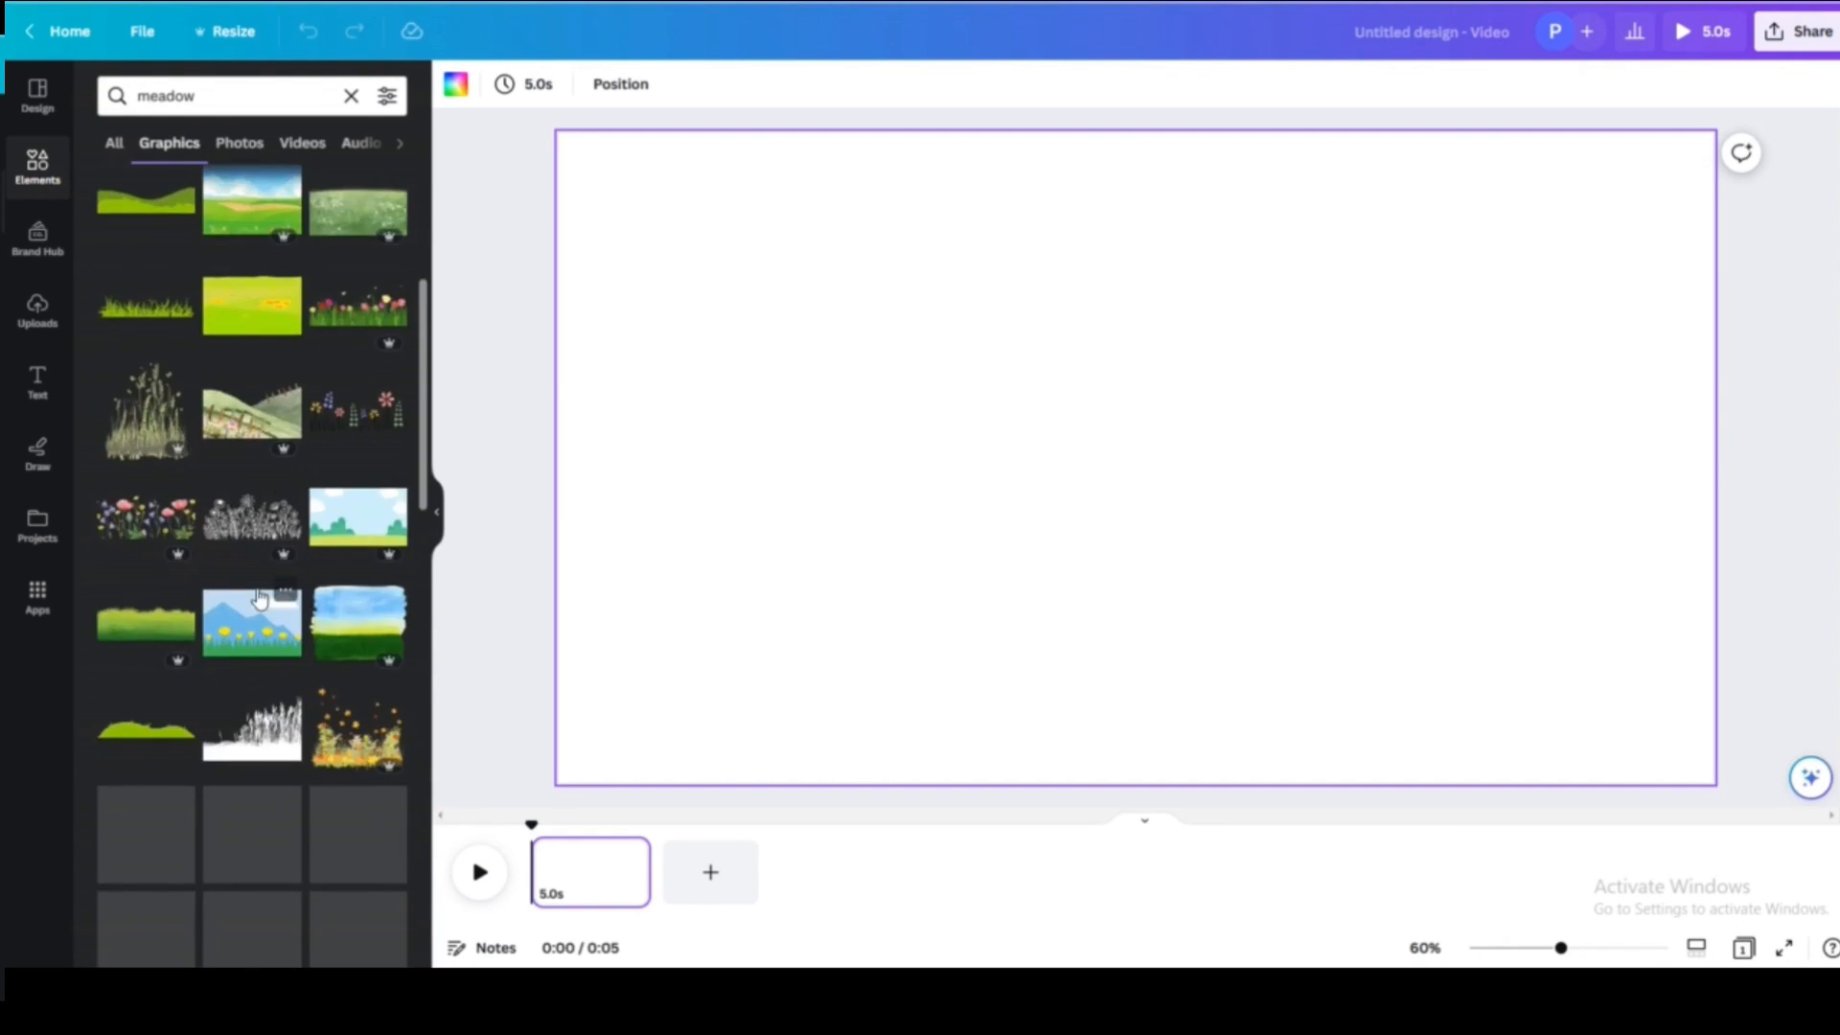
scroll(down, 3)
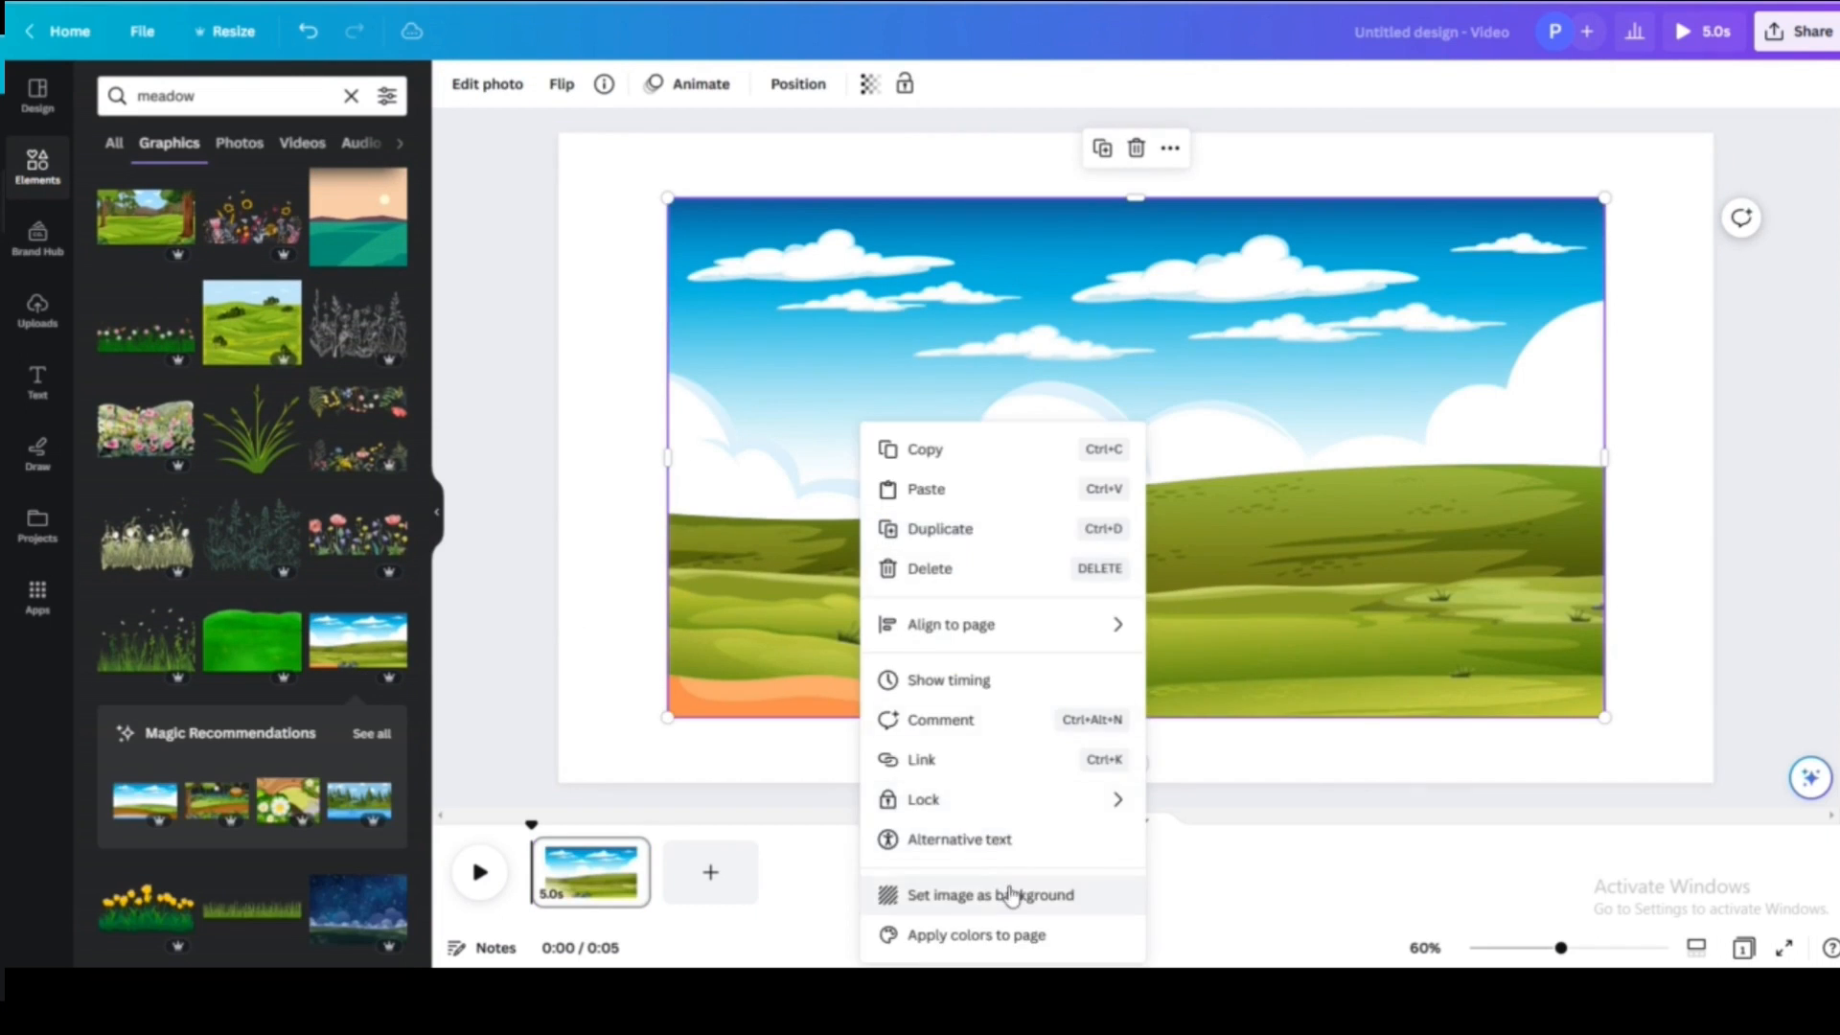
click(989, 895)
text(tree)
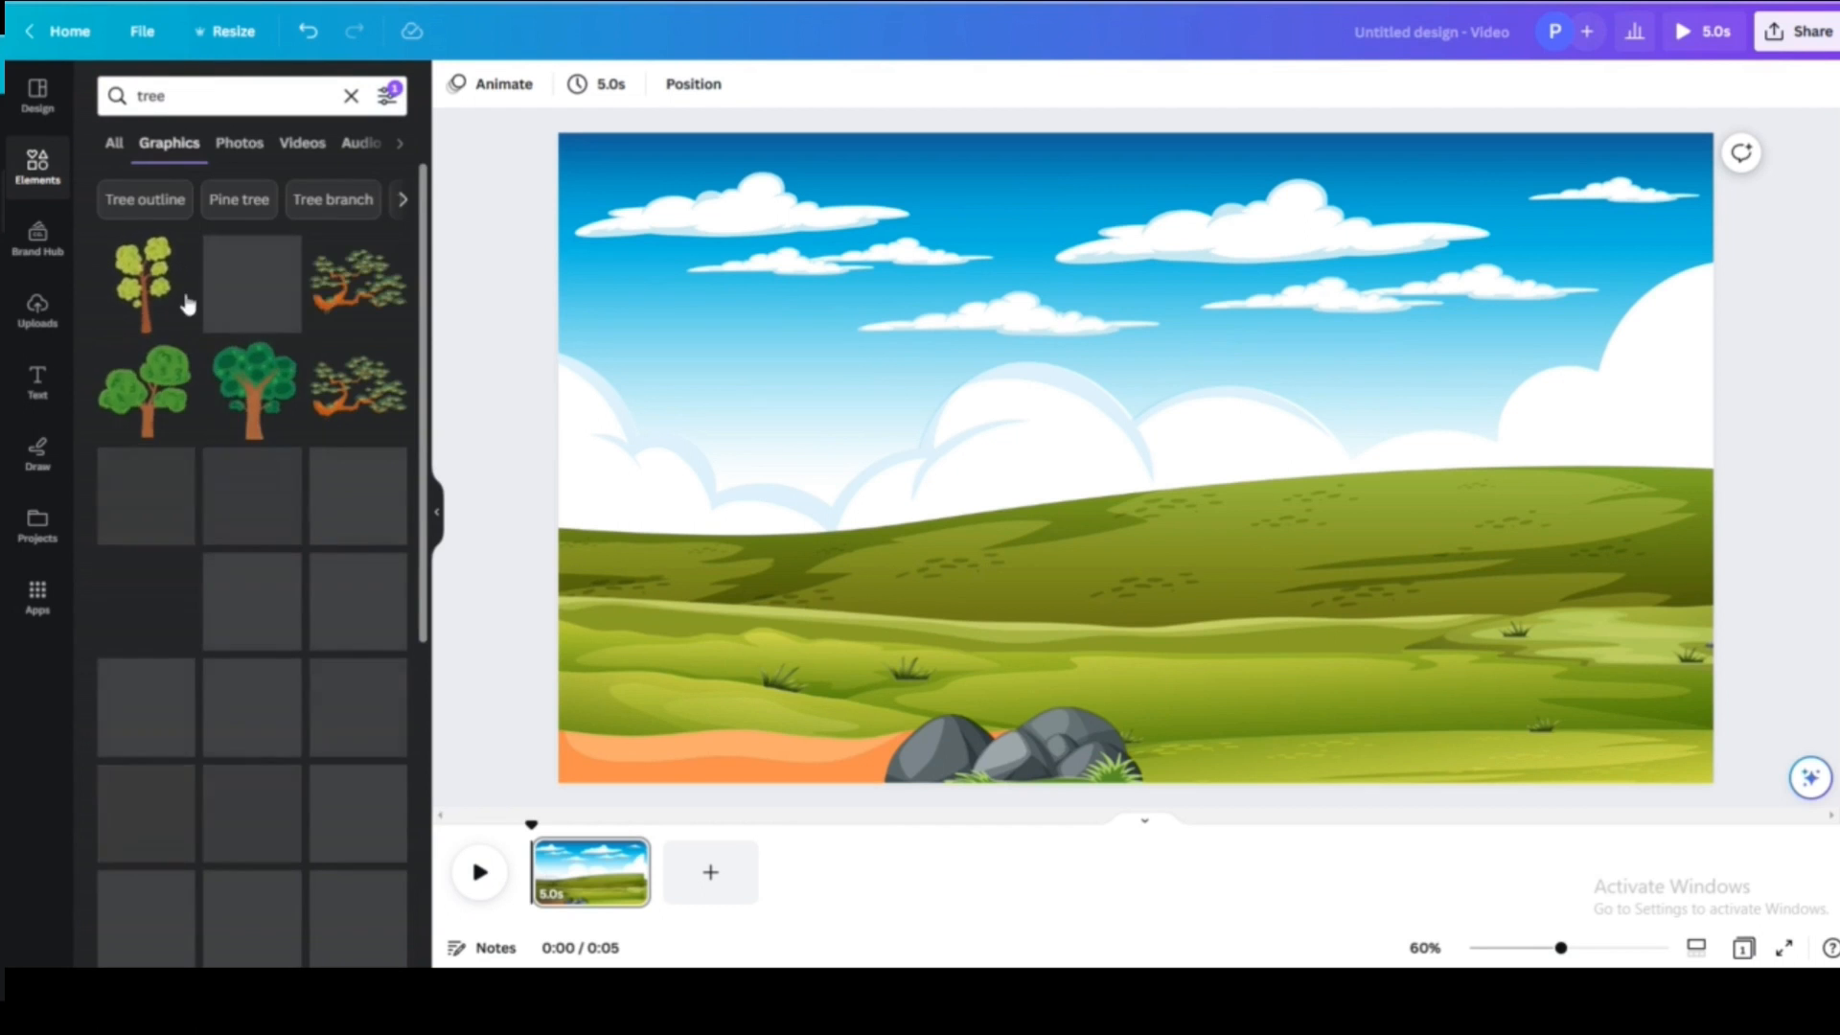
- Add a tree graphic and duplicate it to build tree clusters on the hills
click(249, 282)
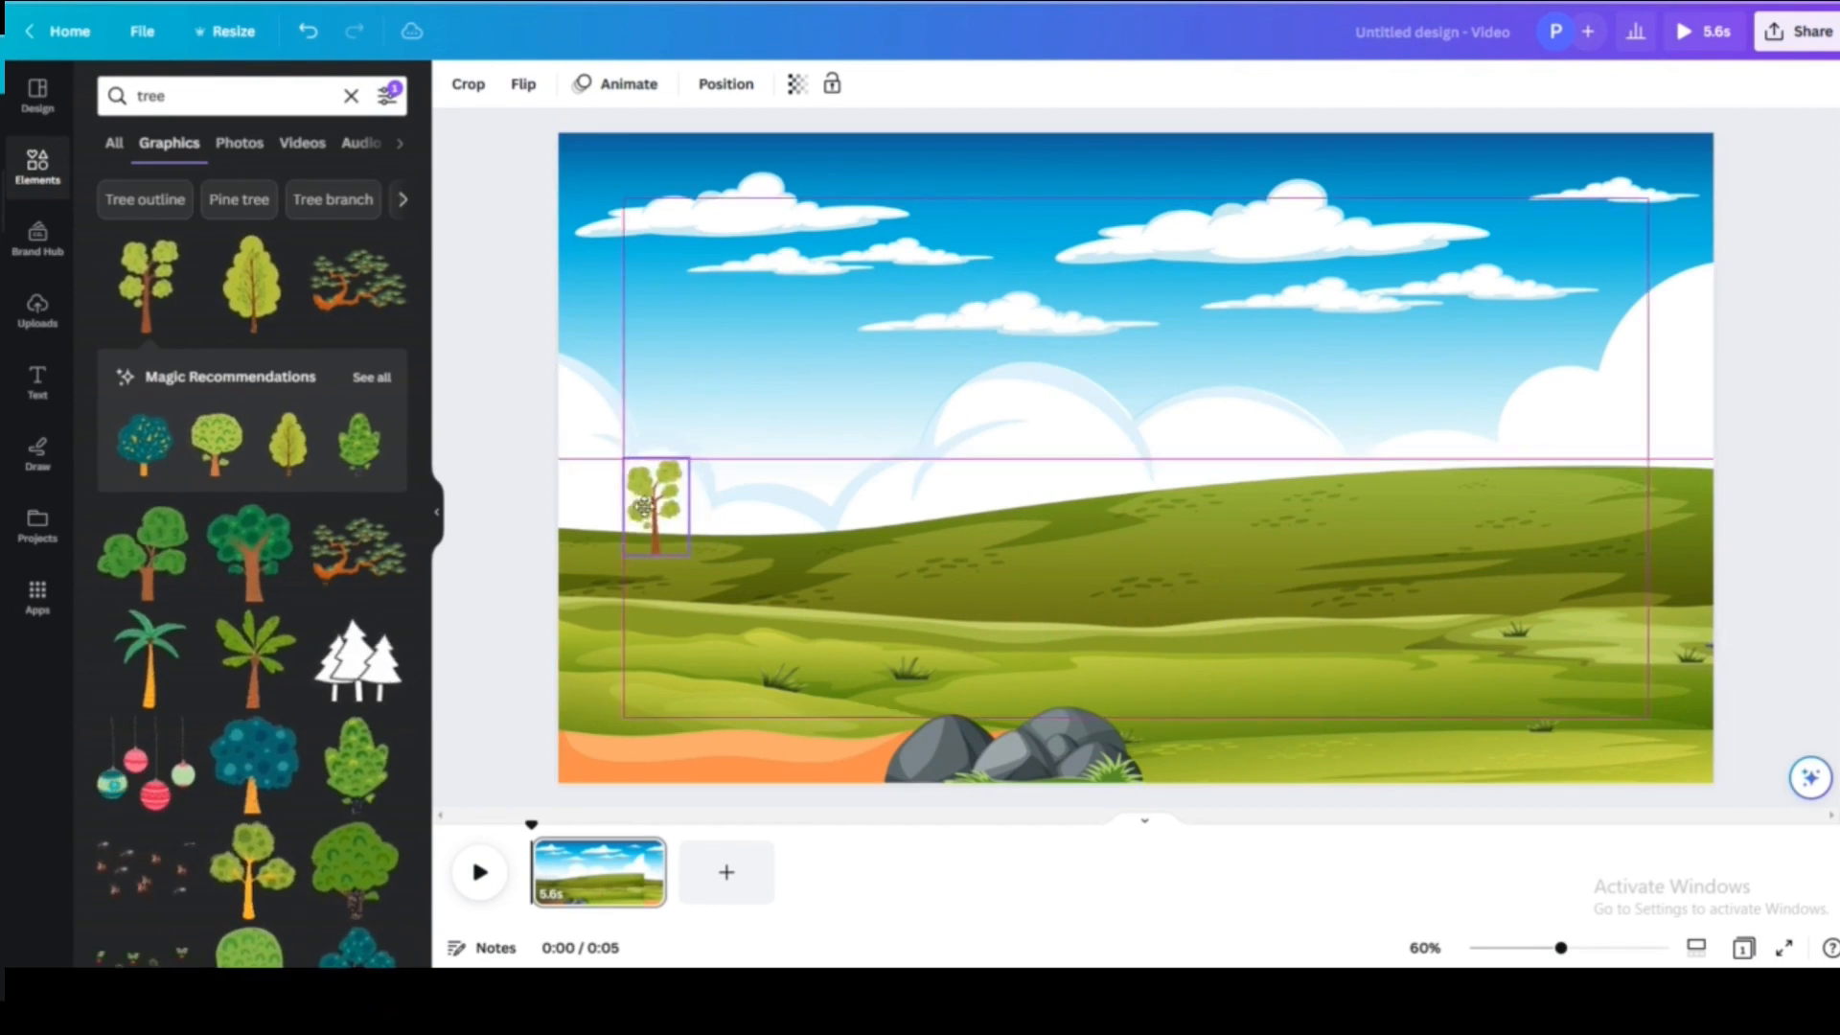
click(652, 506)
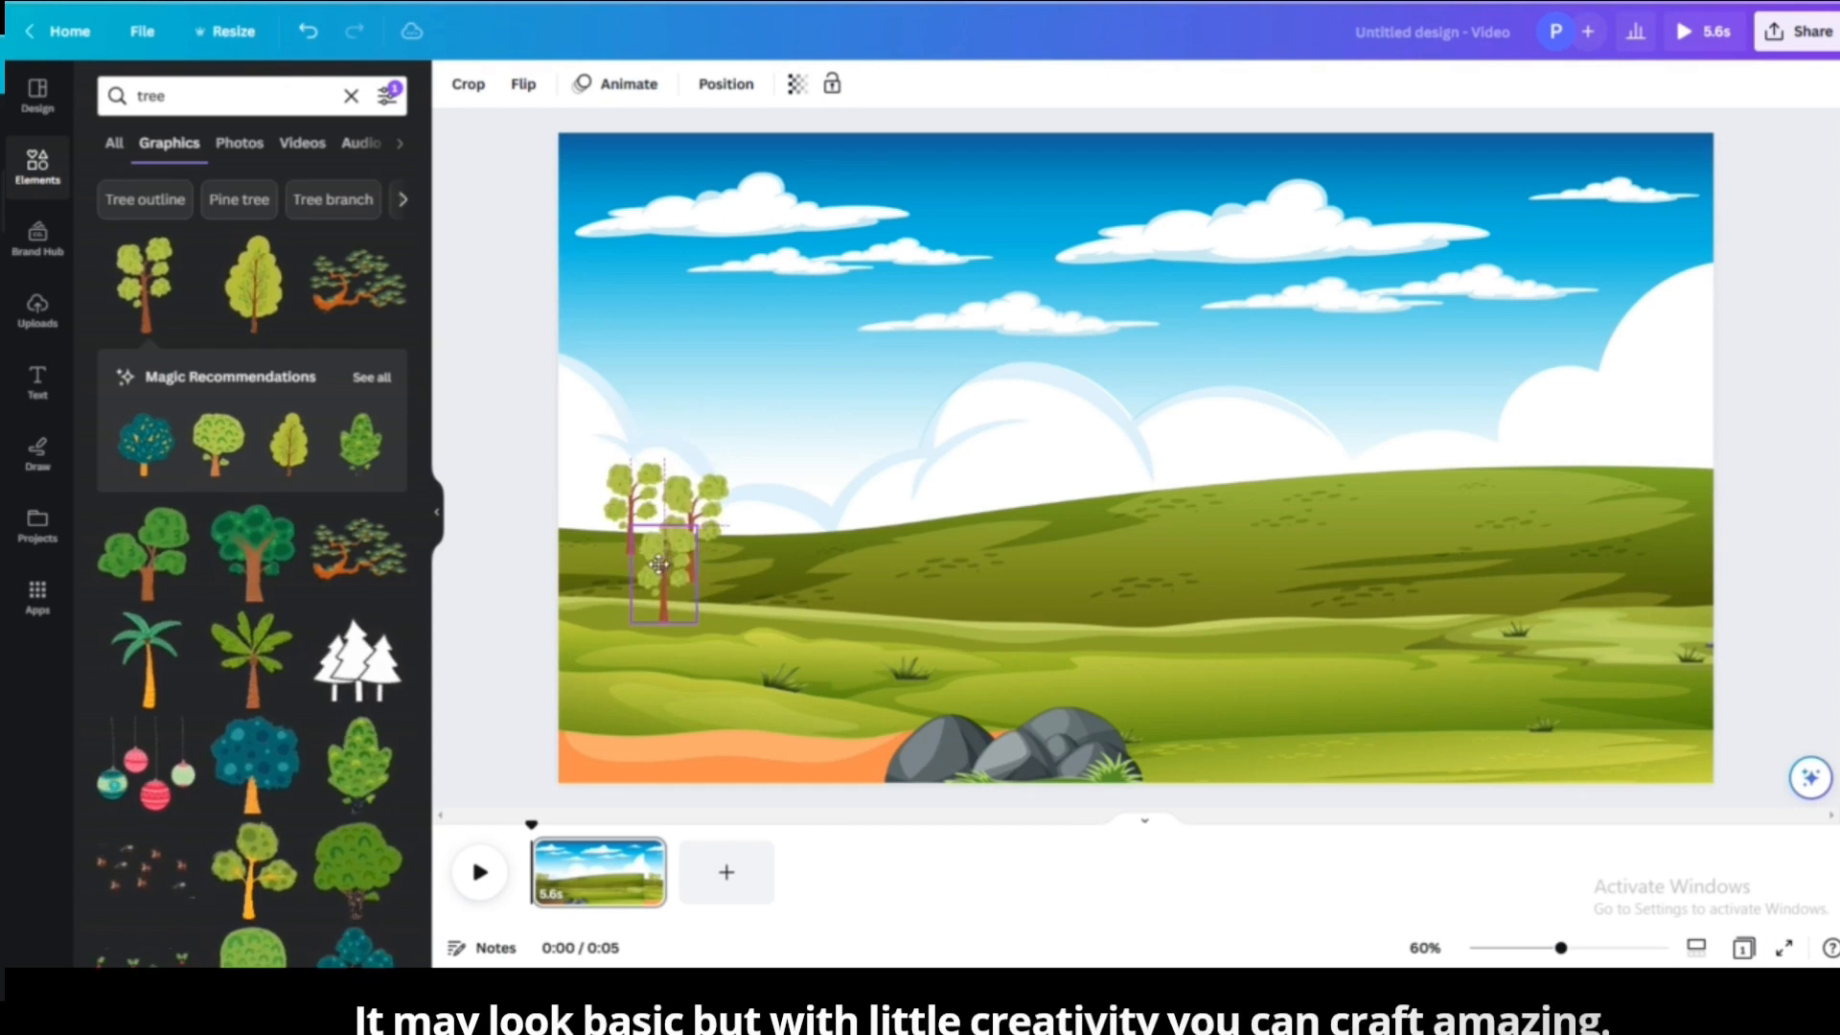
click(658, 568)
text(animal)
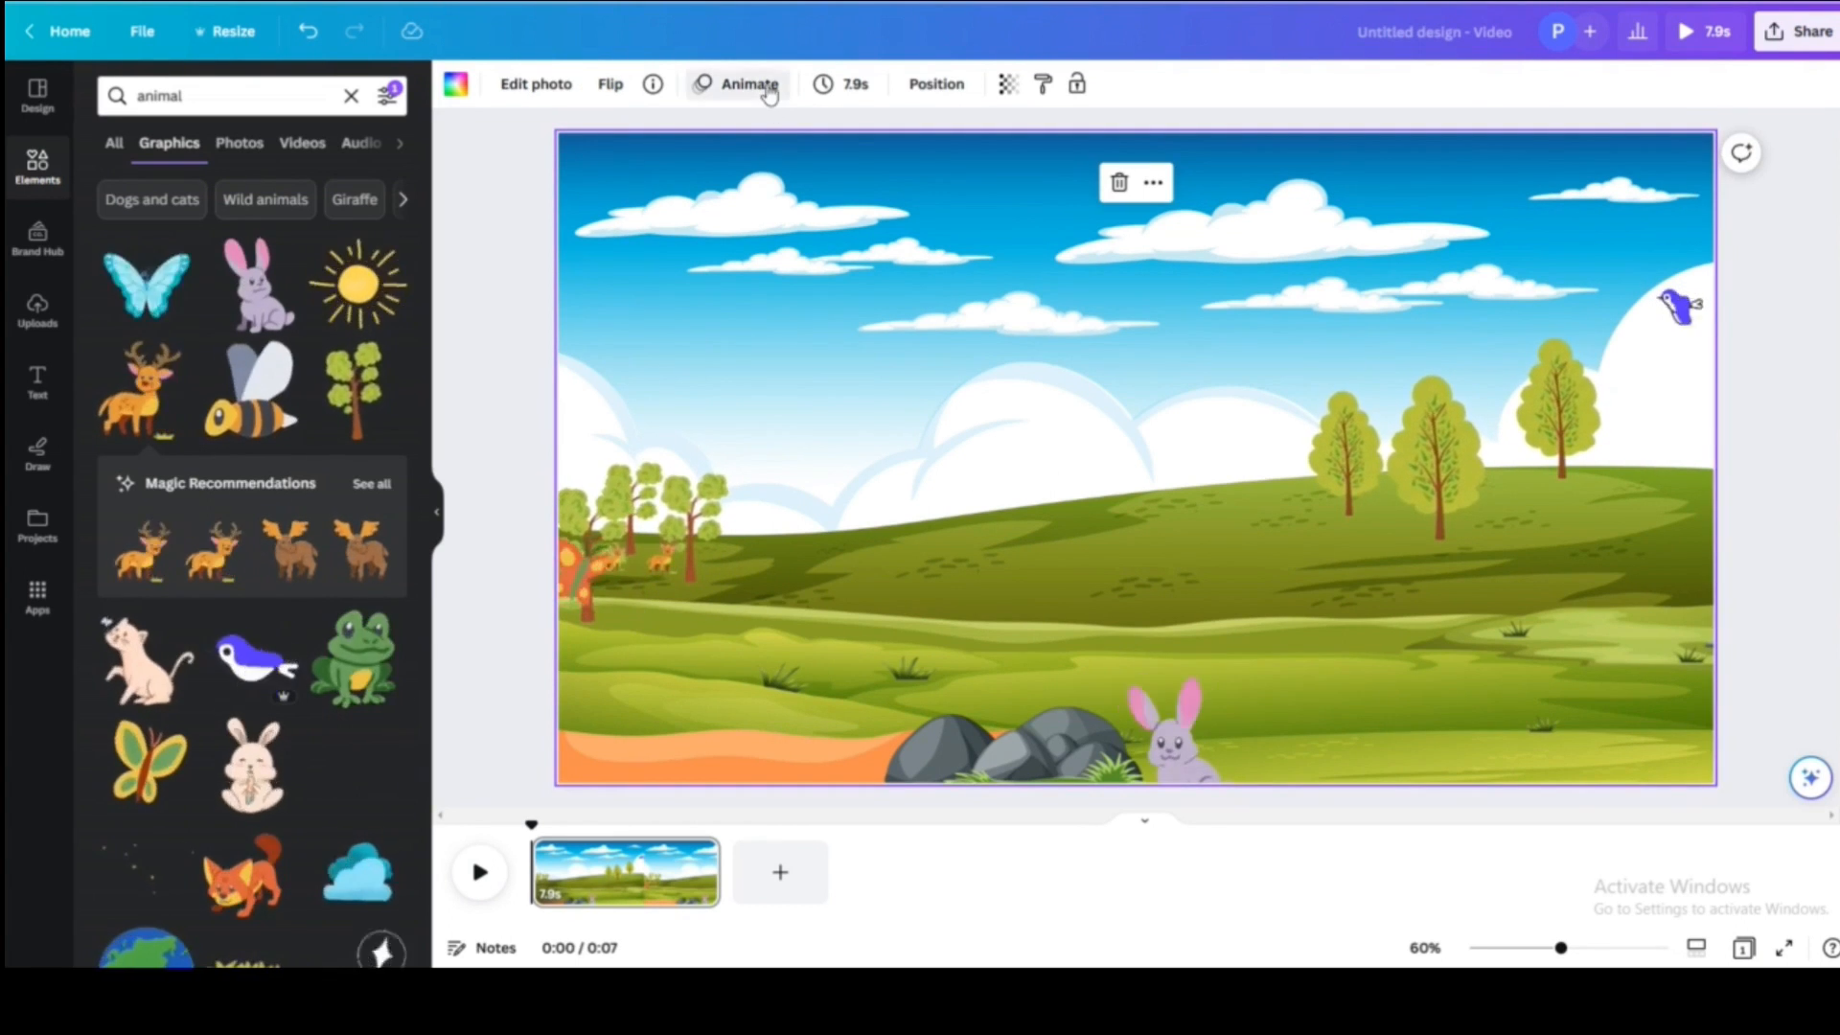
- Give the bird a smooth custom motion path across the sky
click(592, 575)
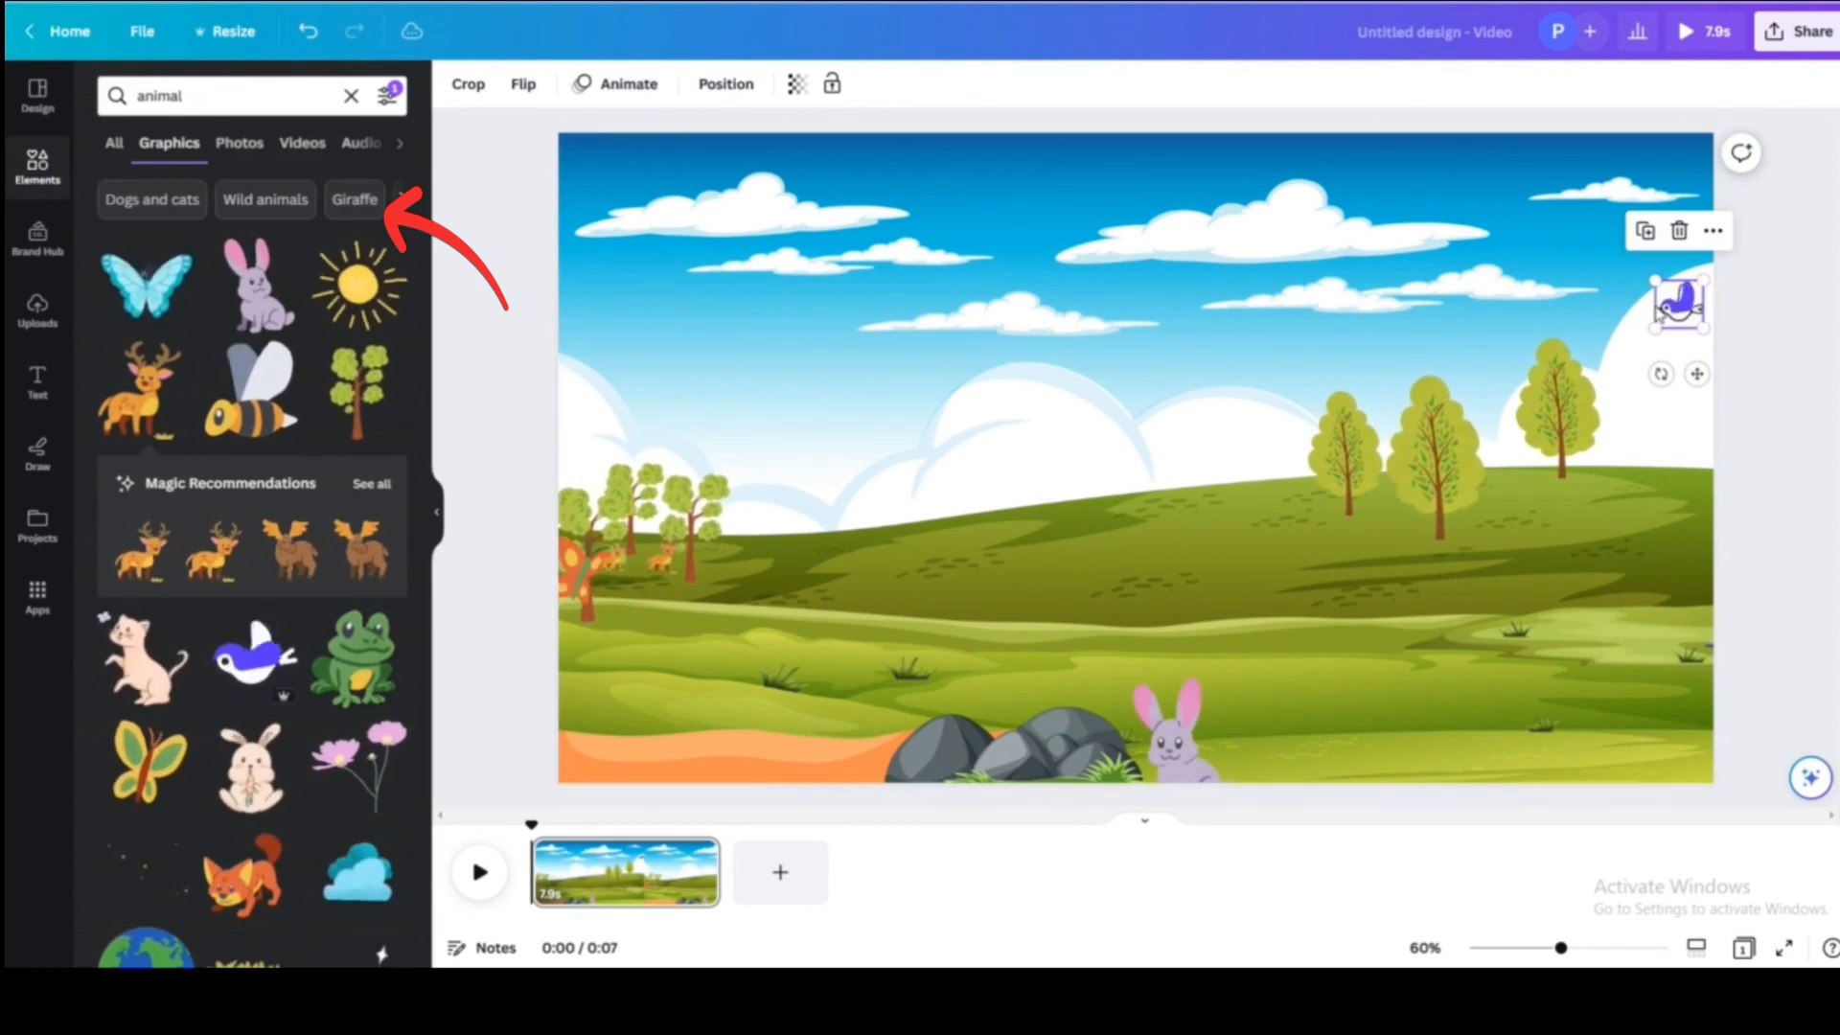
click(616, 82)
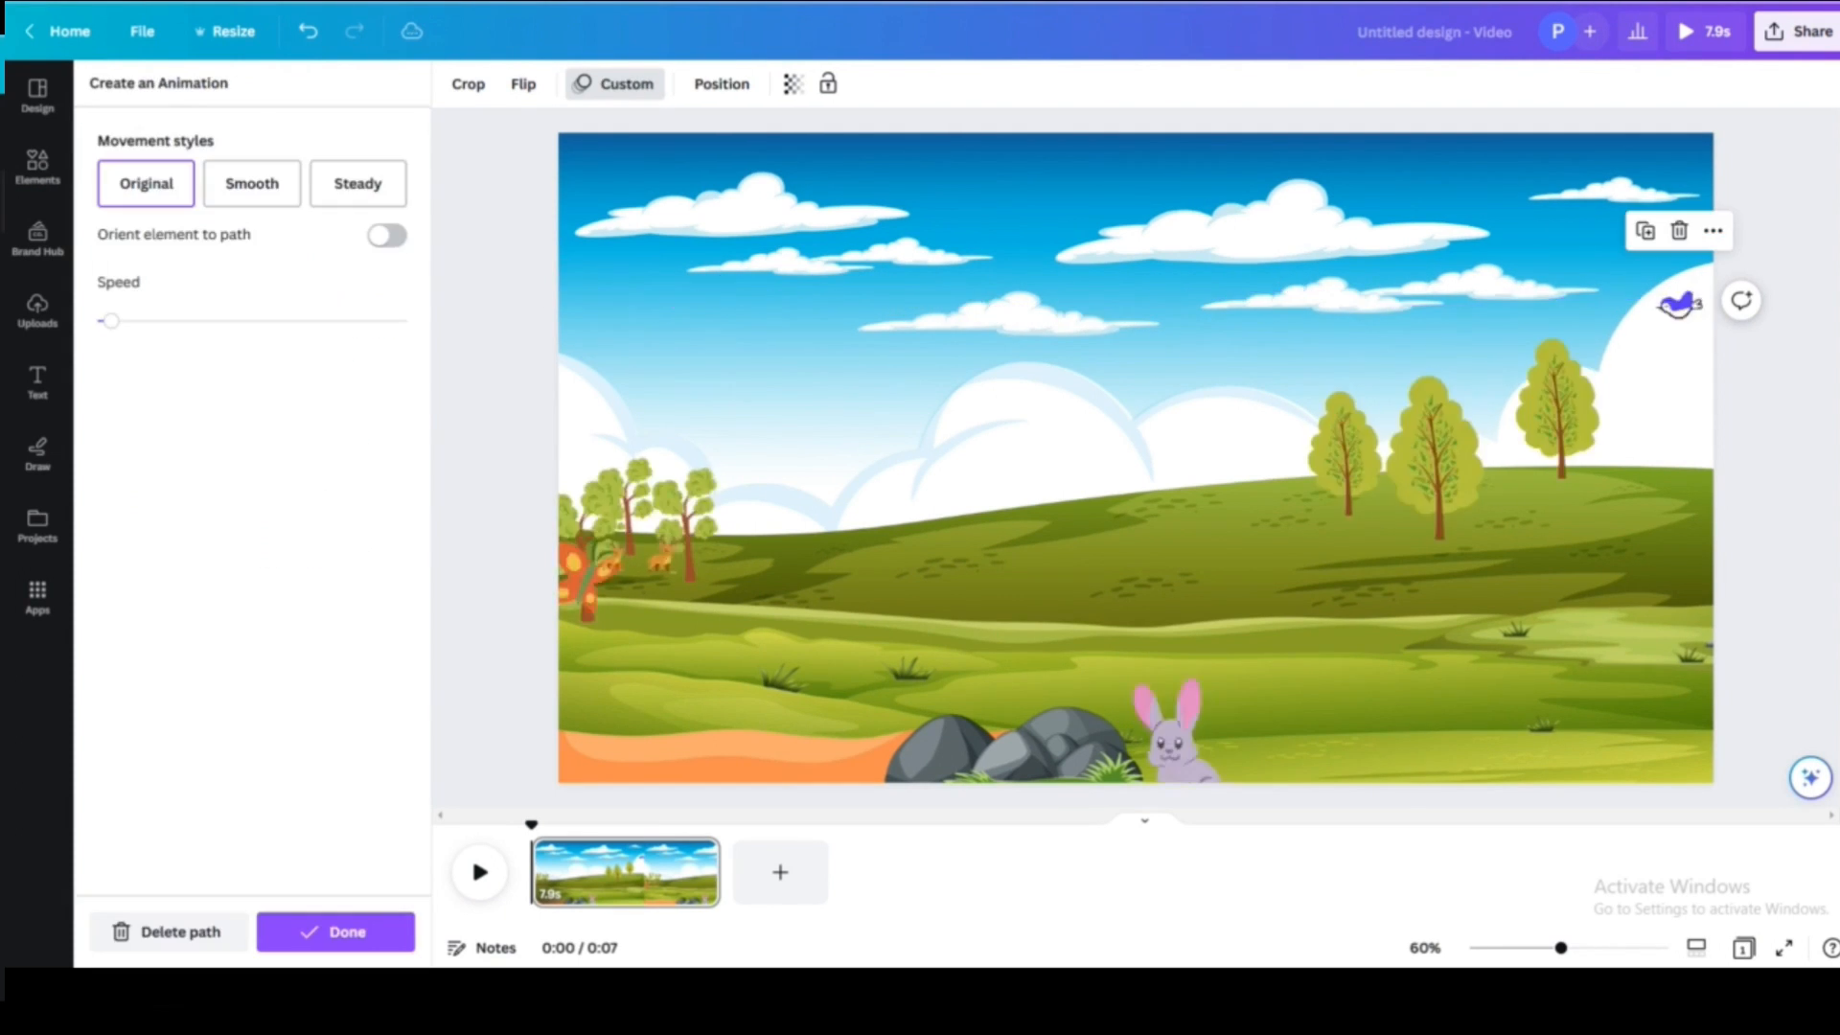
click(251, 184)
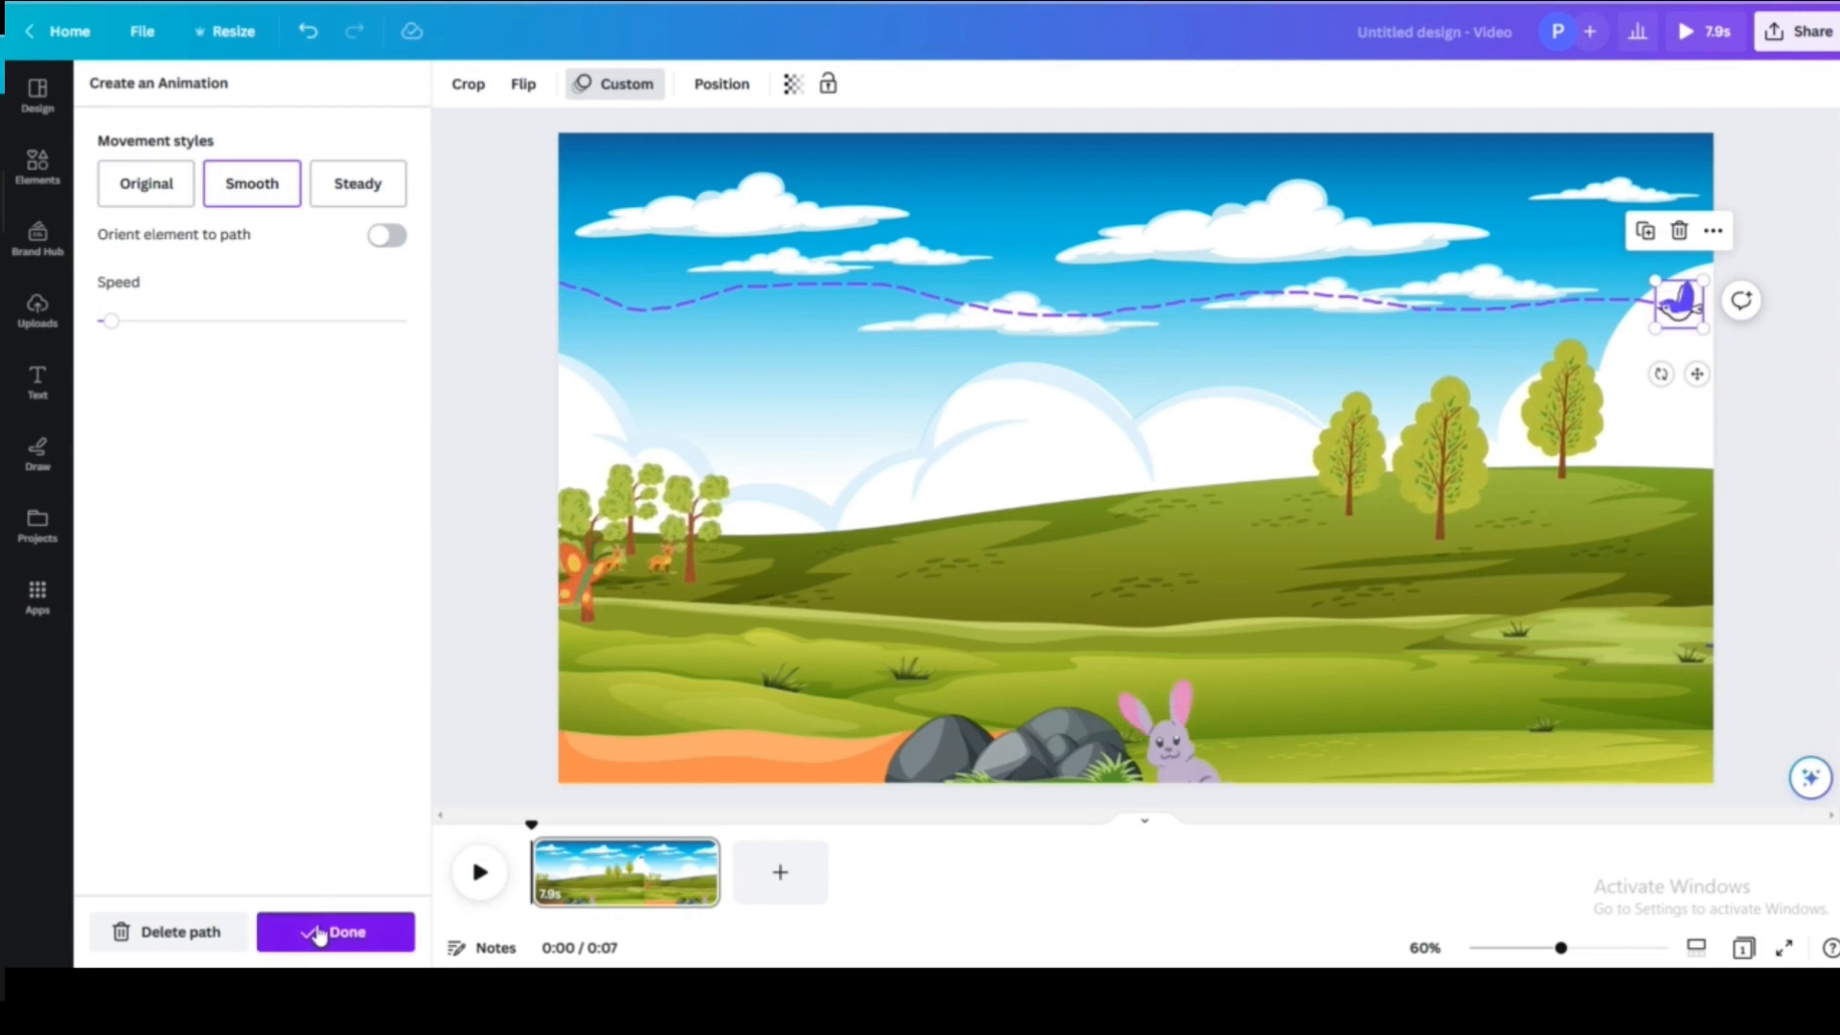
click(334, 932)
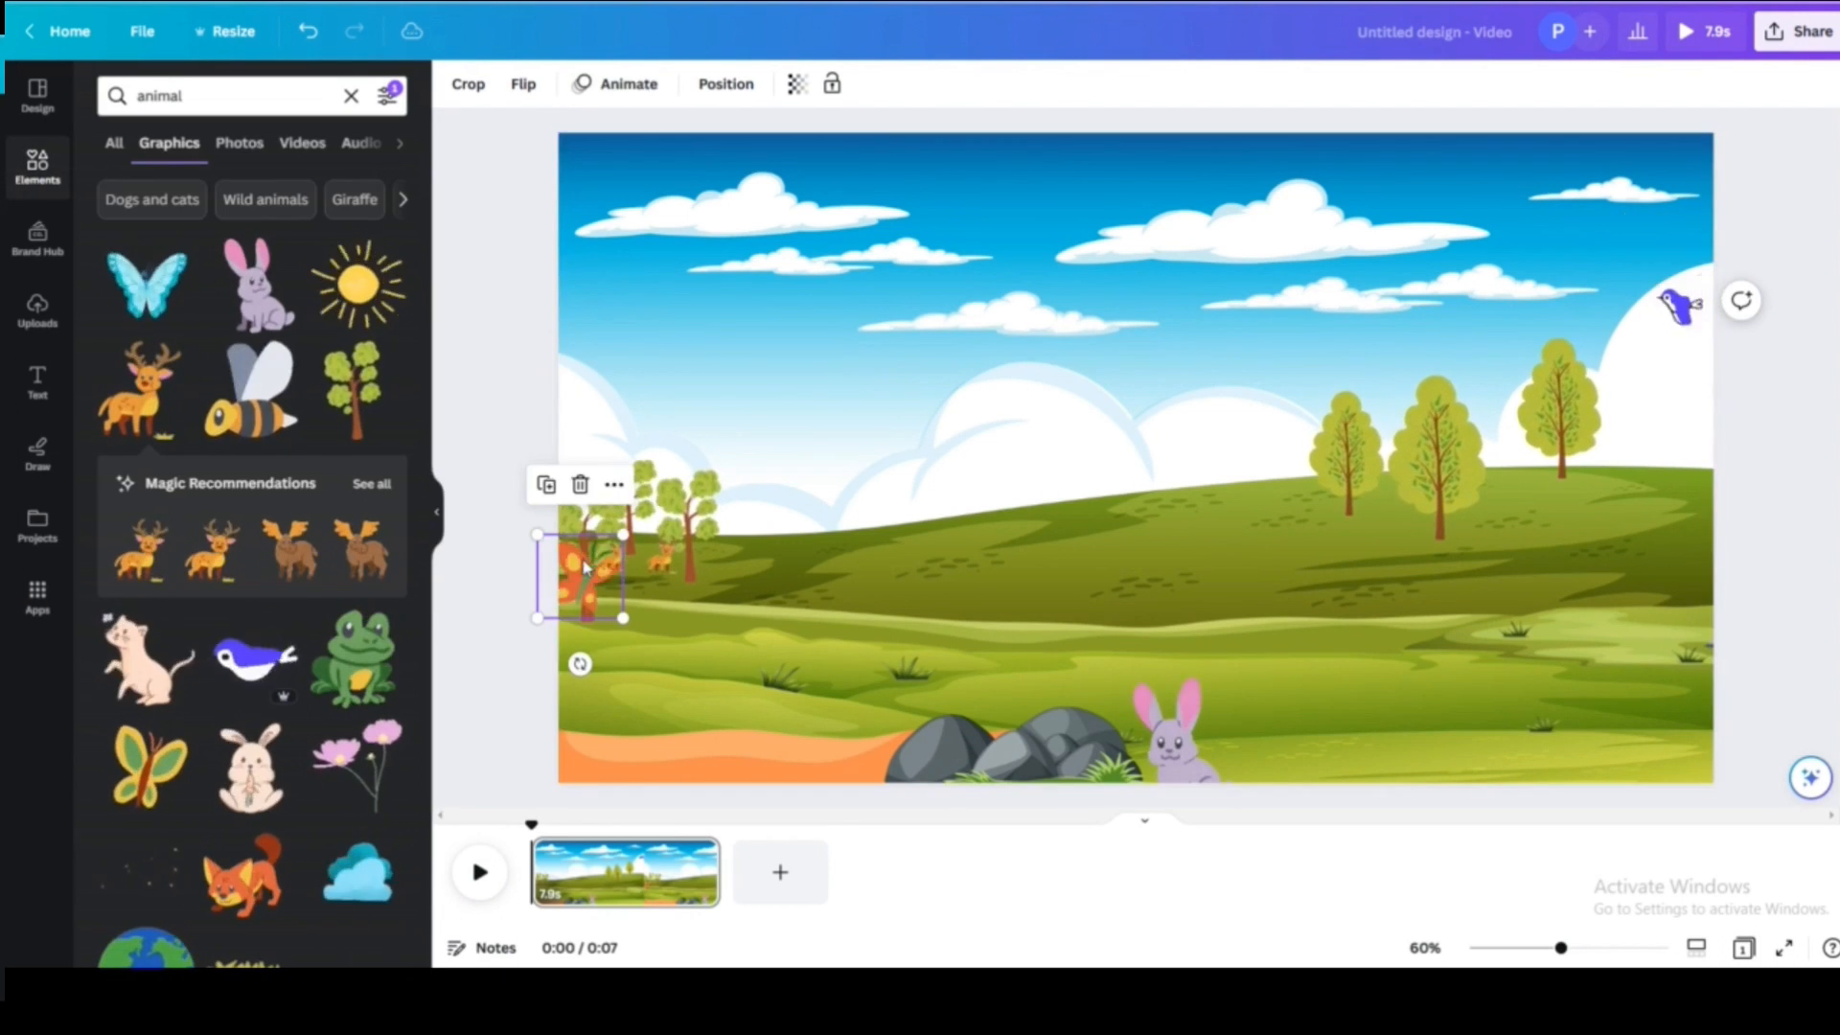
- Give the butterfly a smooth looping motion path across the meadow
click(627, 82)
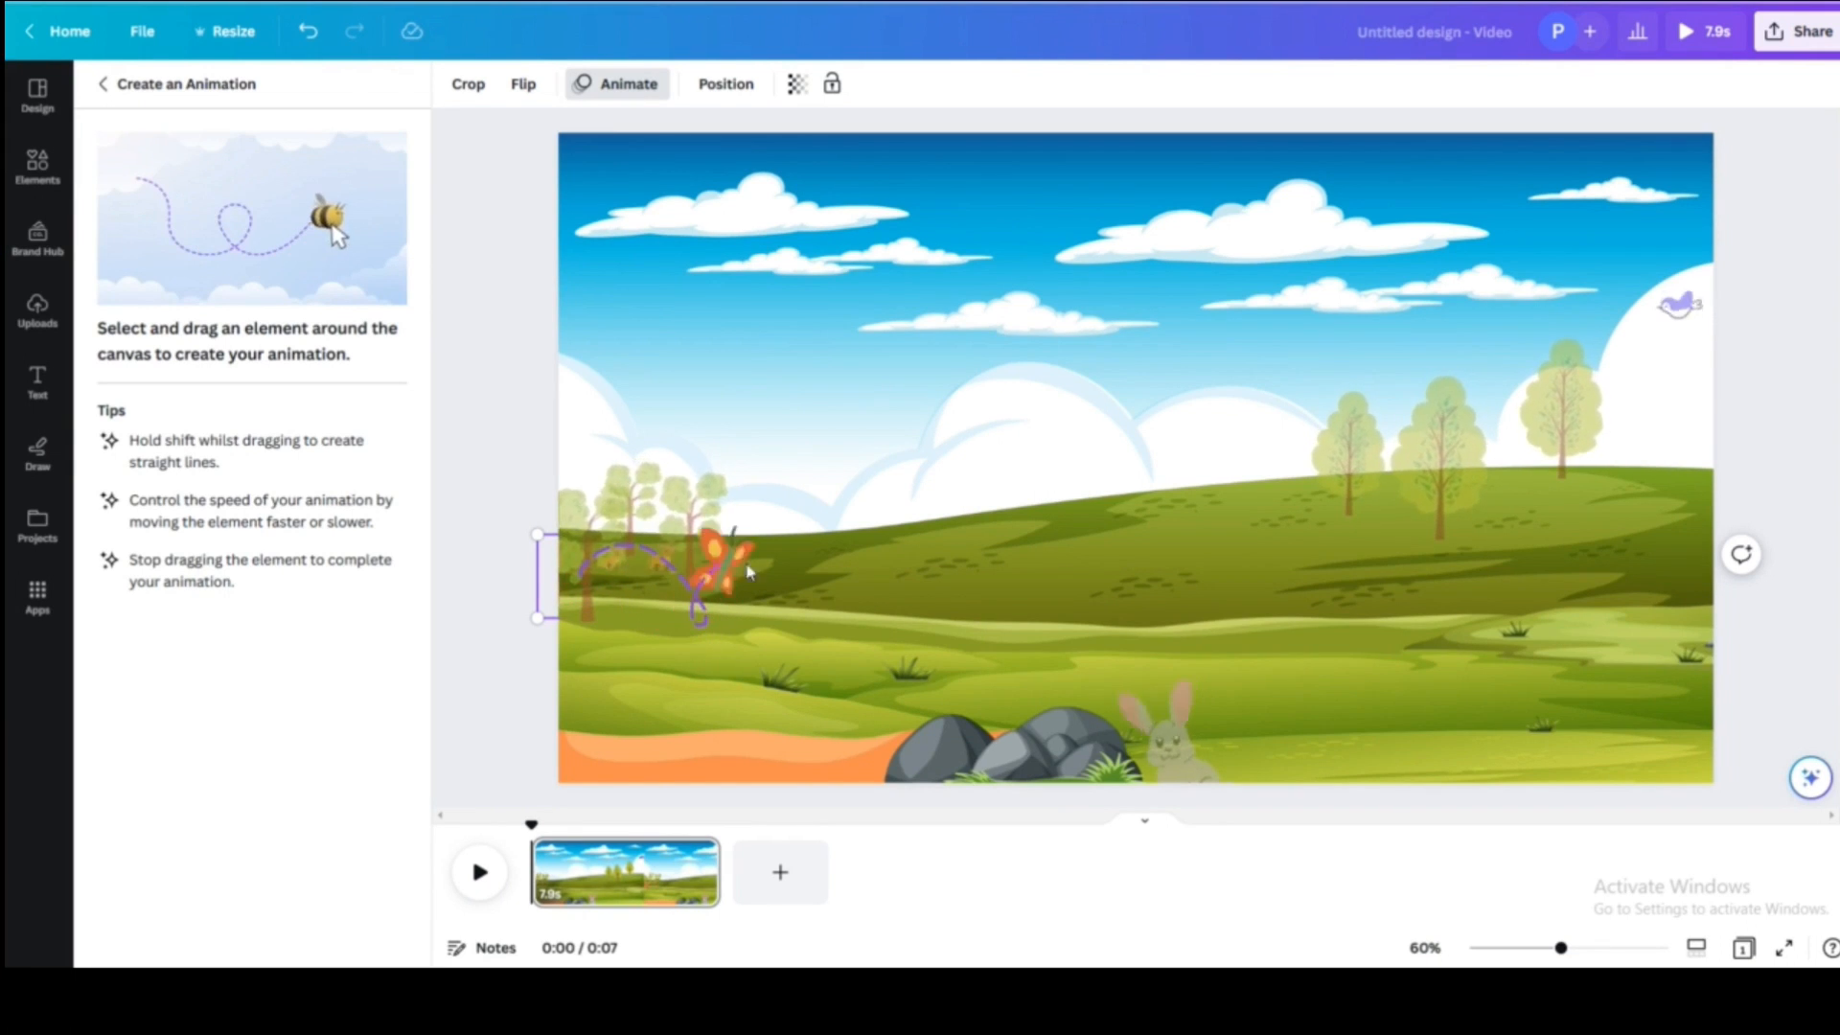
drag(729, 563, 1056, 541)
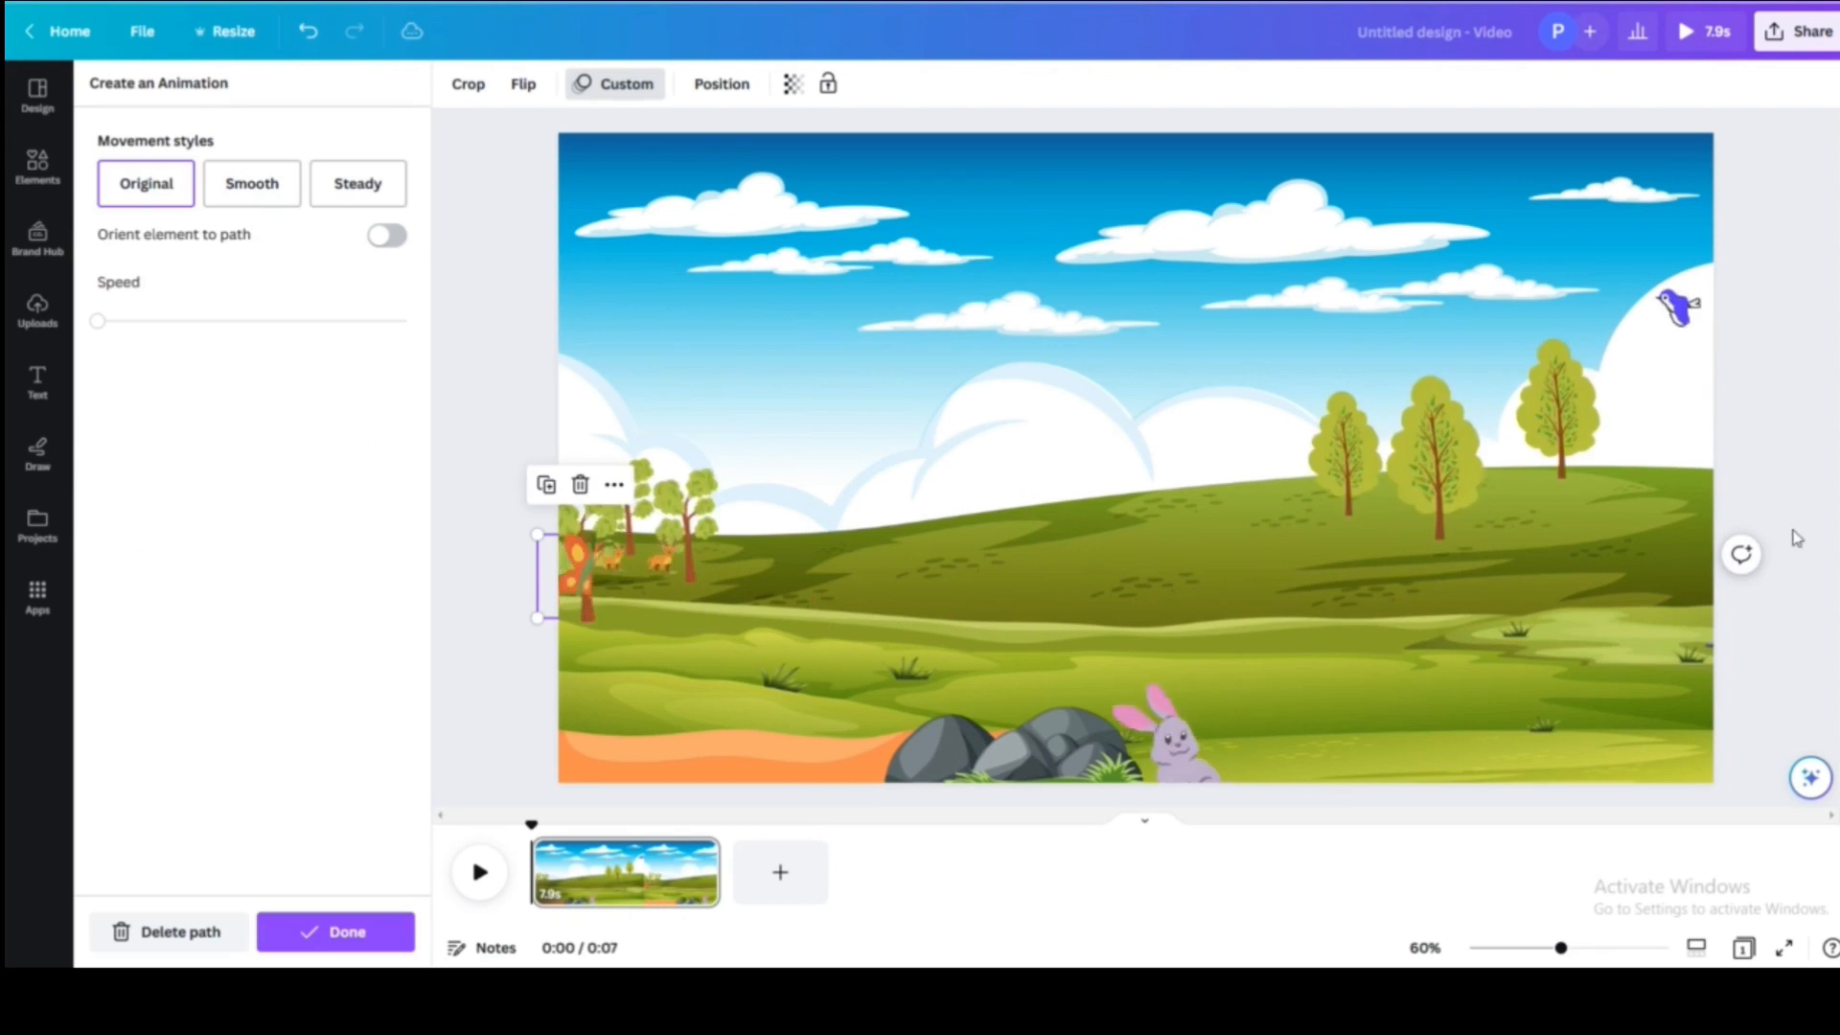
click(251, 184)
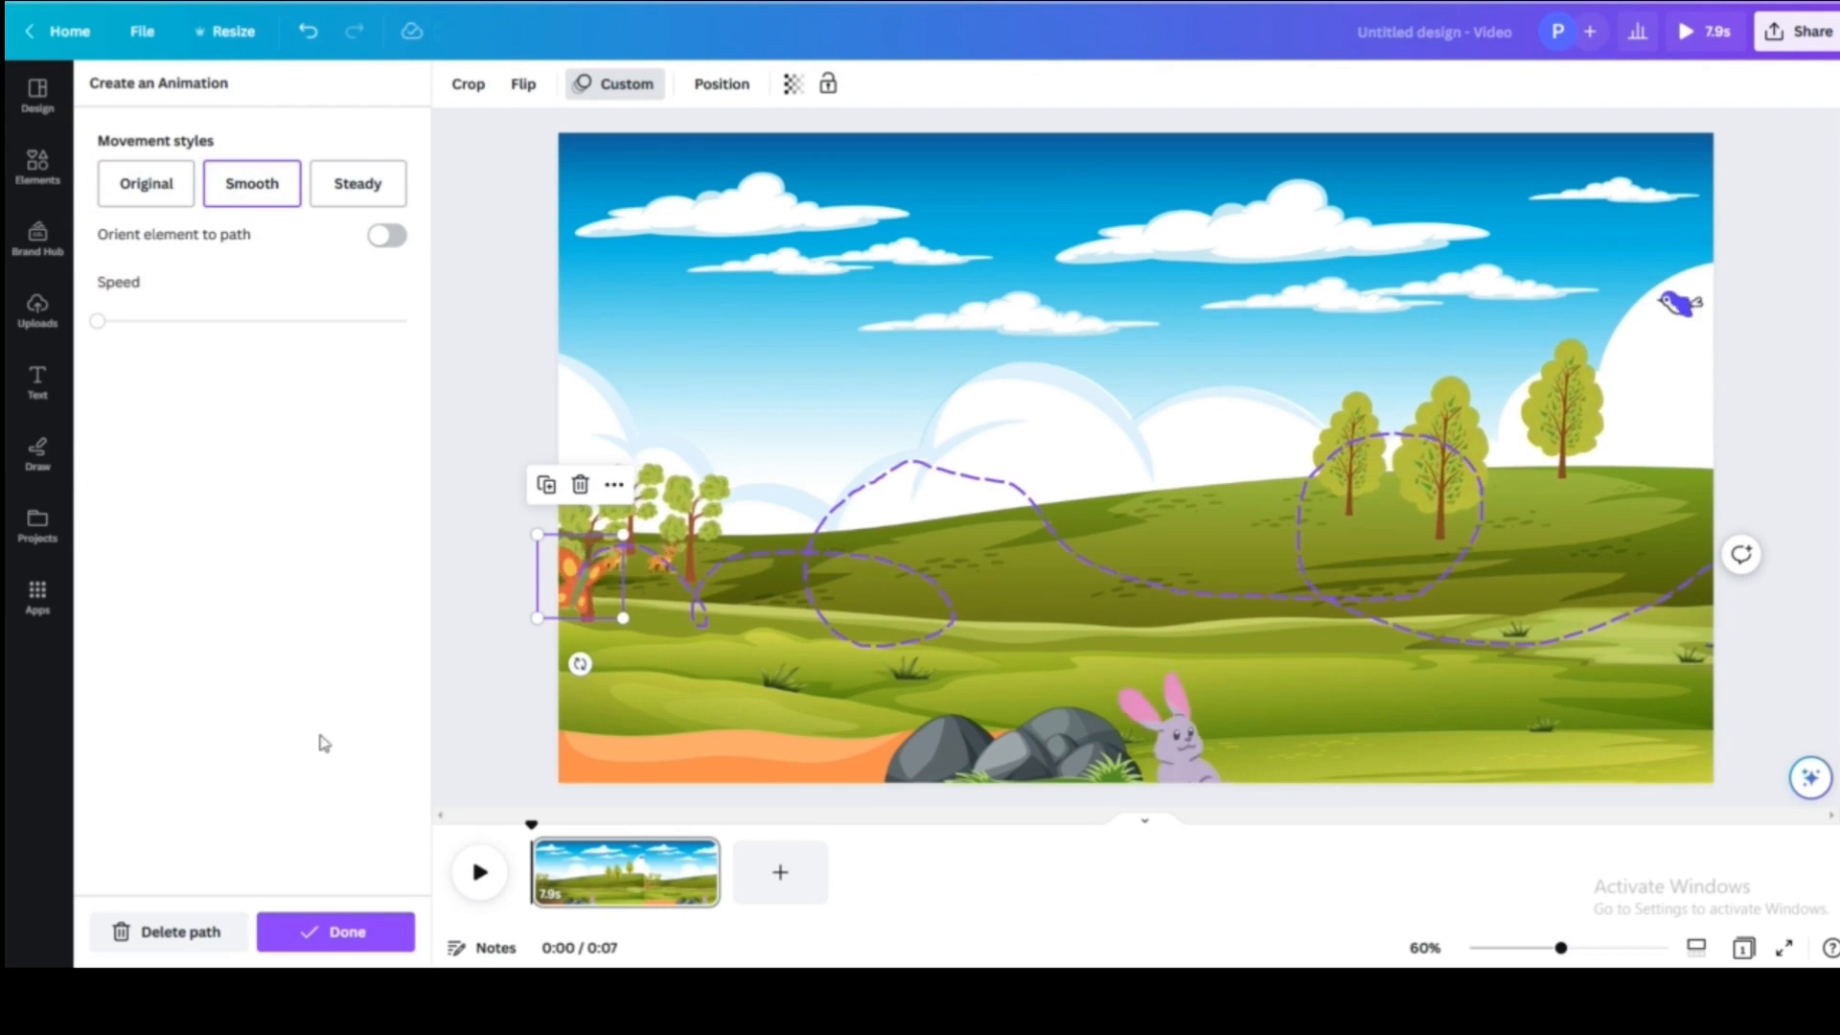
click(37, 169)
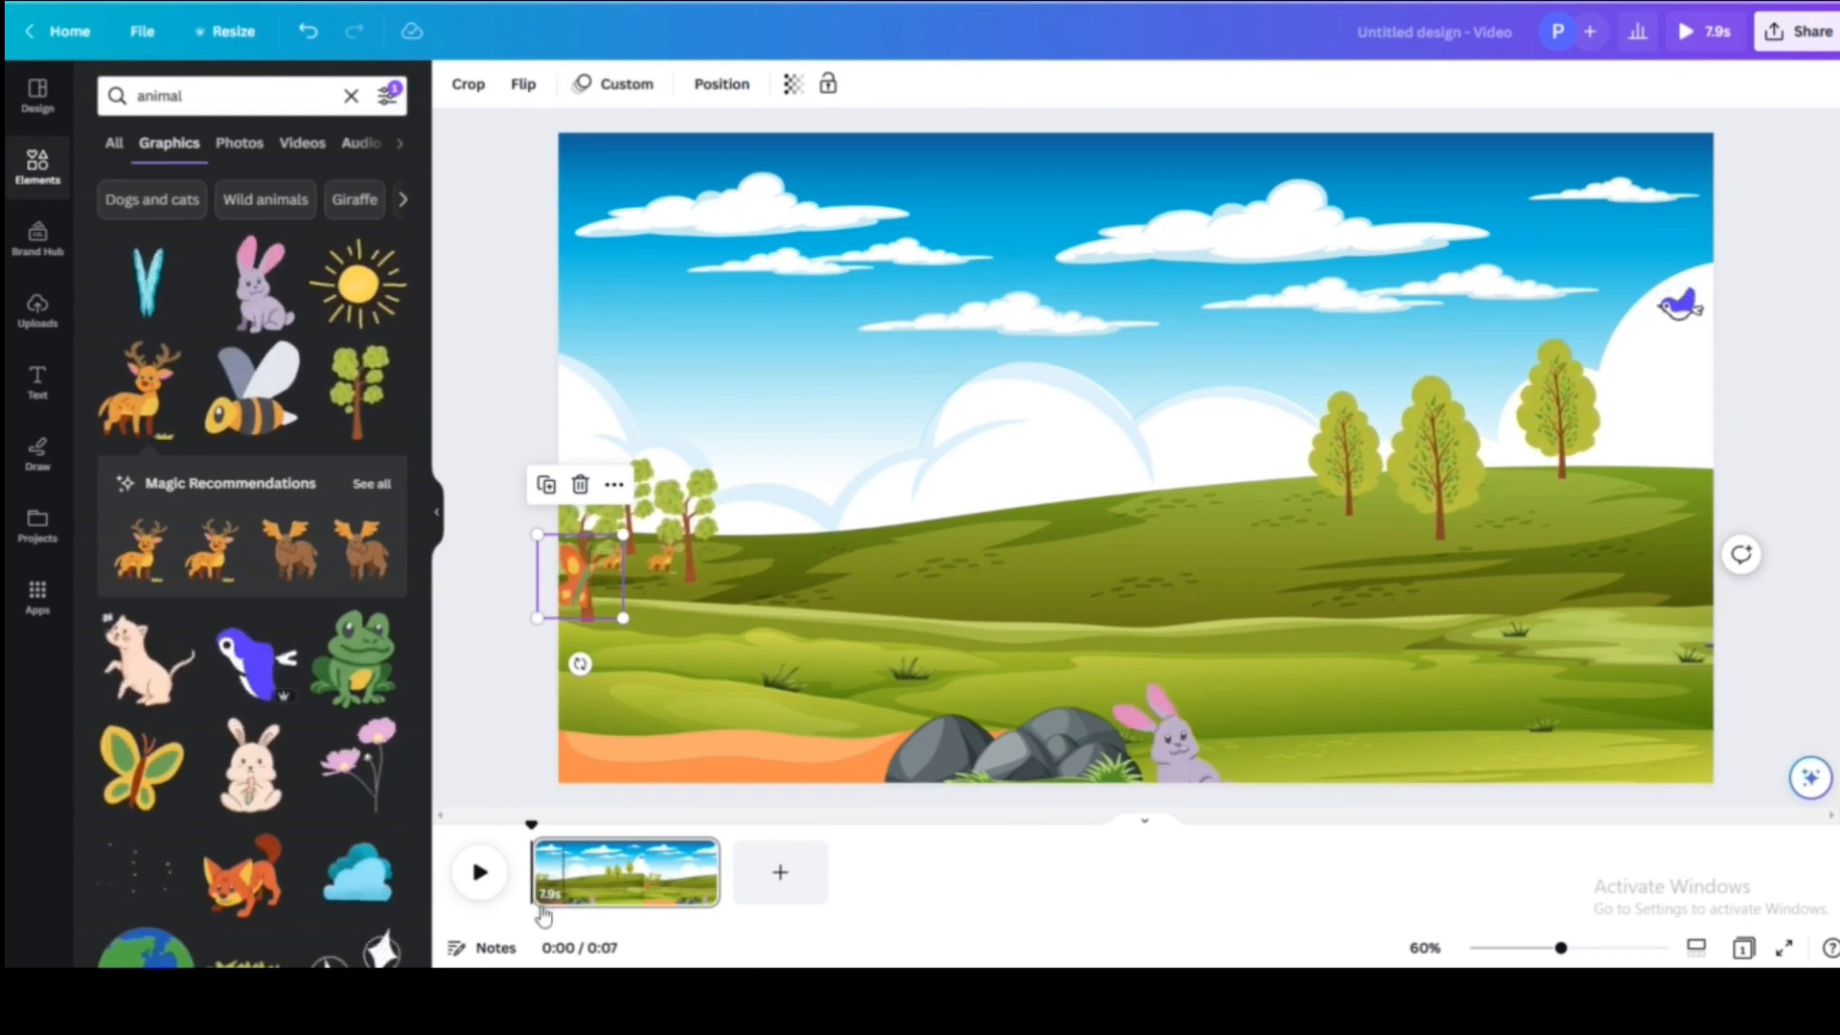
click(479, 872)
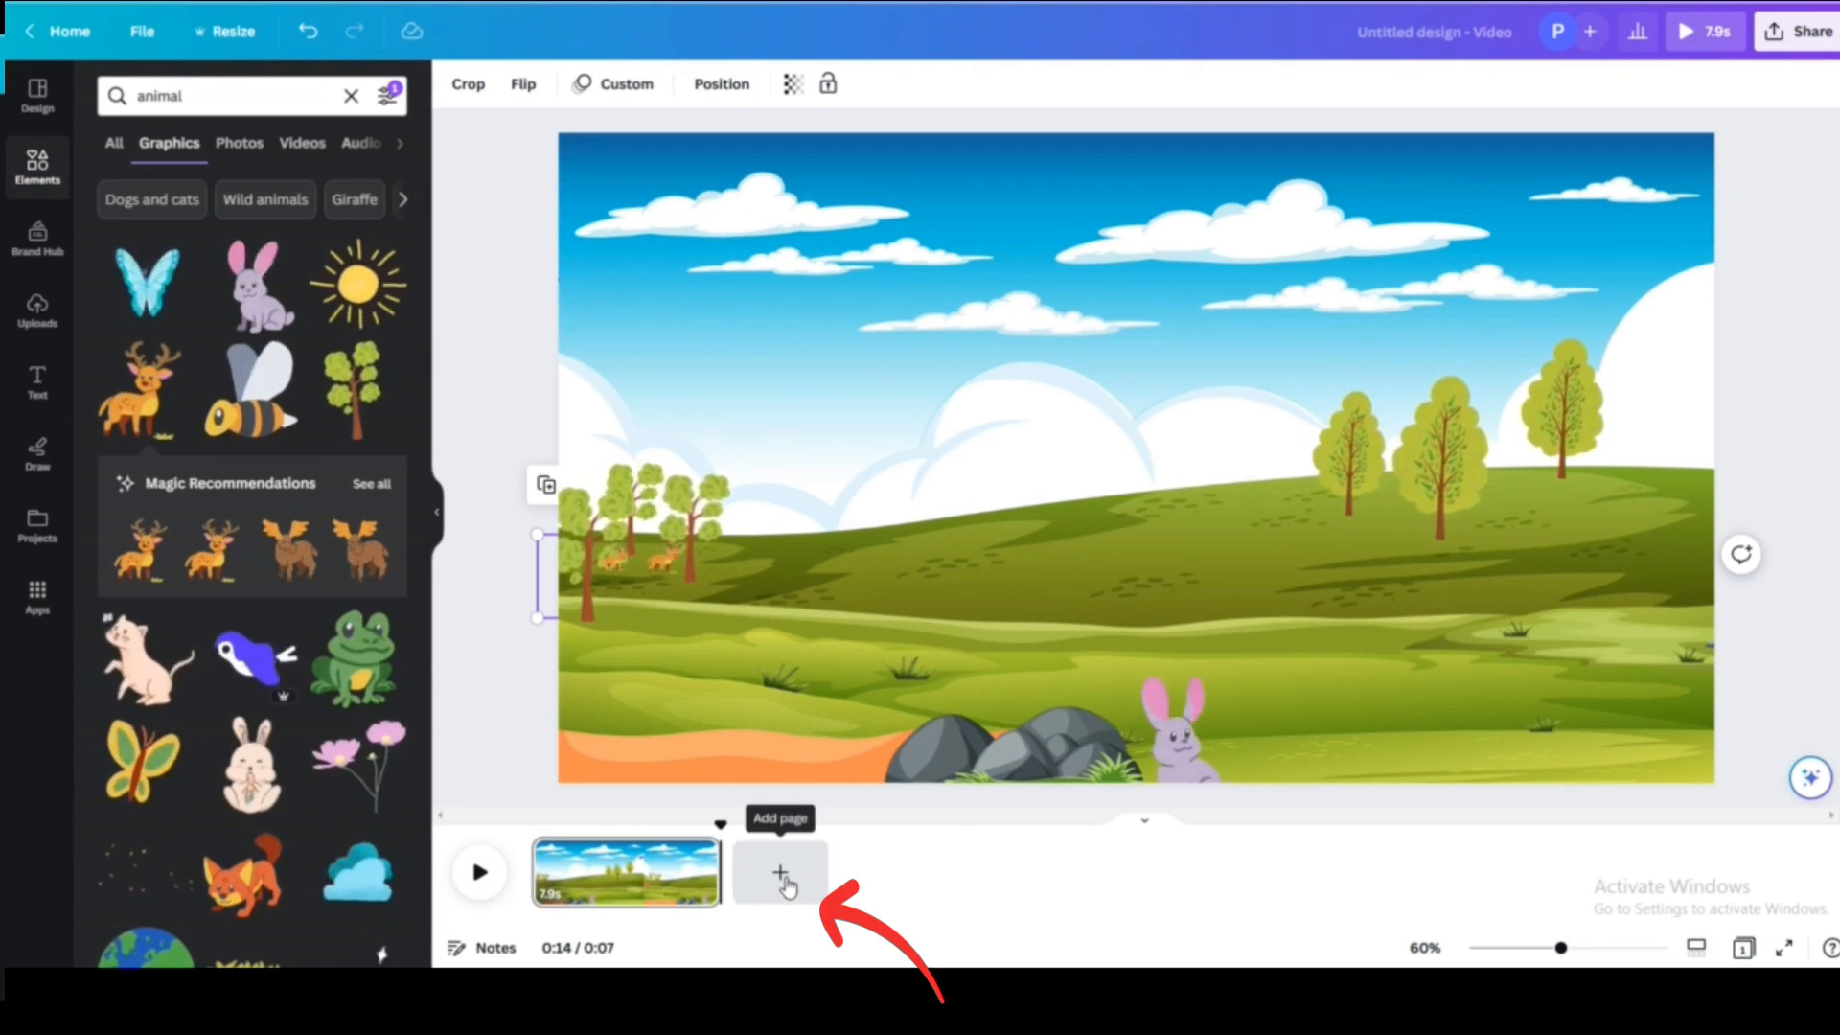
- Add a second scene, search duck graphics for it, and select the fox to animate
click(778, 872)
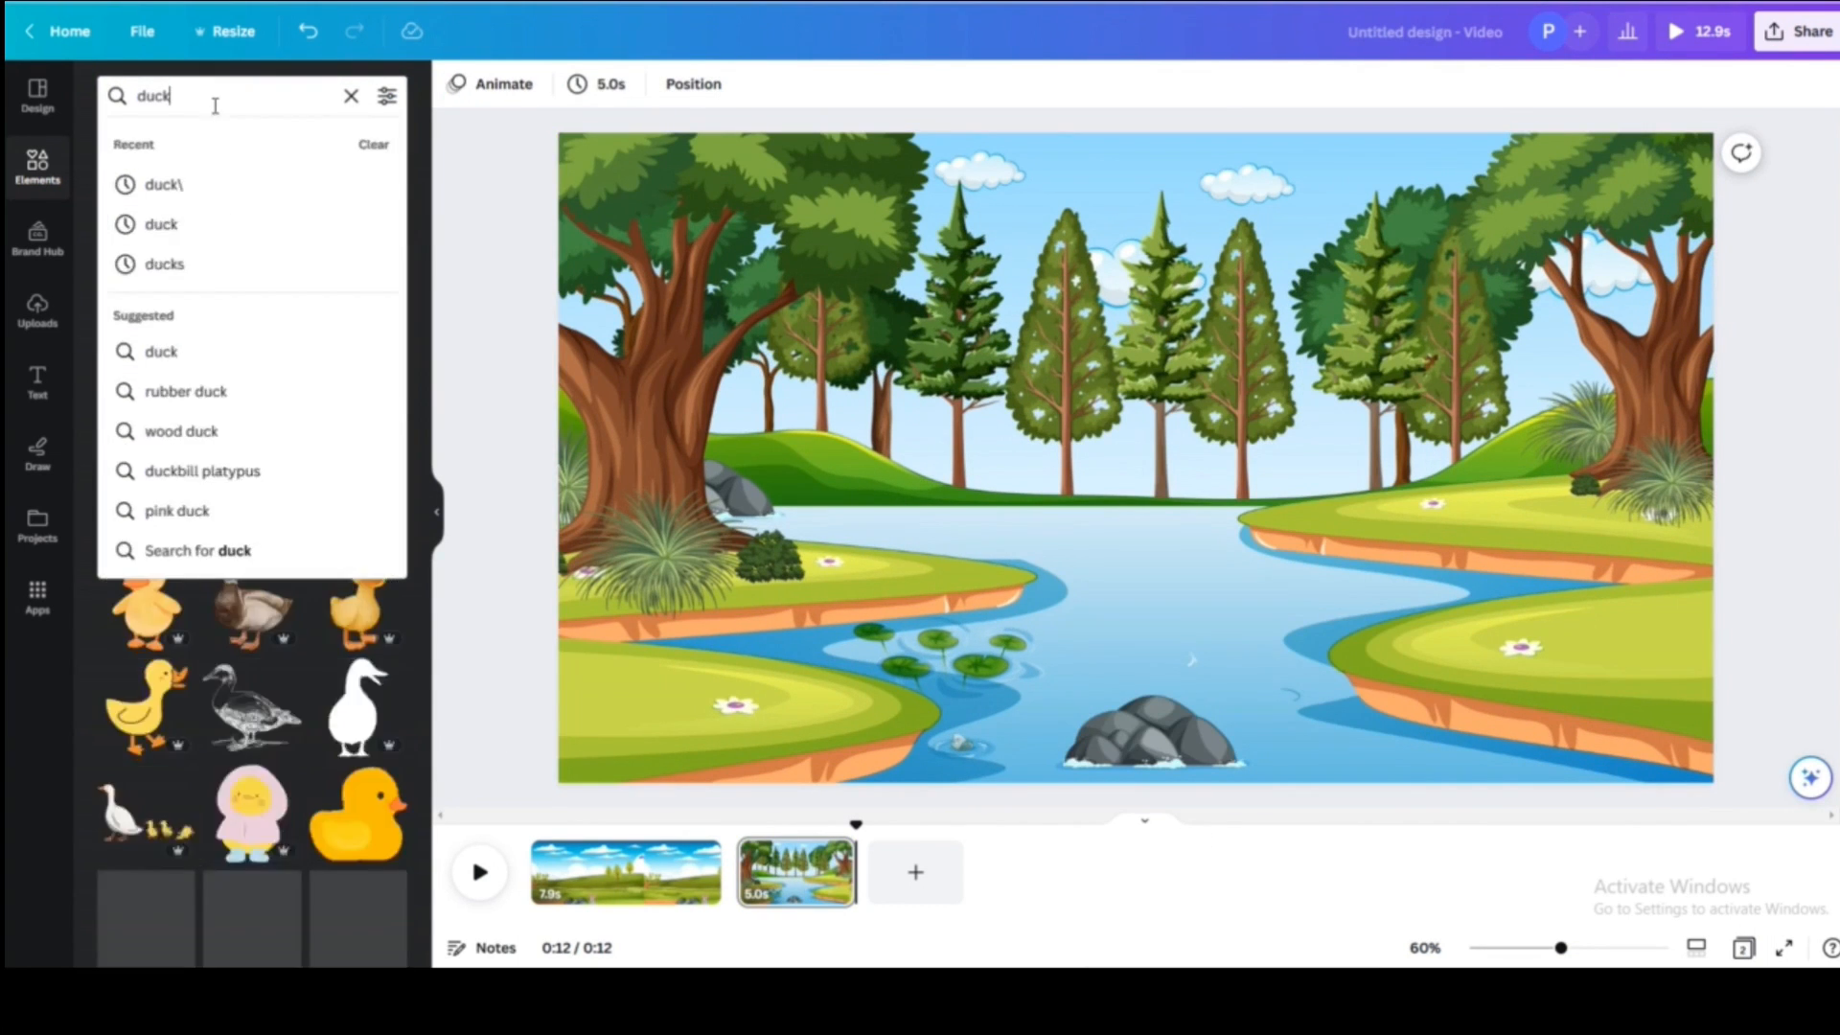
text(fox)
key(Return)
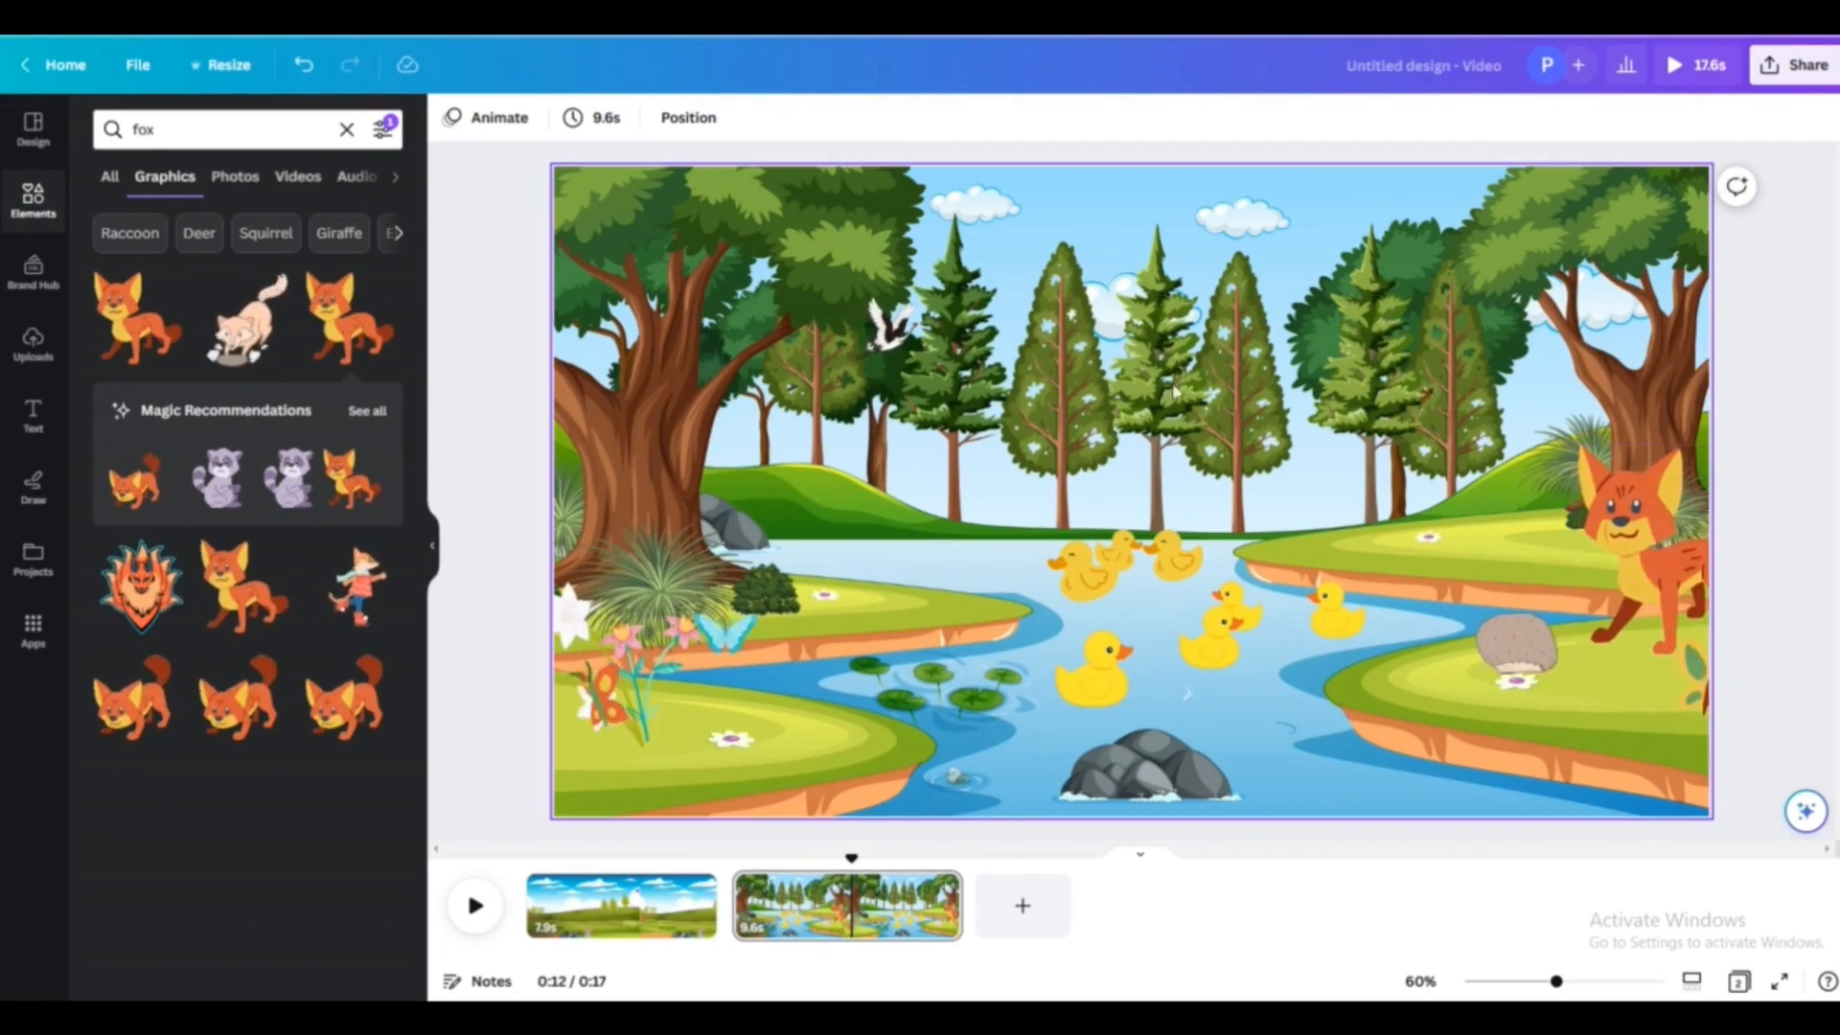
click(499, 117)
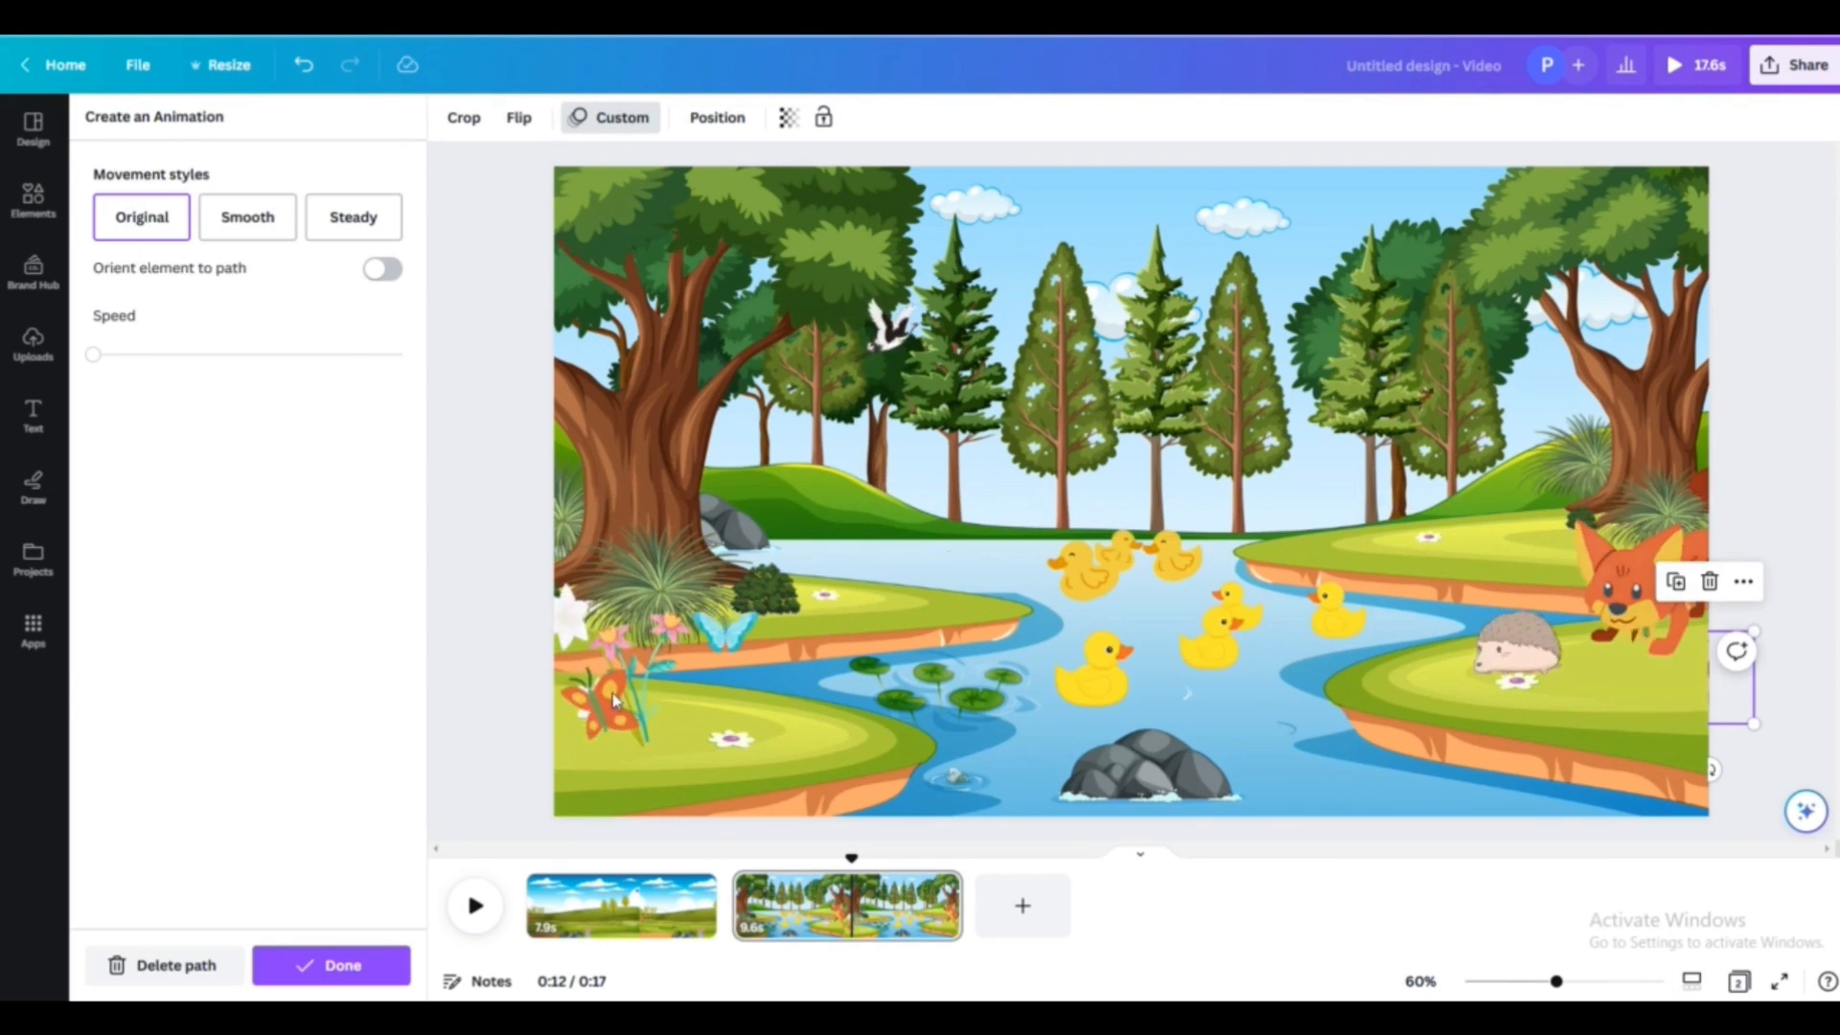
- Give the fox and flowers smooth motion paths and begin one for the birds
click(248, 216)
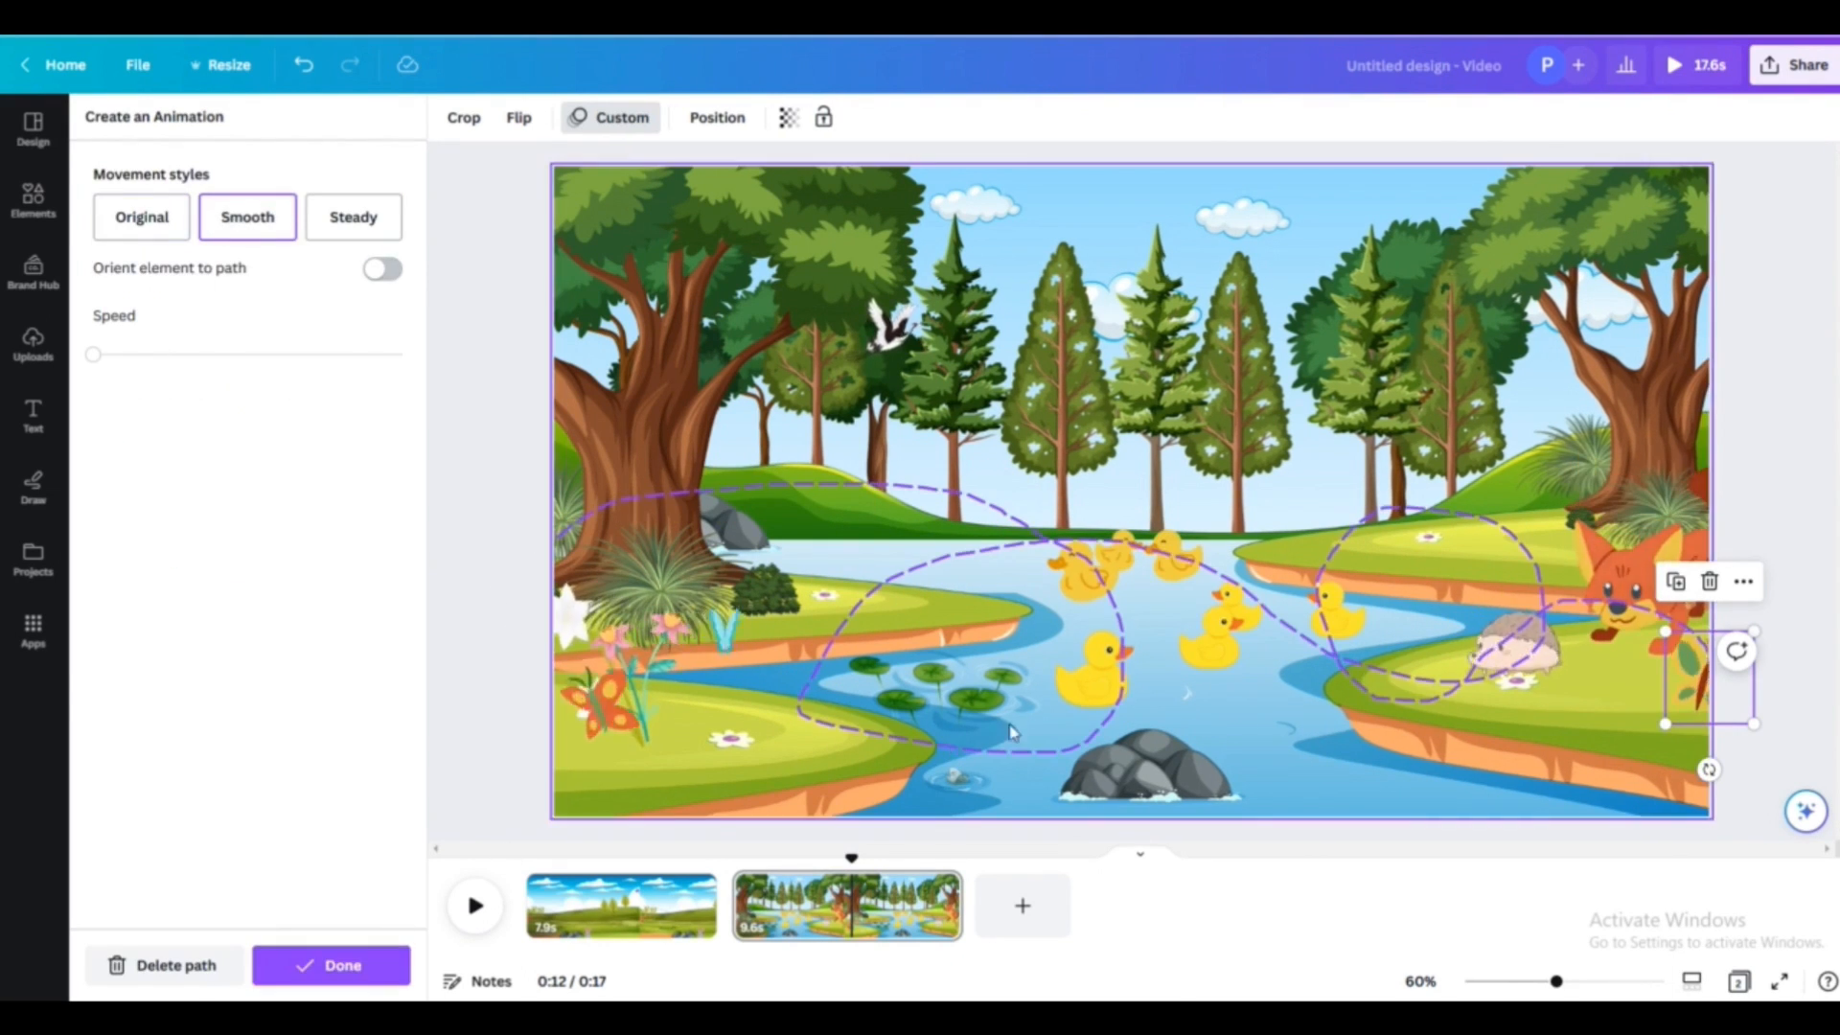
click(331, 964)
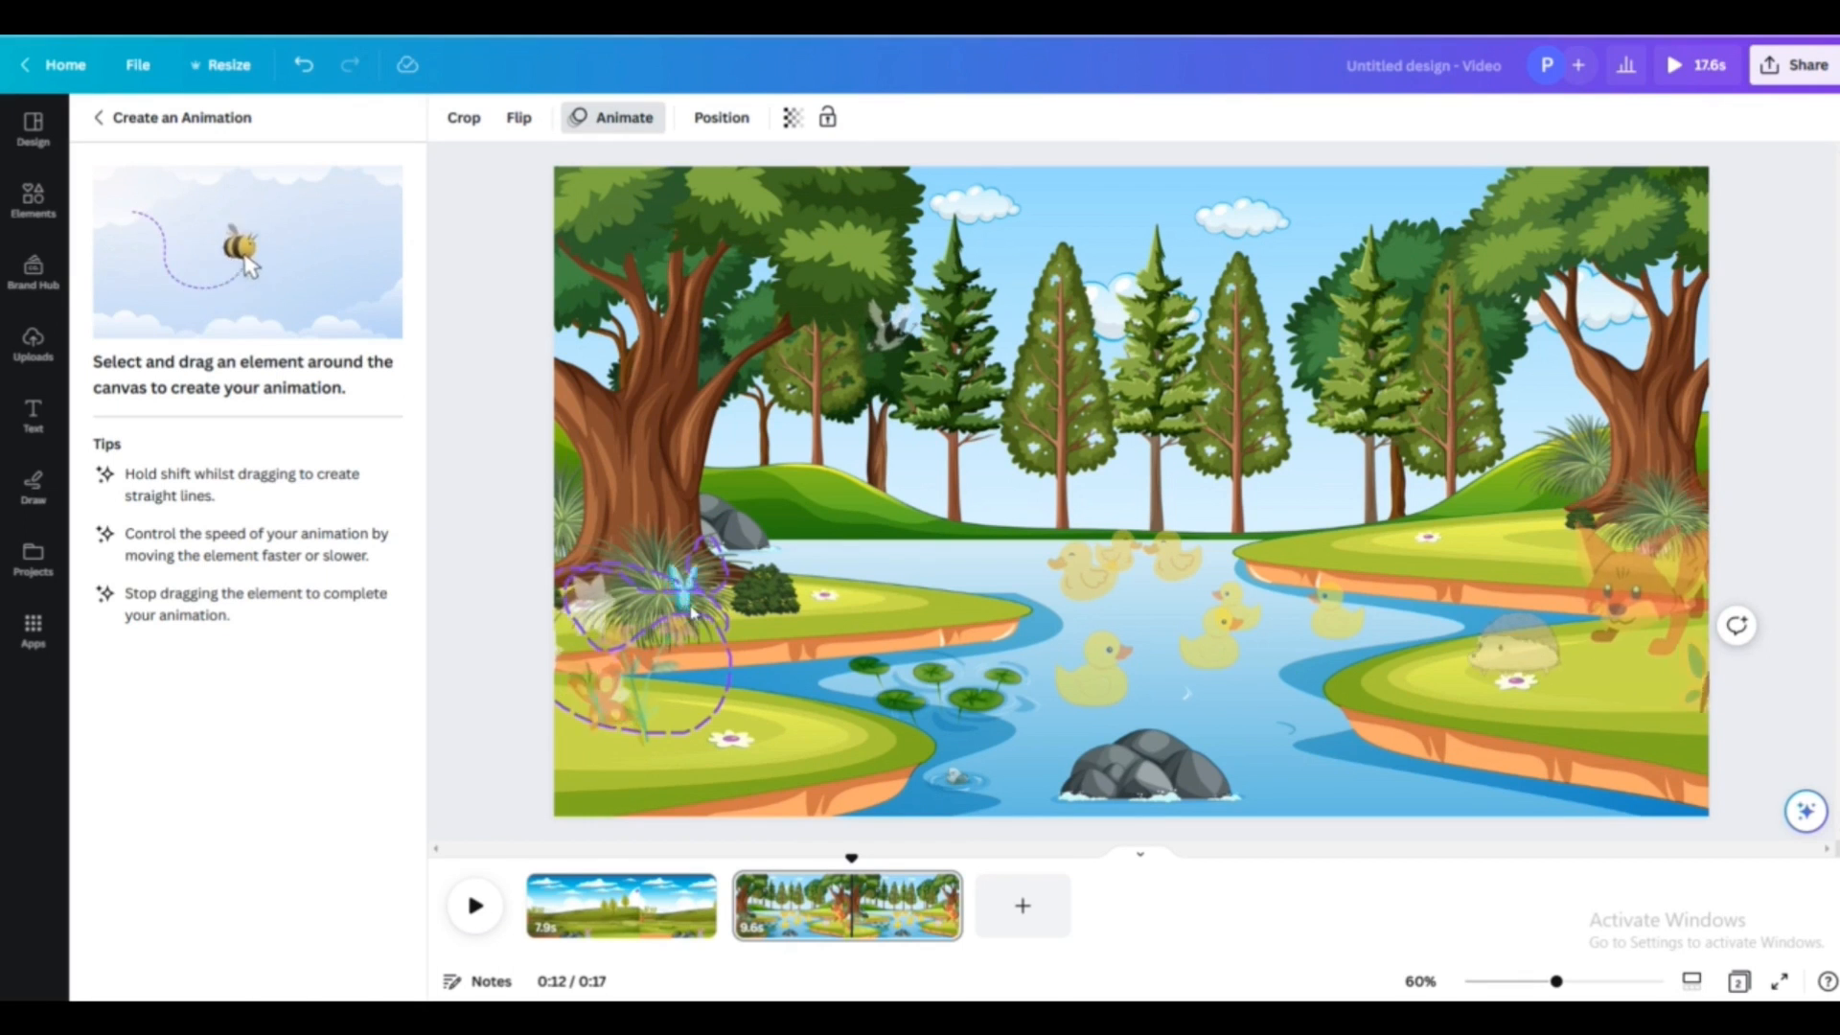
click(1091, 667)
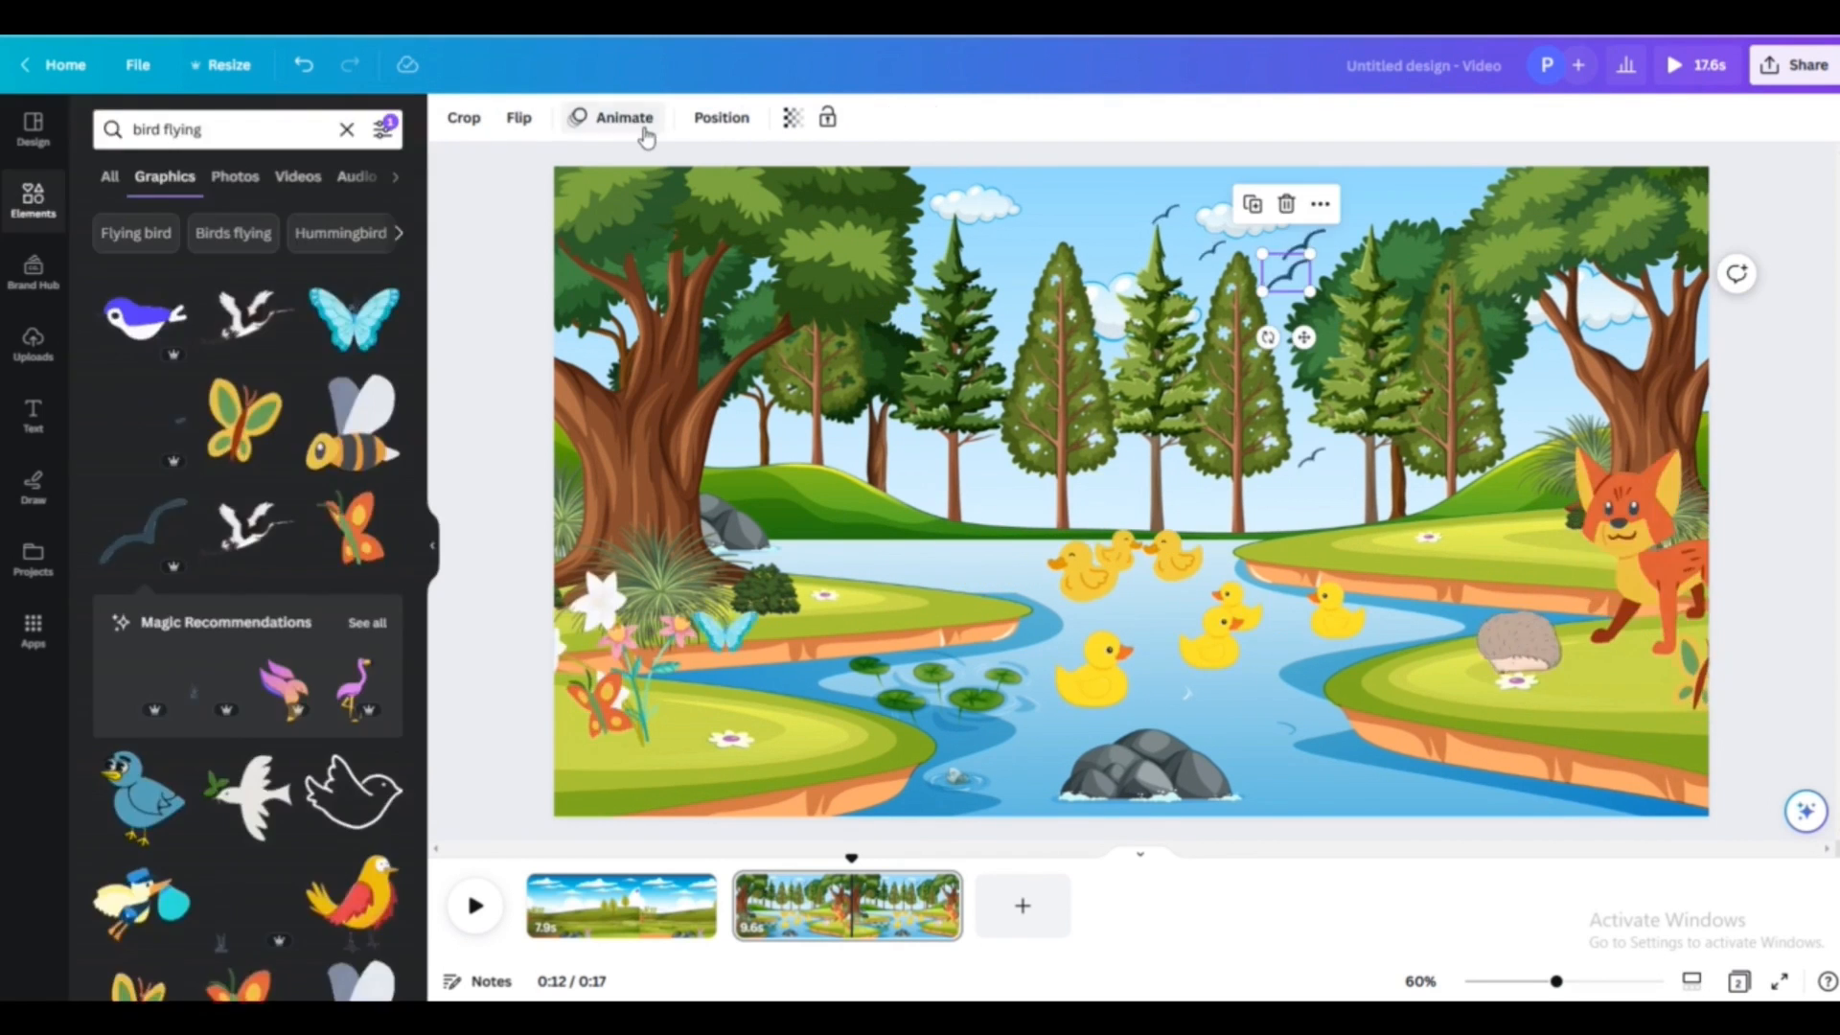
click(623, 117)
text(sky with cloud)
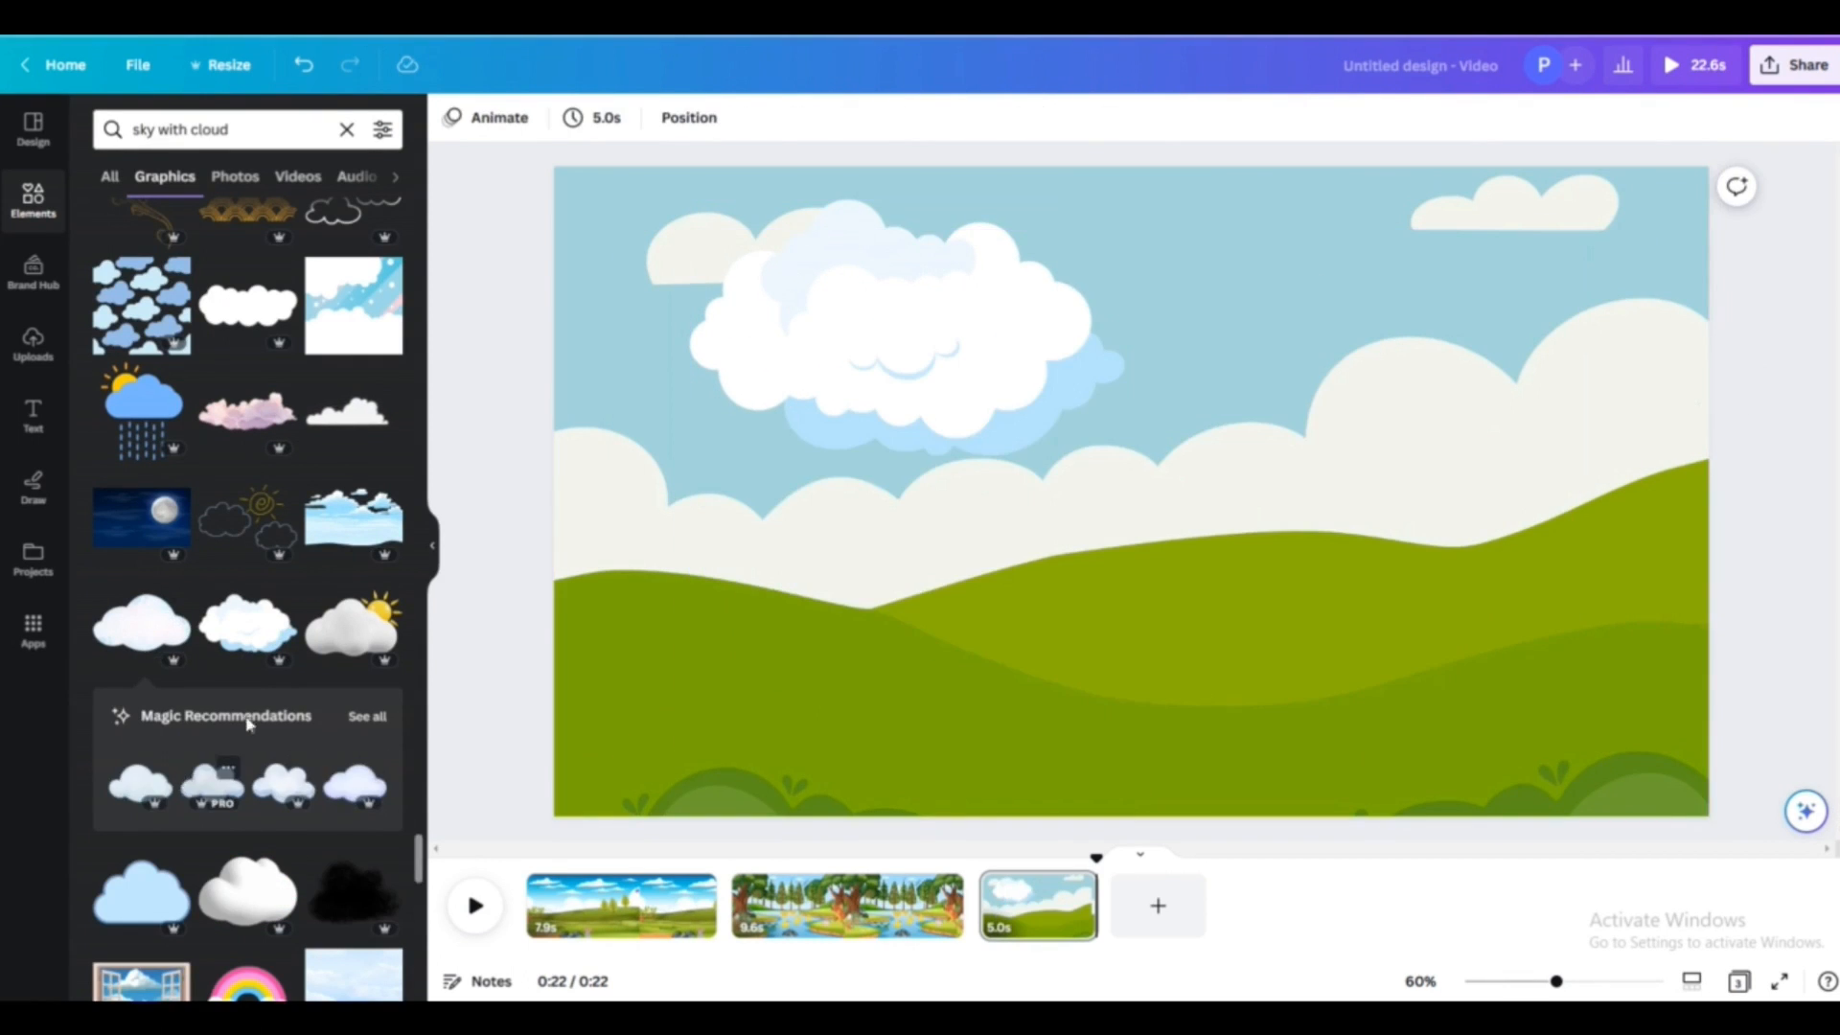
mouse_move(138, 780)
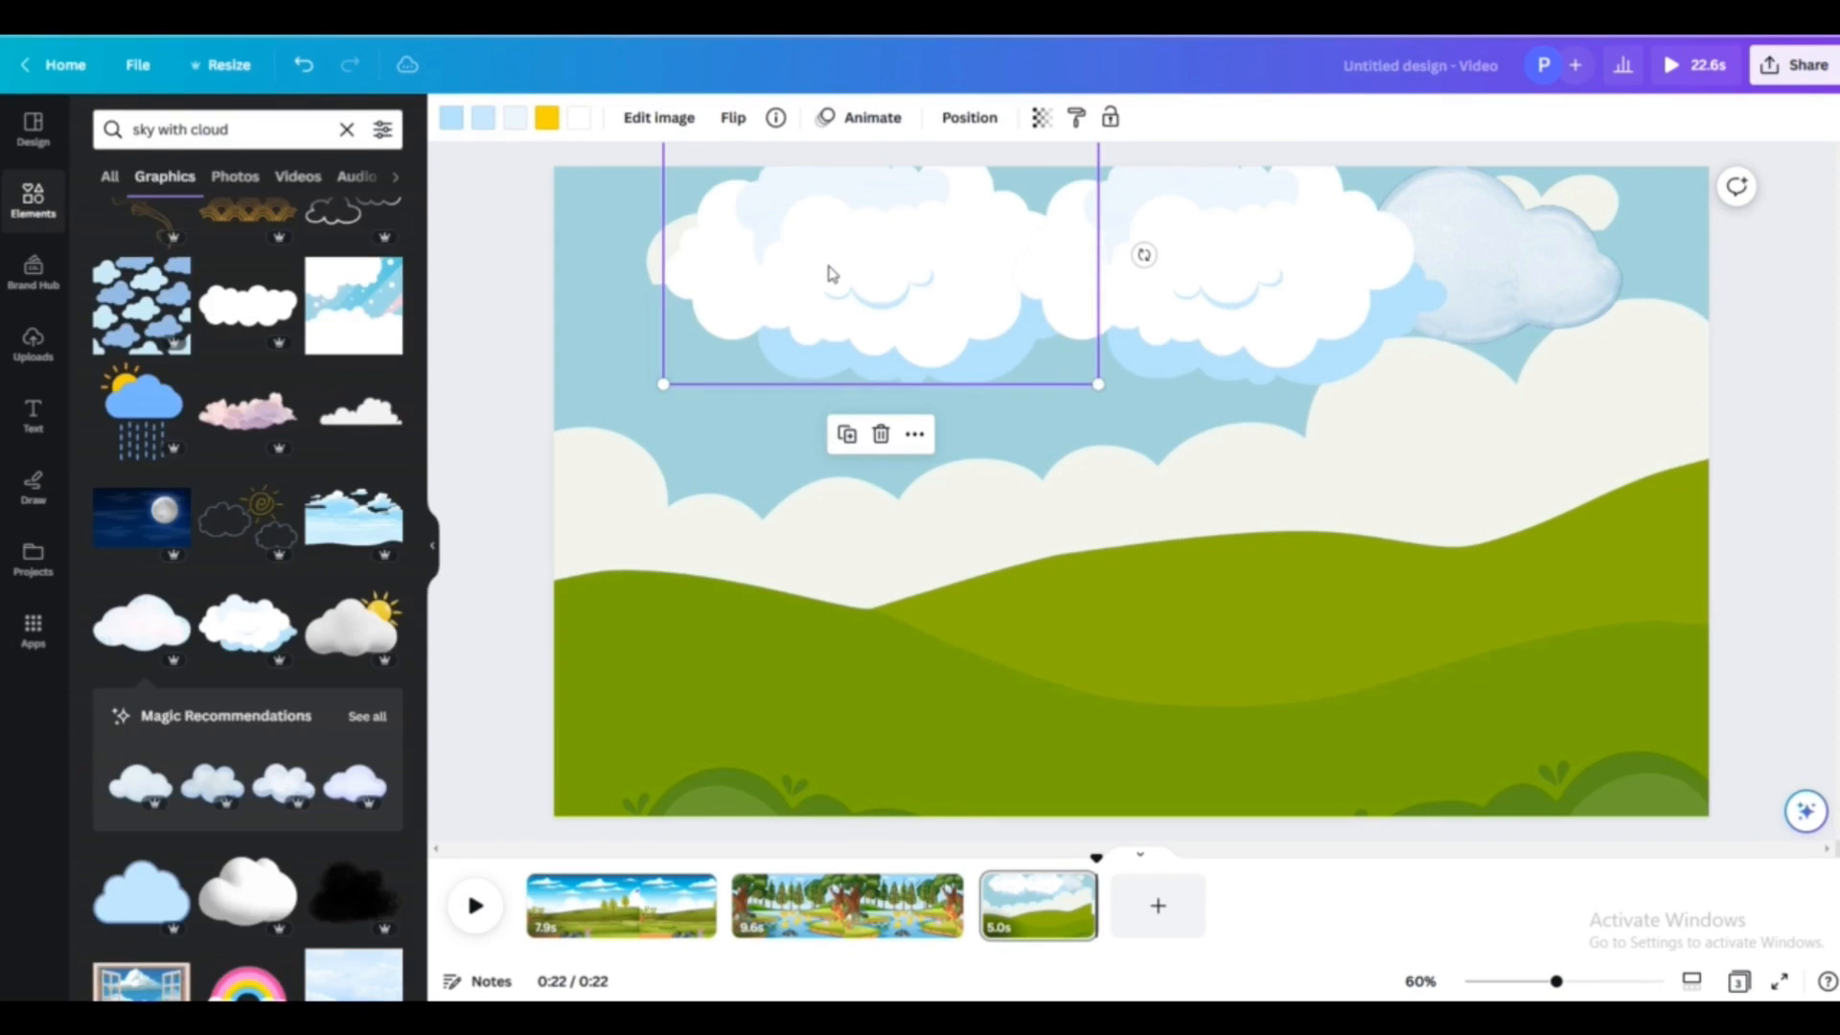
- Give the large cloud a drifting motion path, then add a fourth blank scene
click(872, 117)
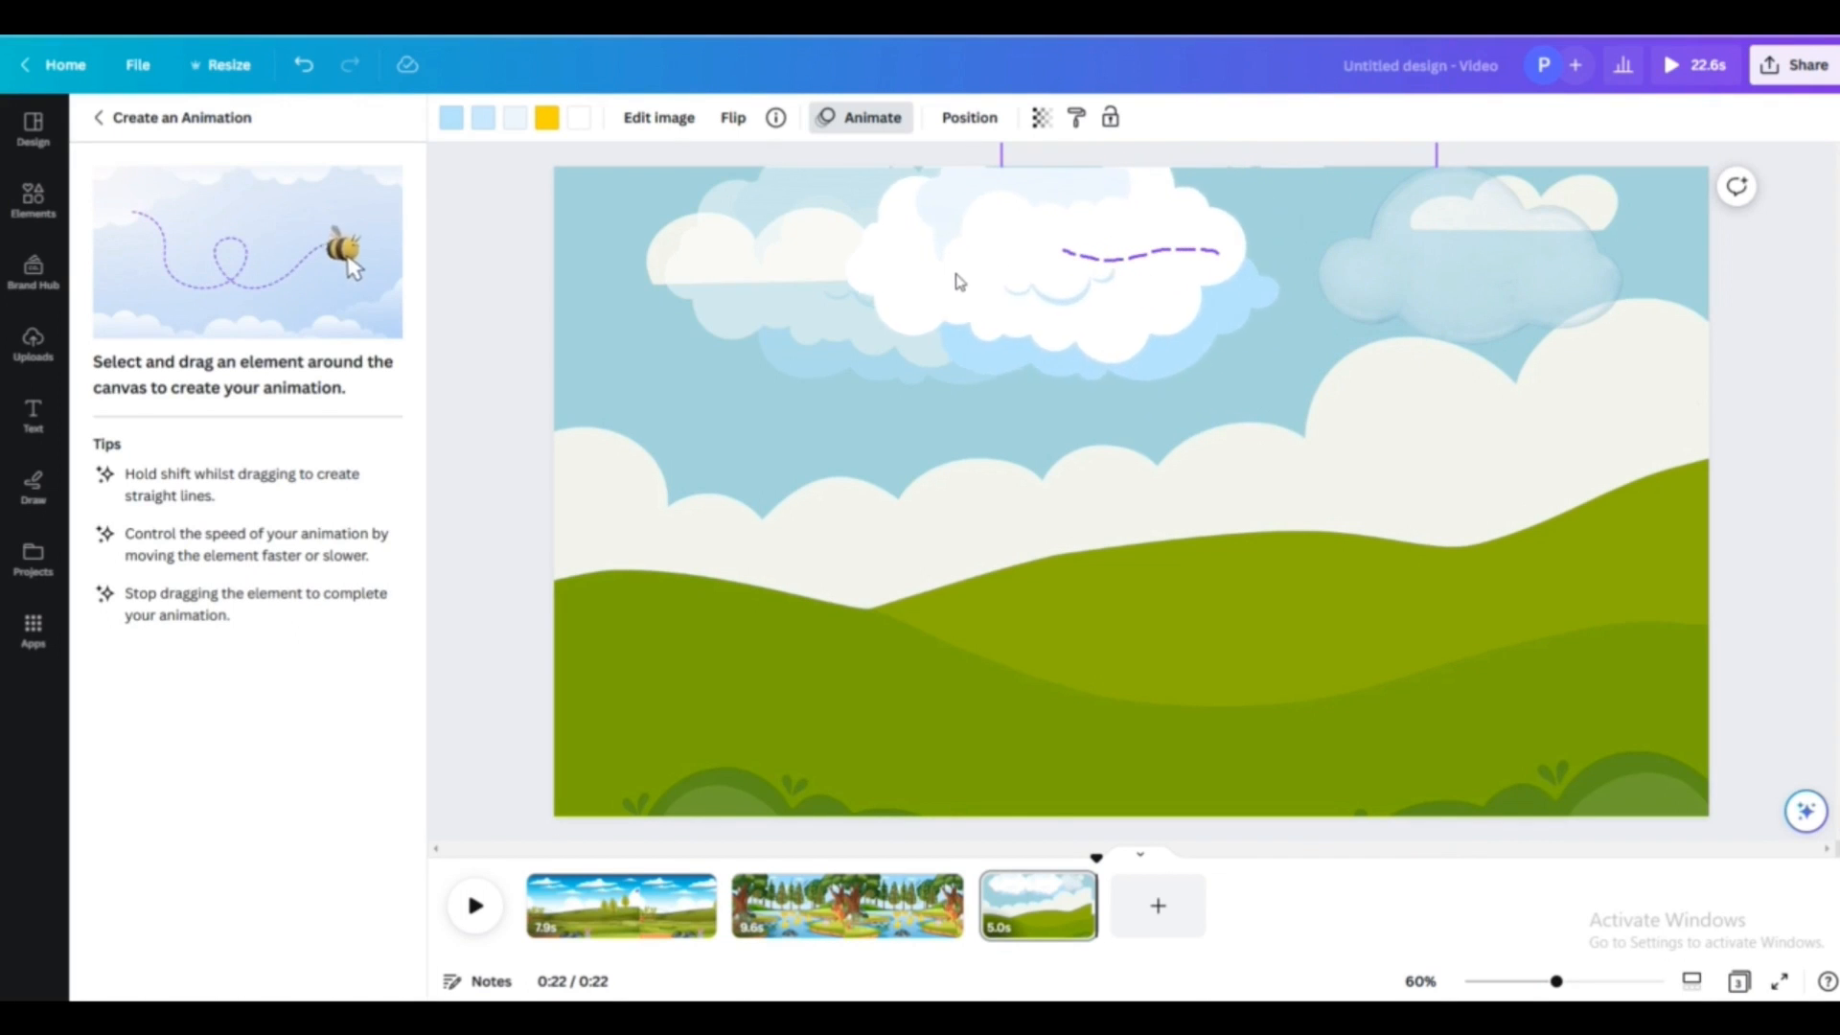
click(1466, 253)
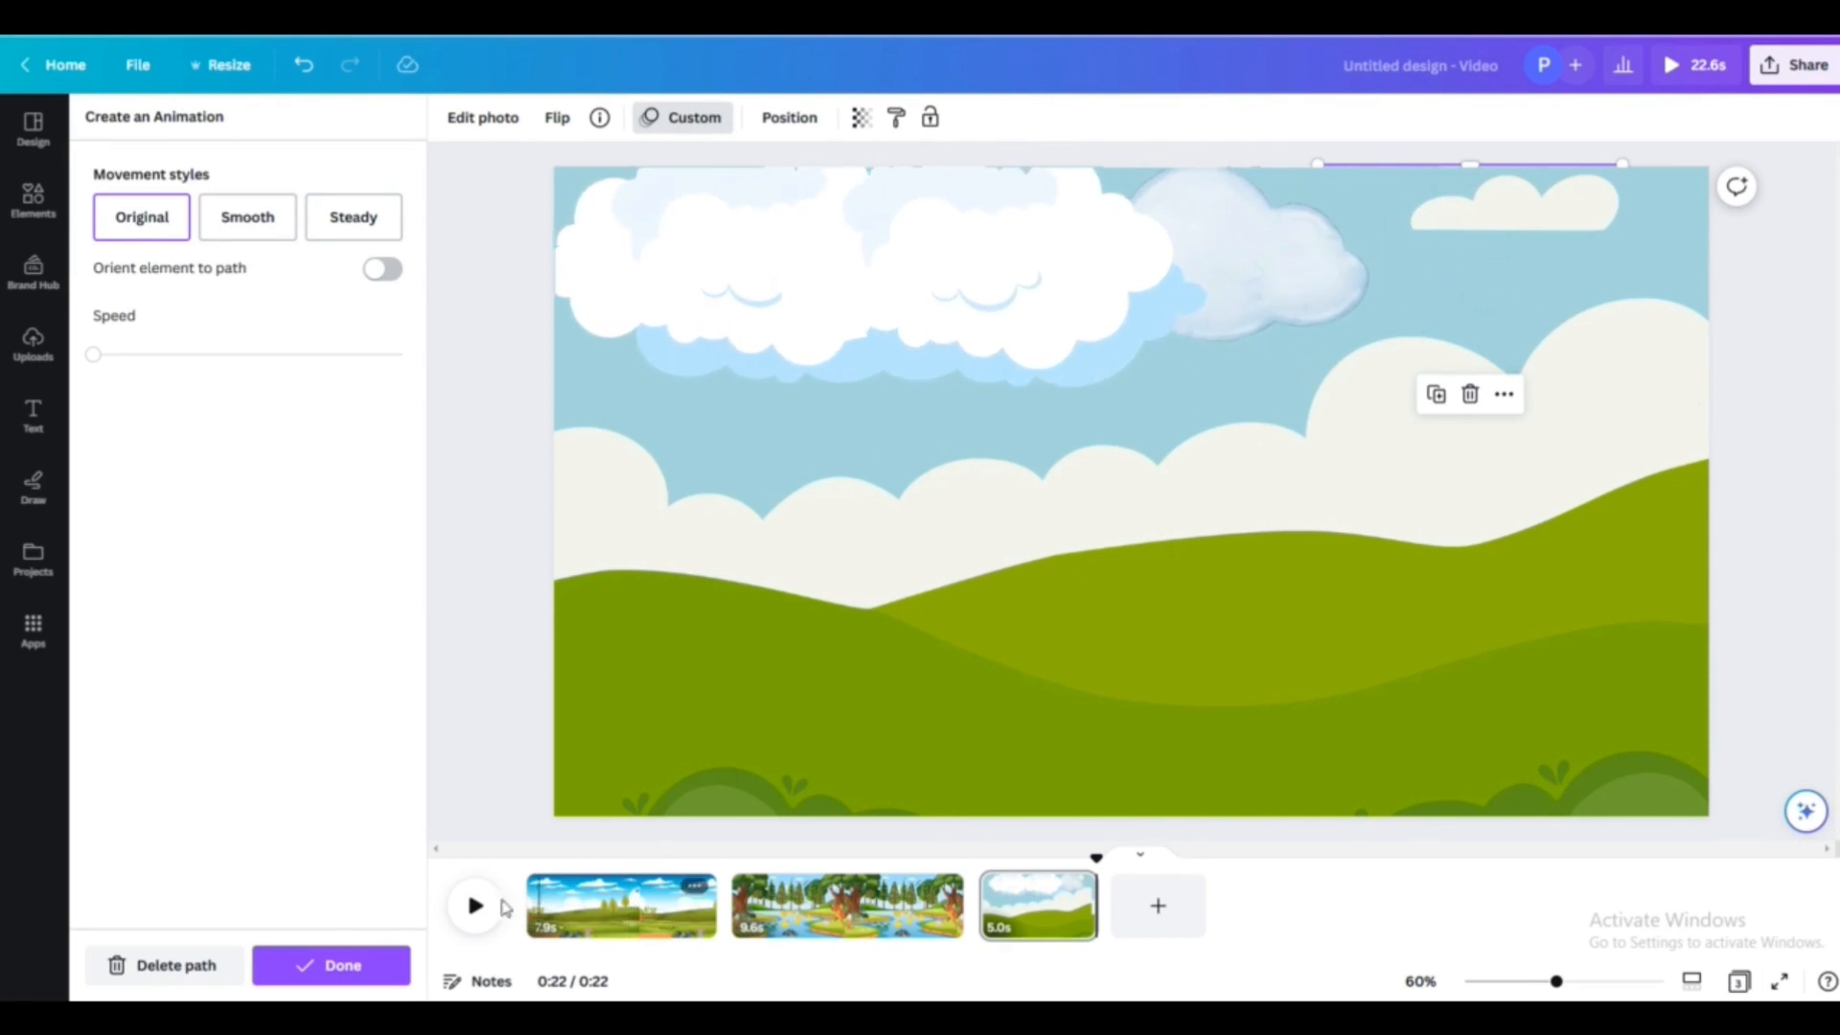
click(1158, 904)
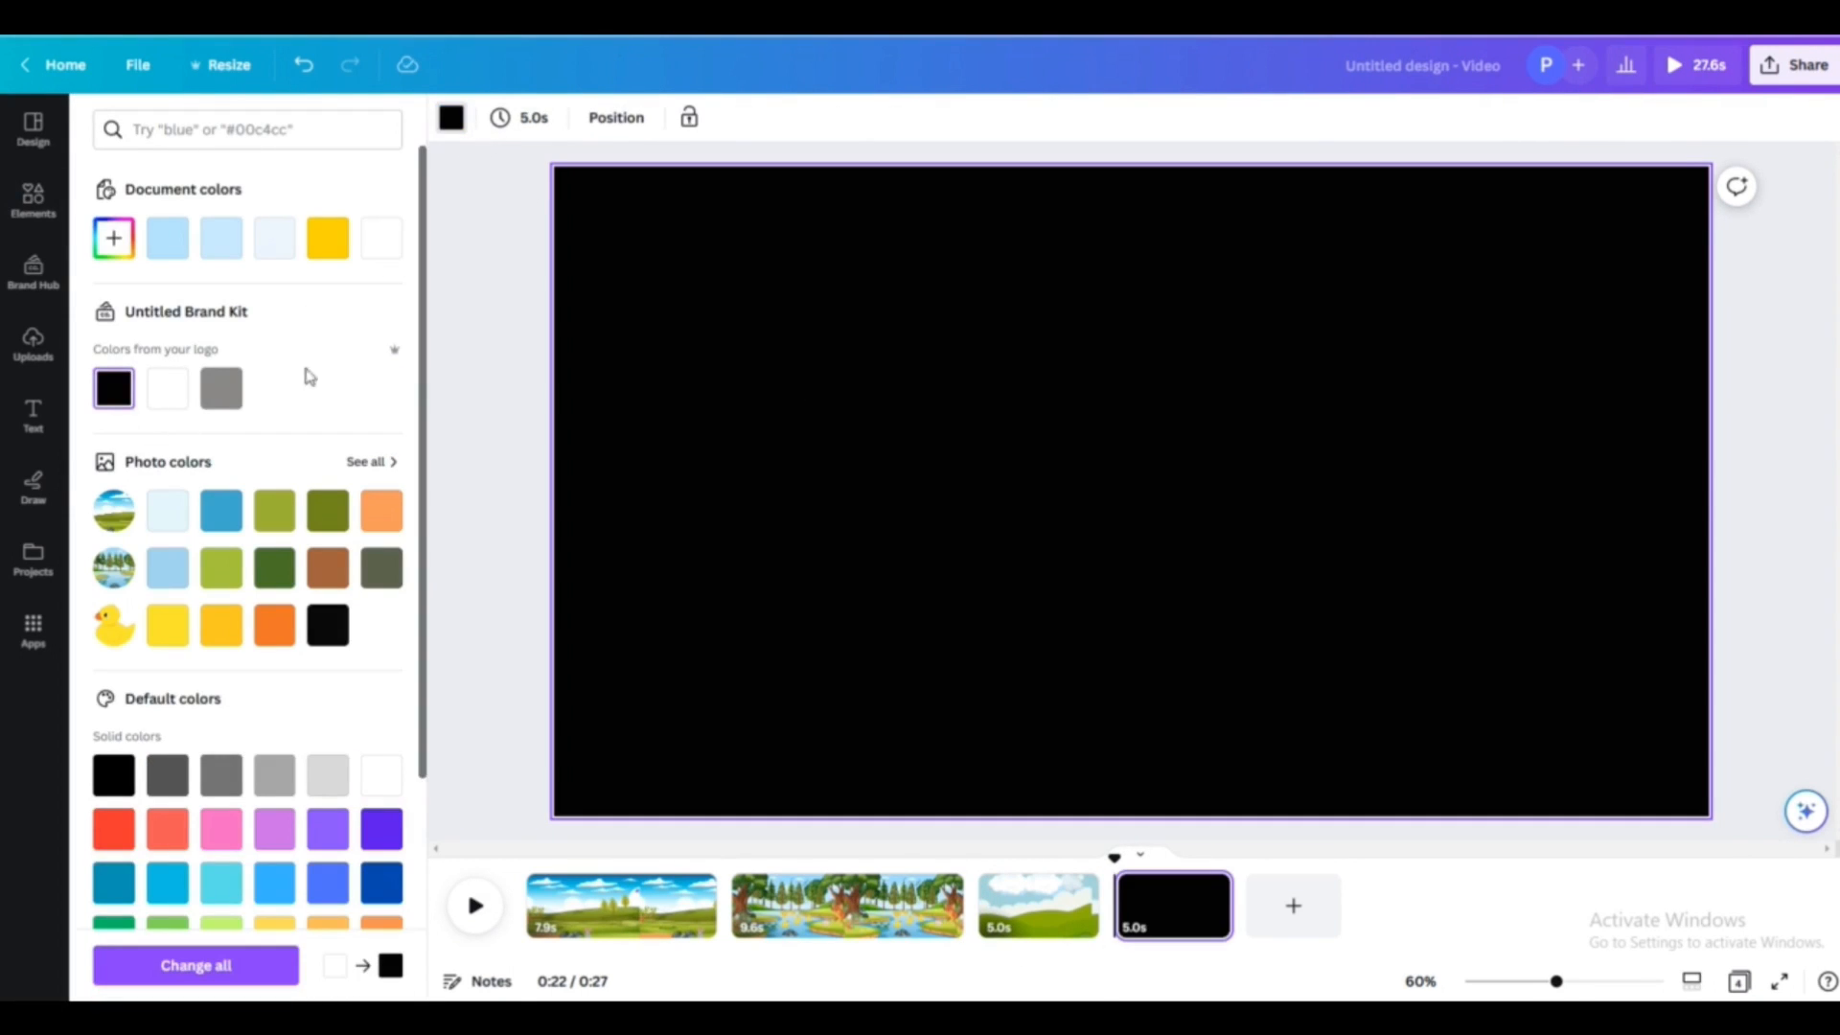
- Add a heading reading 'The Meadow' to the black scene
click(33, 416)
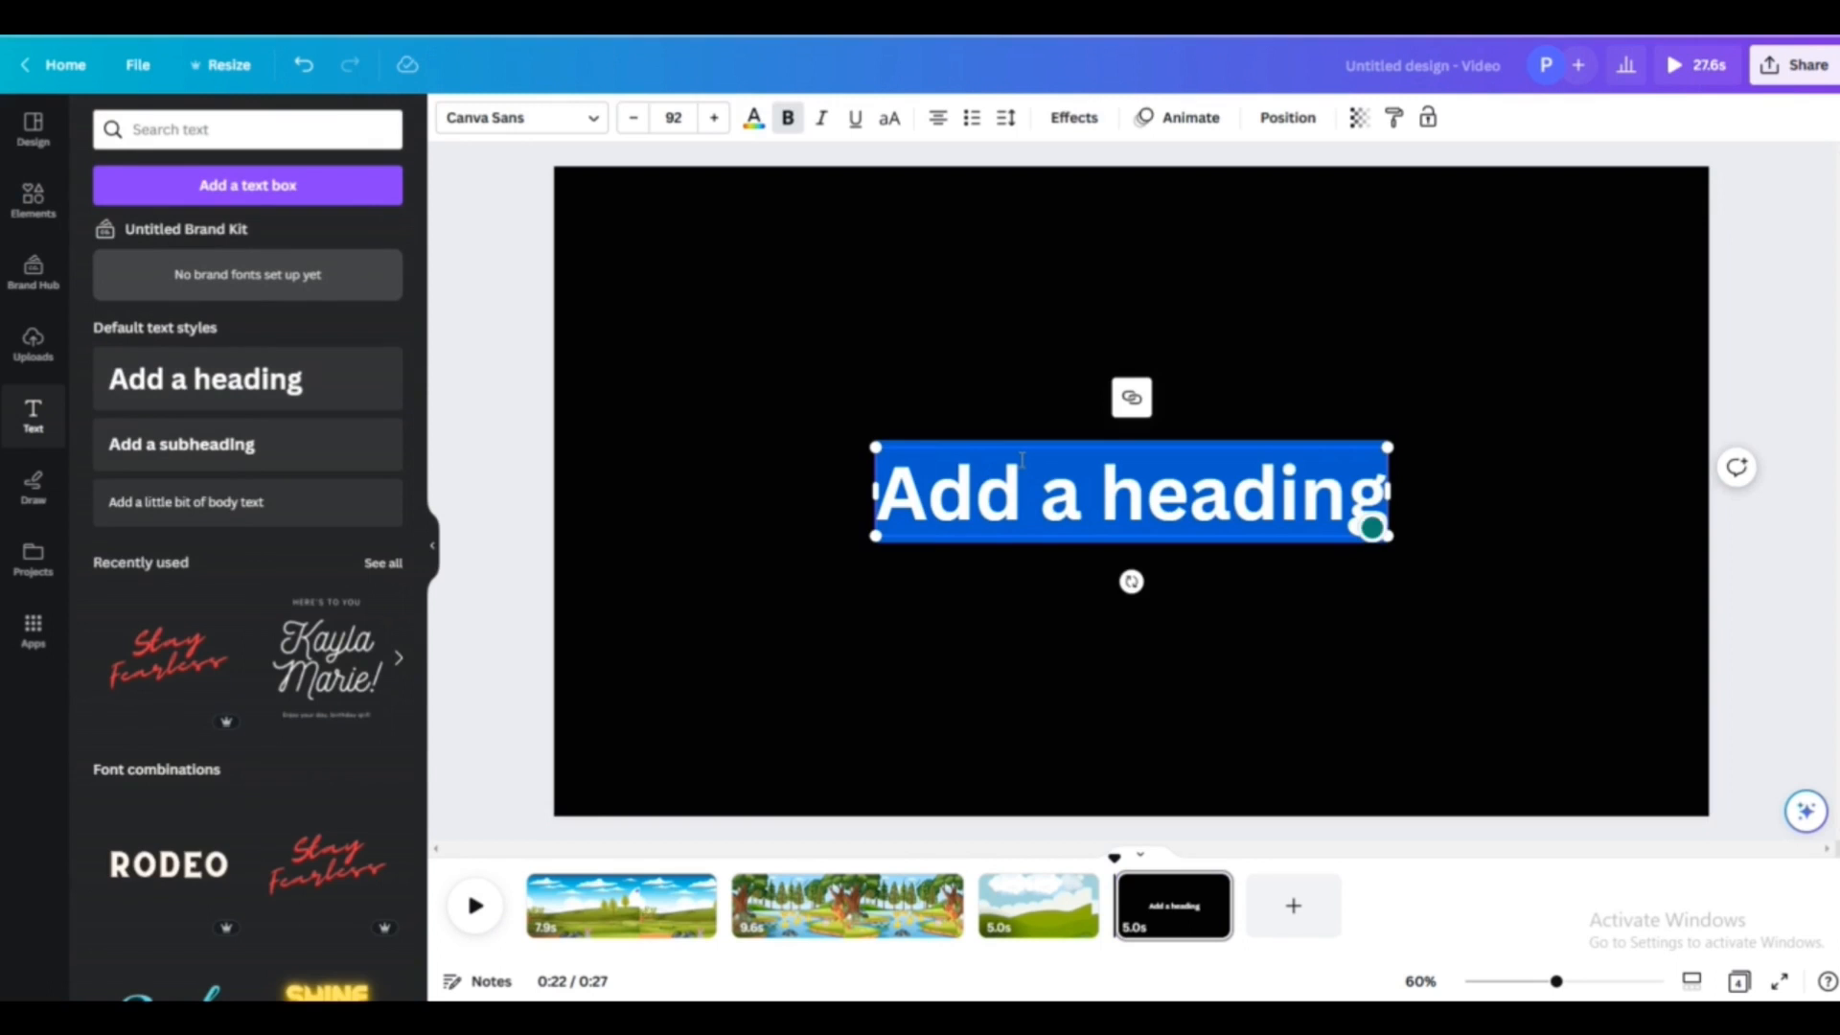
text(The Me)
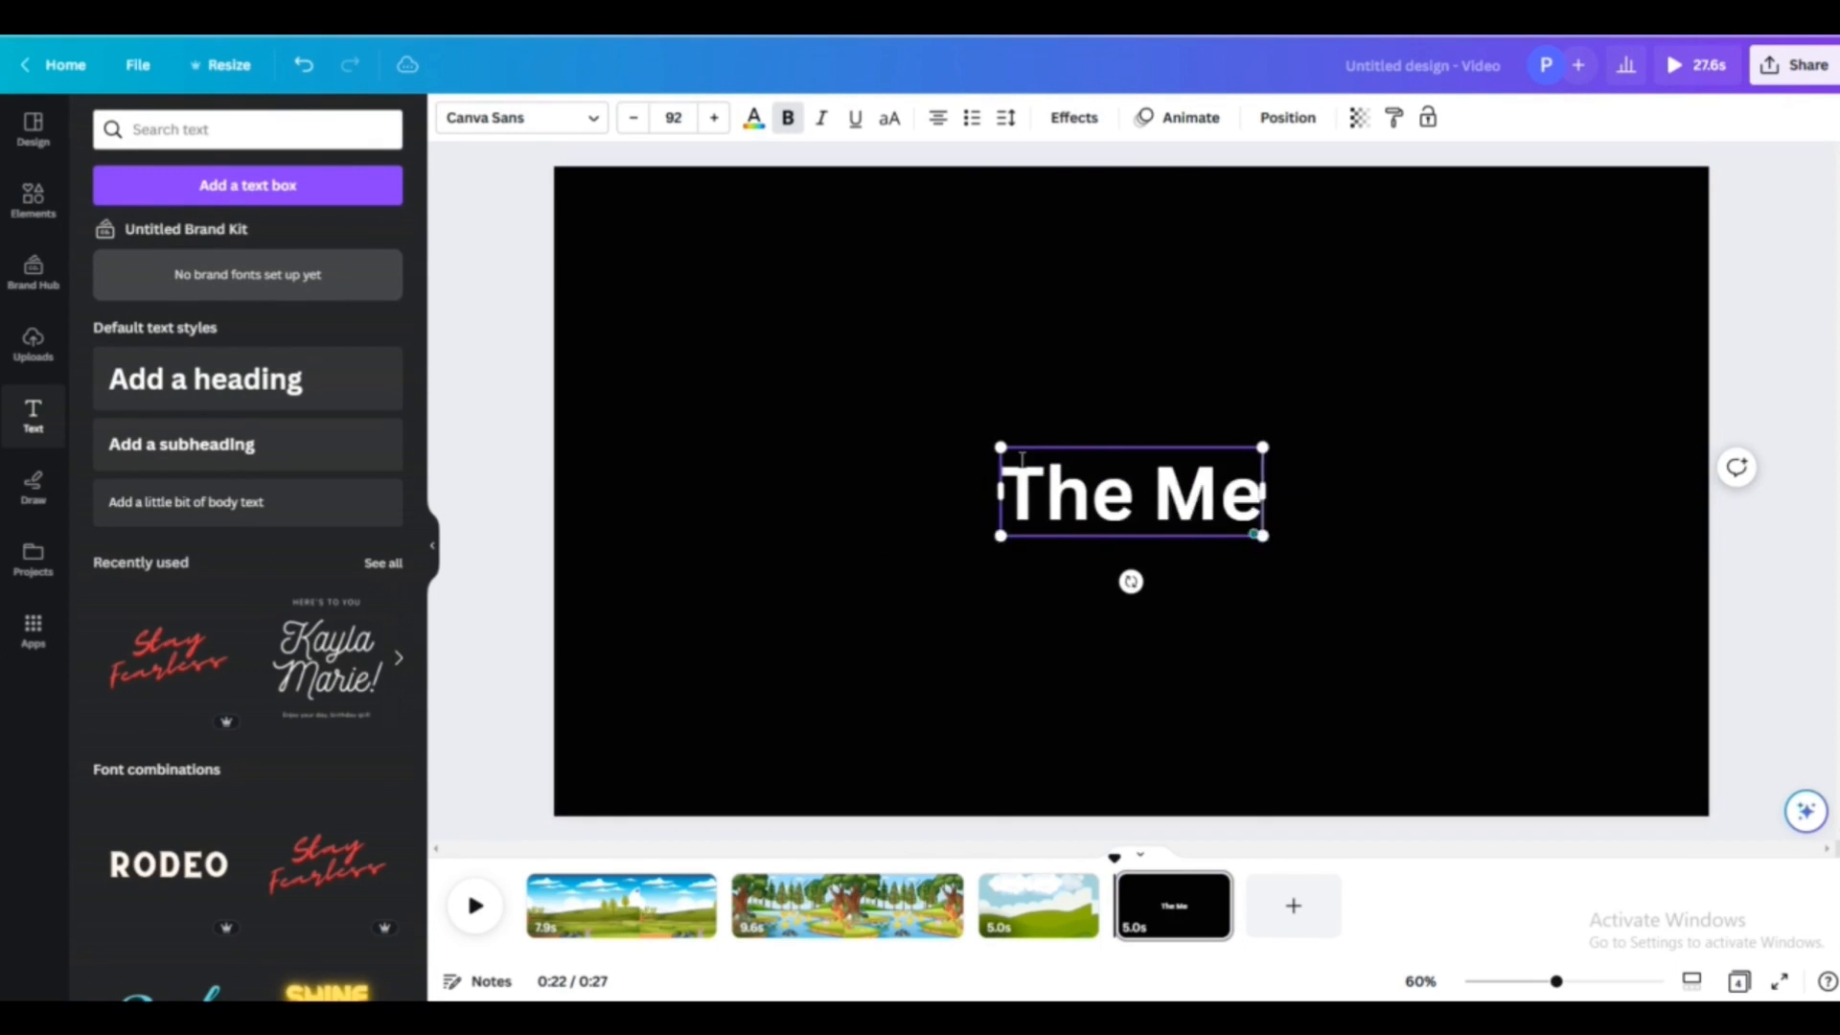
text(adow)
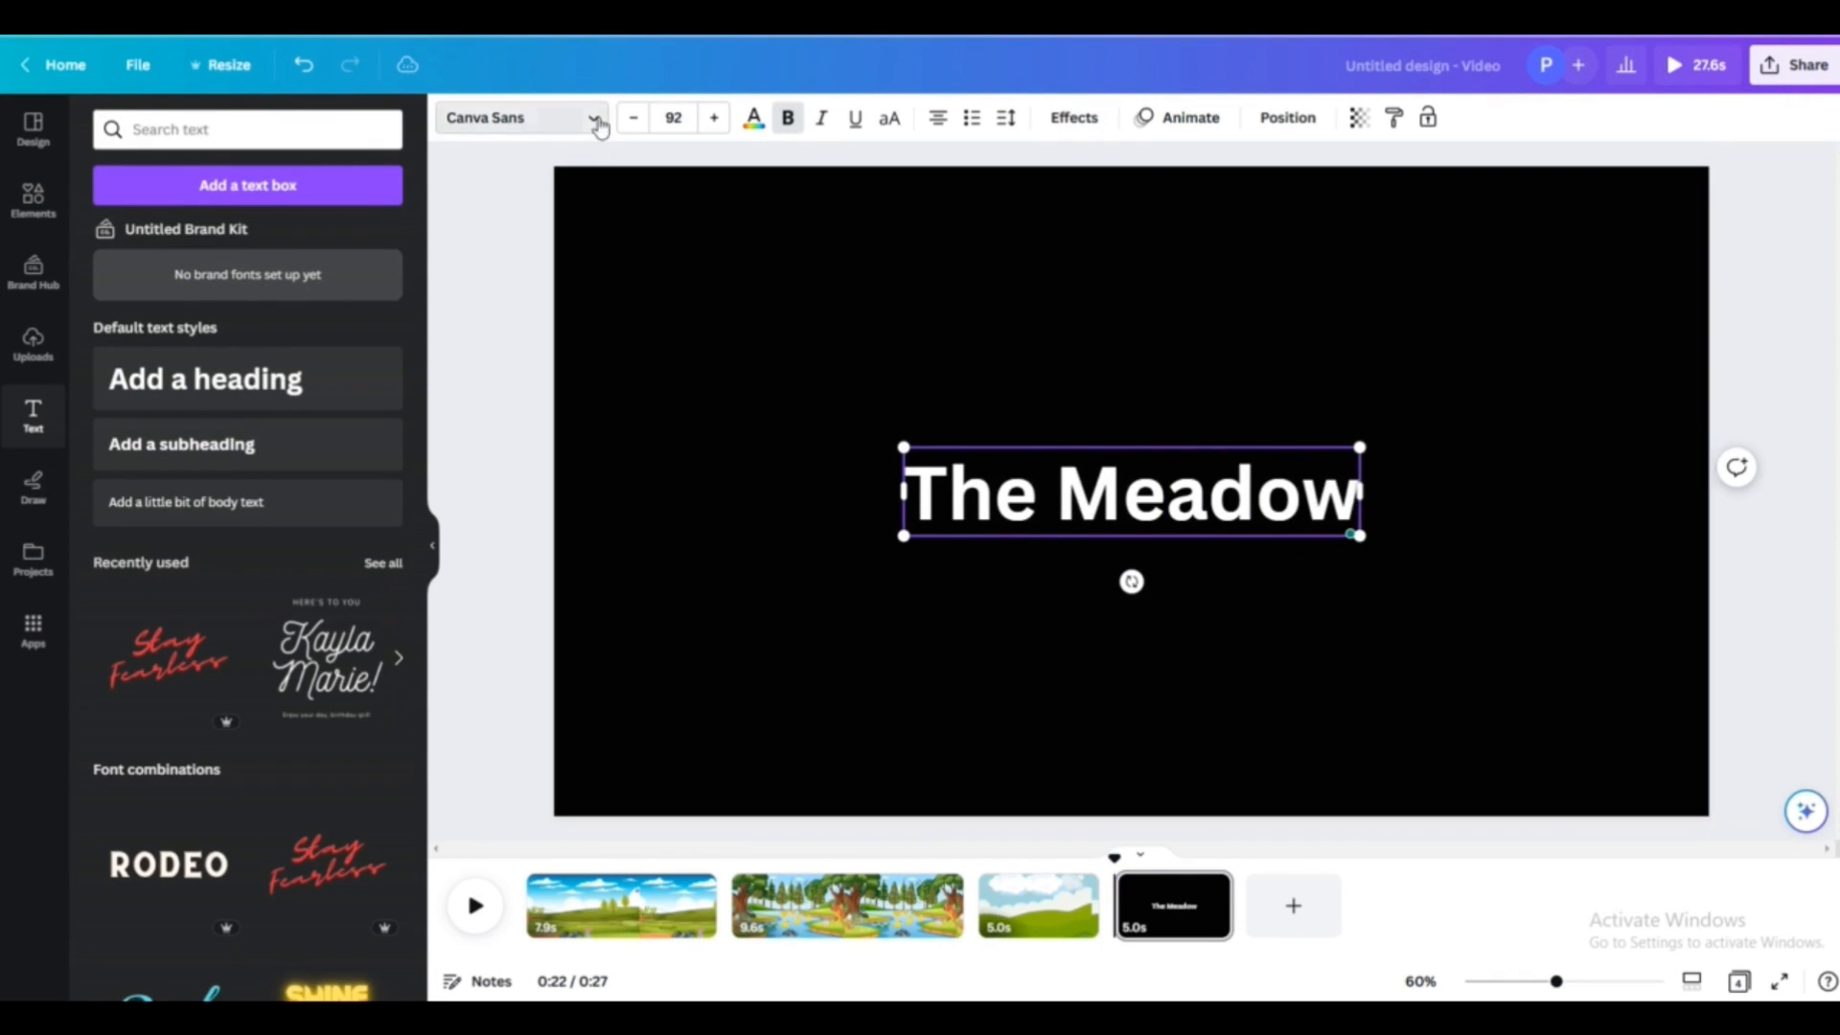
click(516, 117)
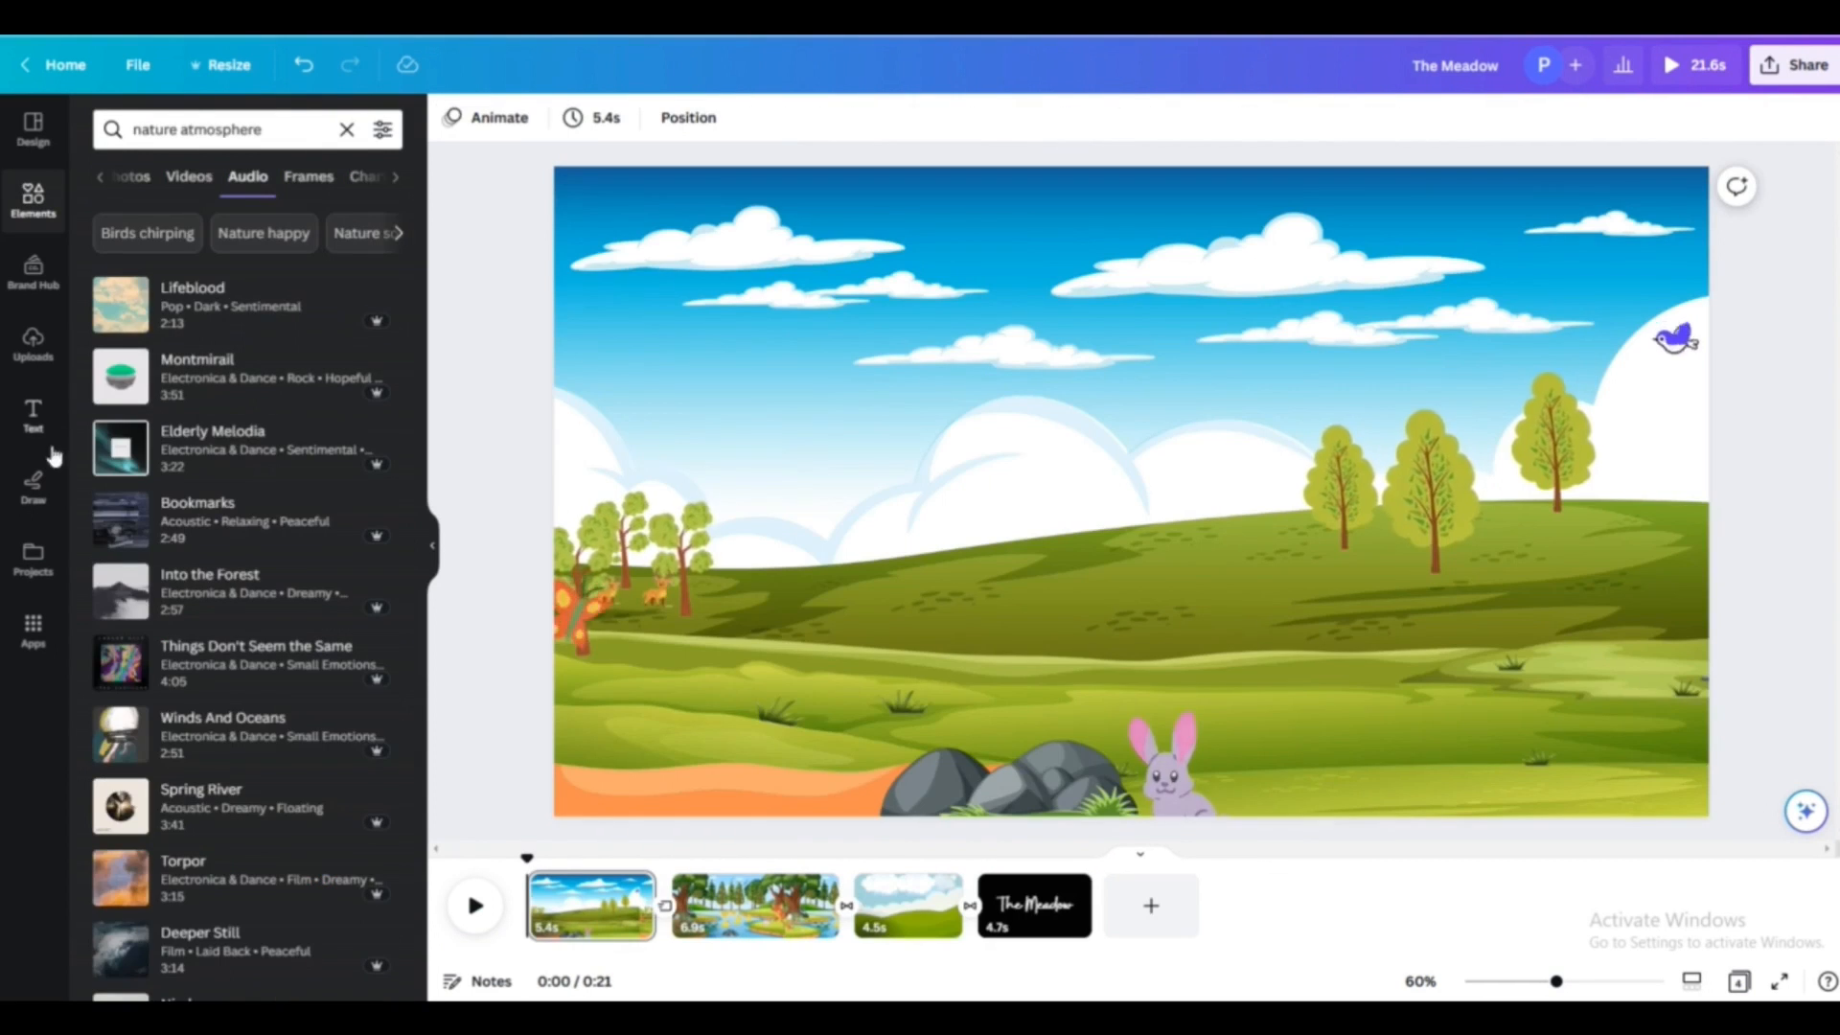
- Add a Nature Birds Crickets ambience track and a duck sound clip
click(32, 719)
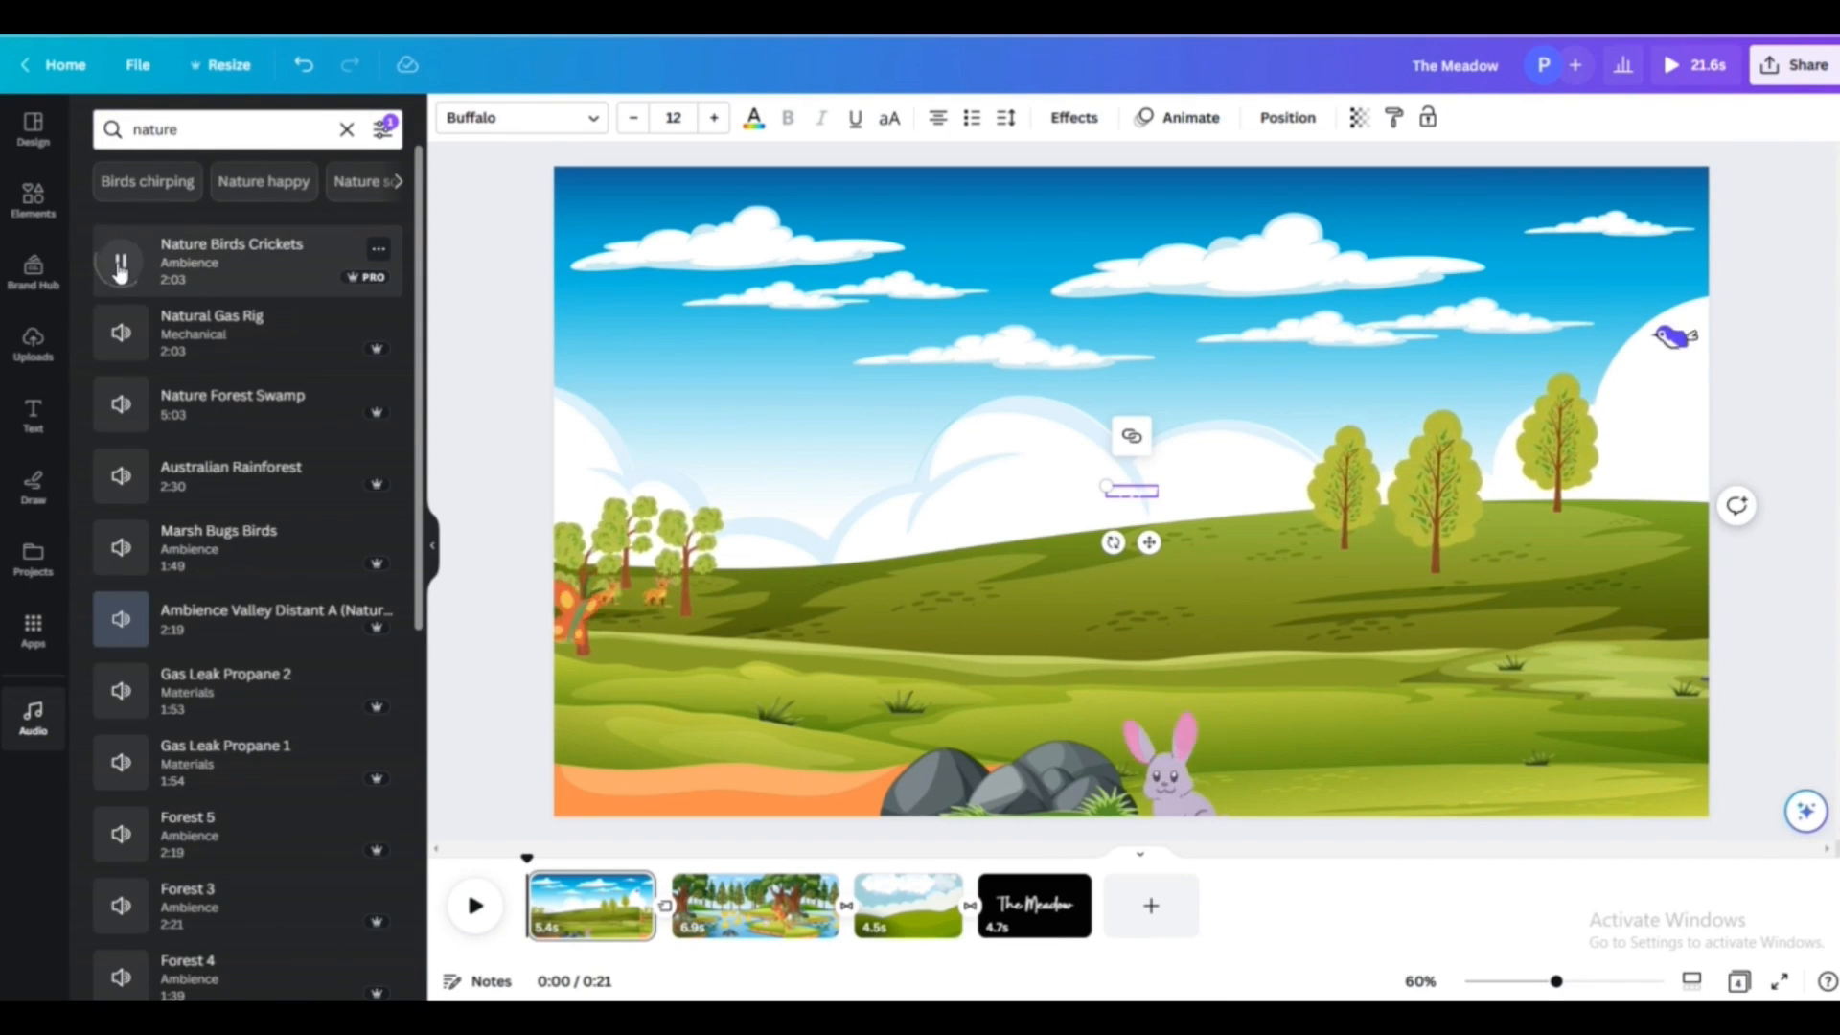
click(121, 404)
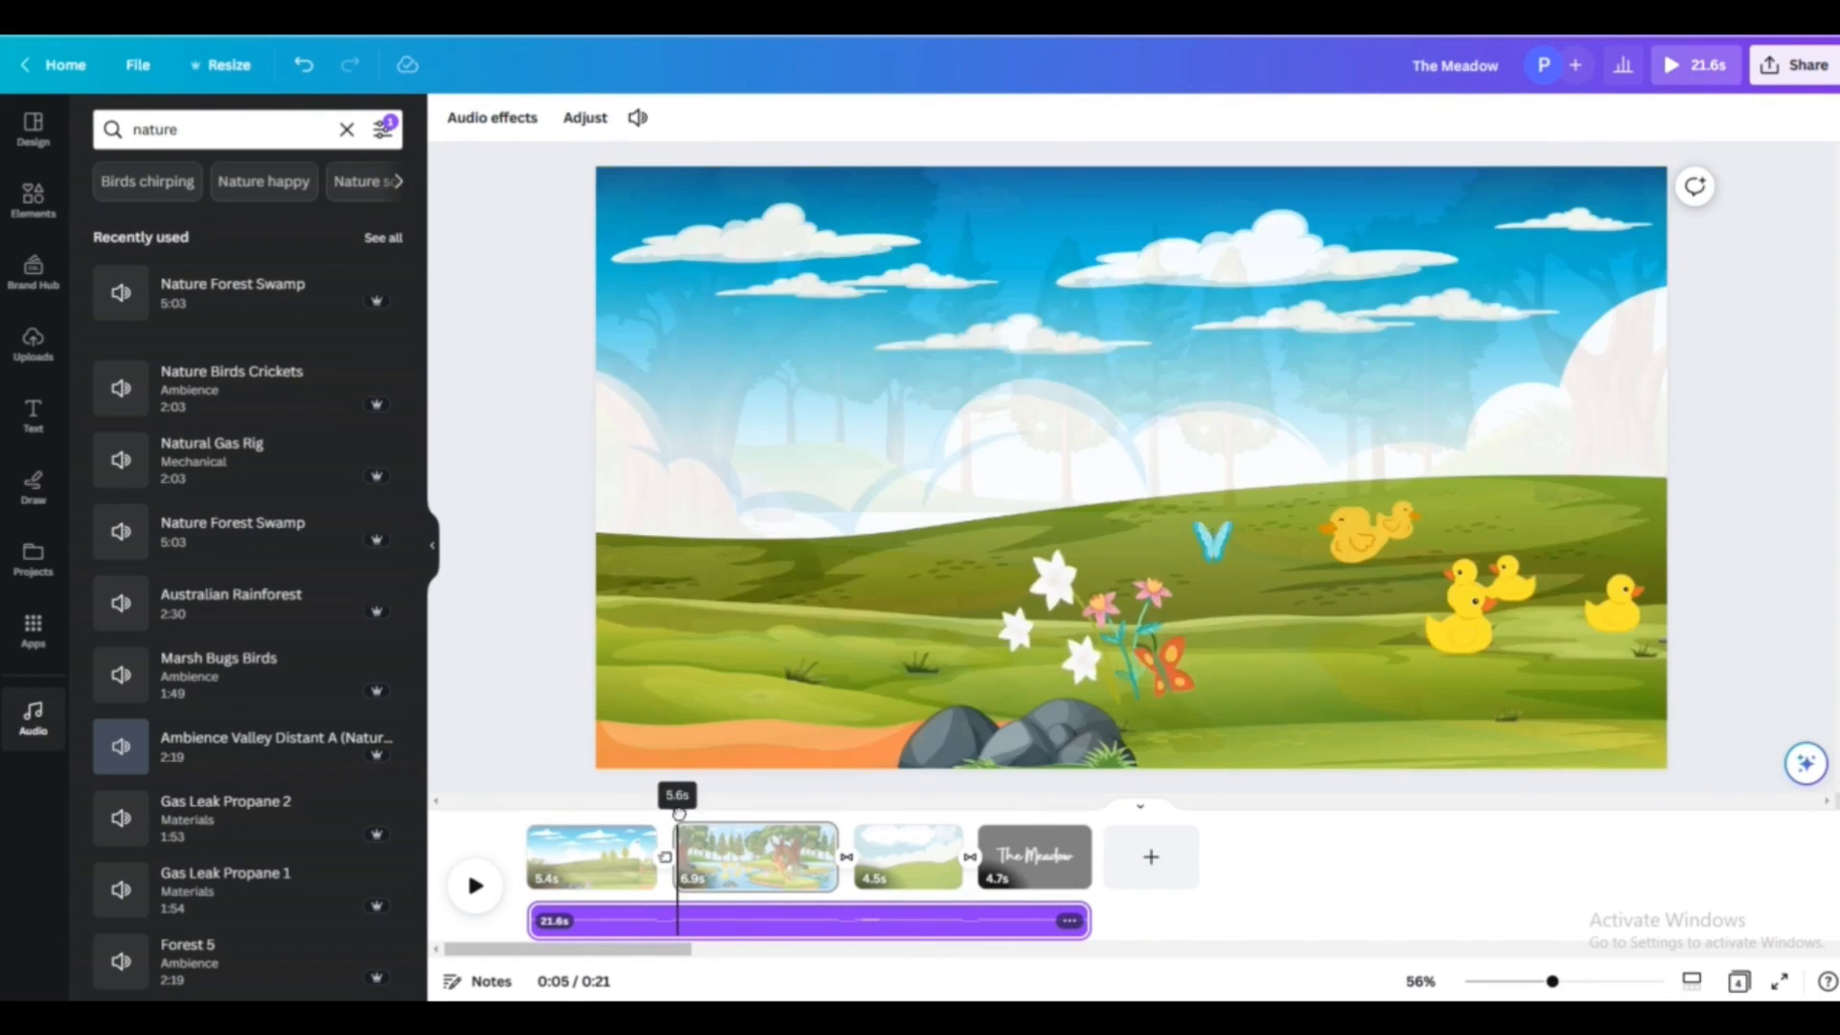
text(duck)
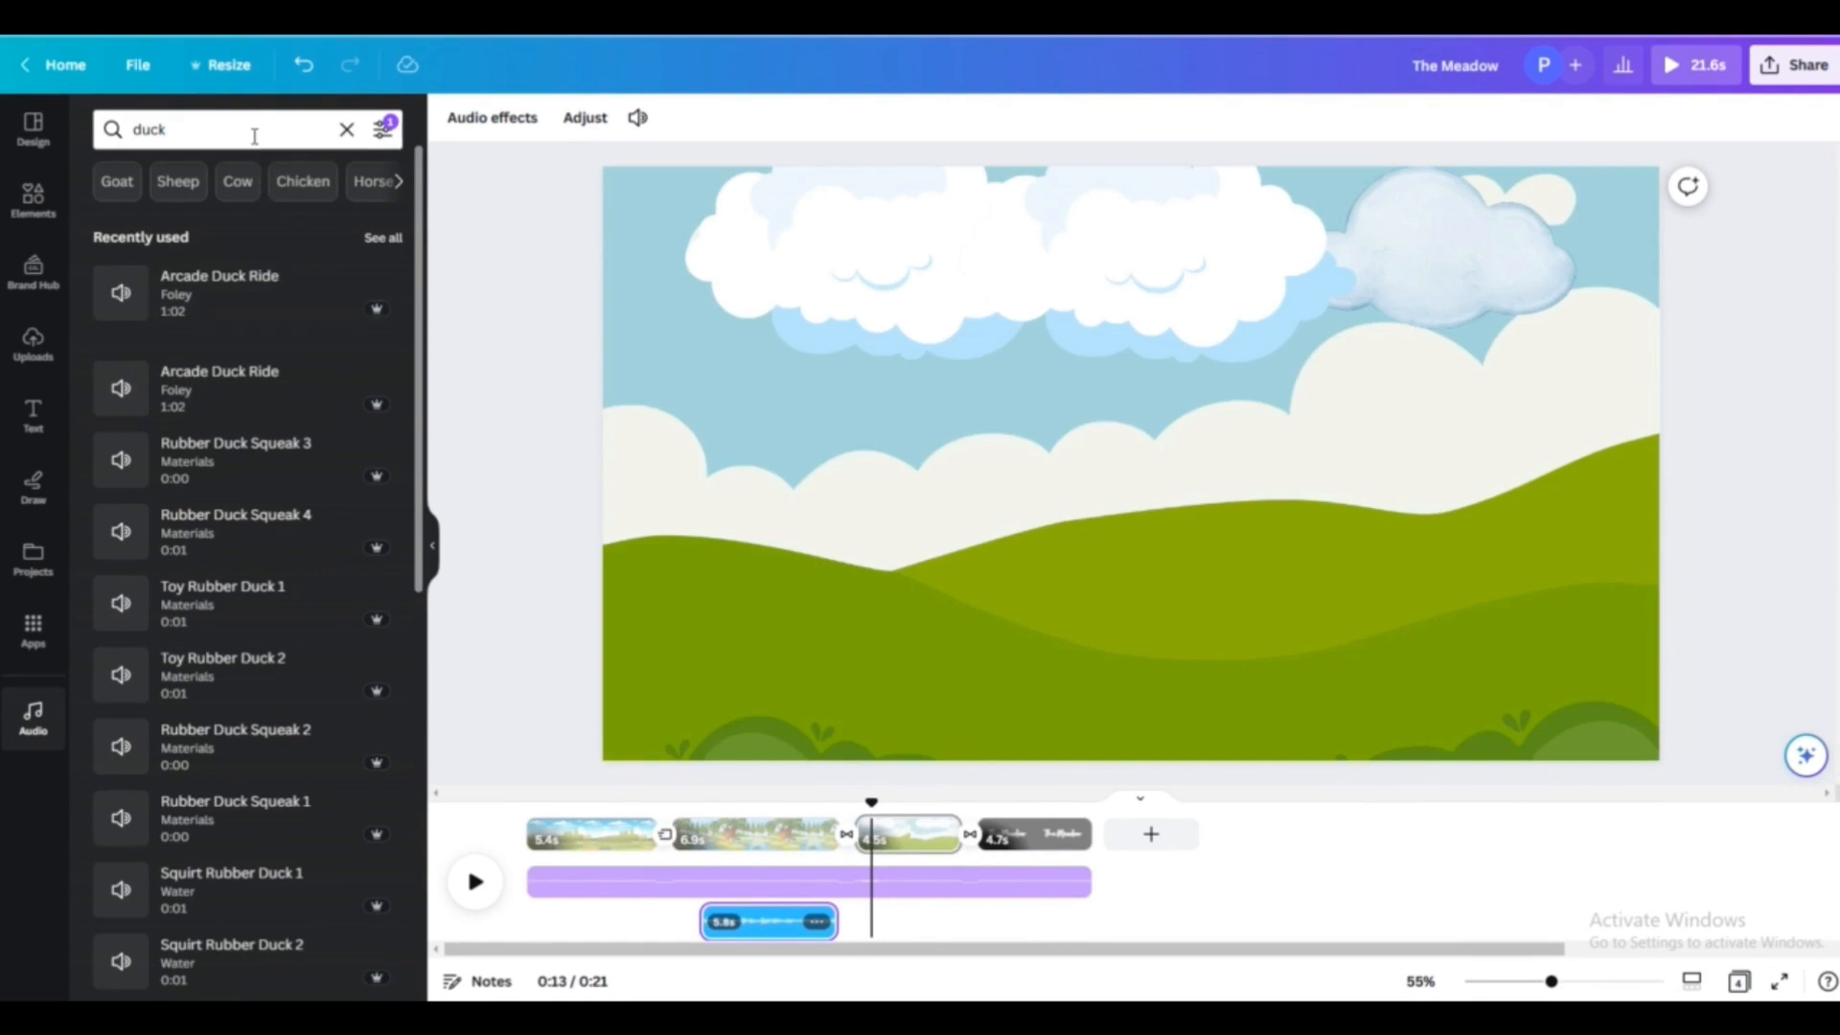
click(1671, 65)
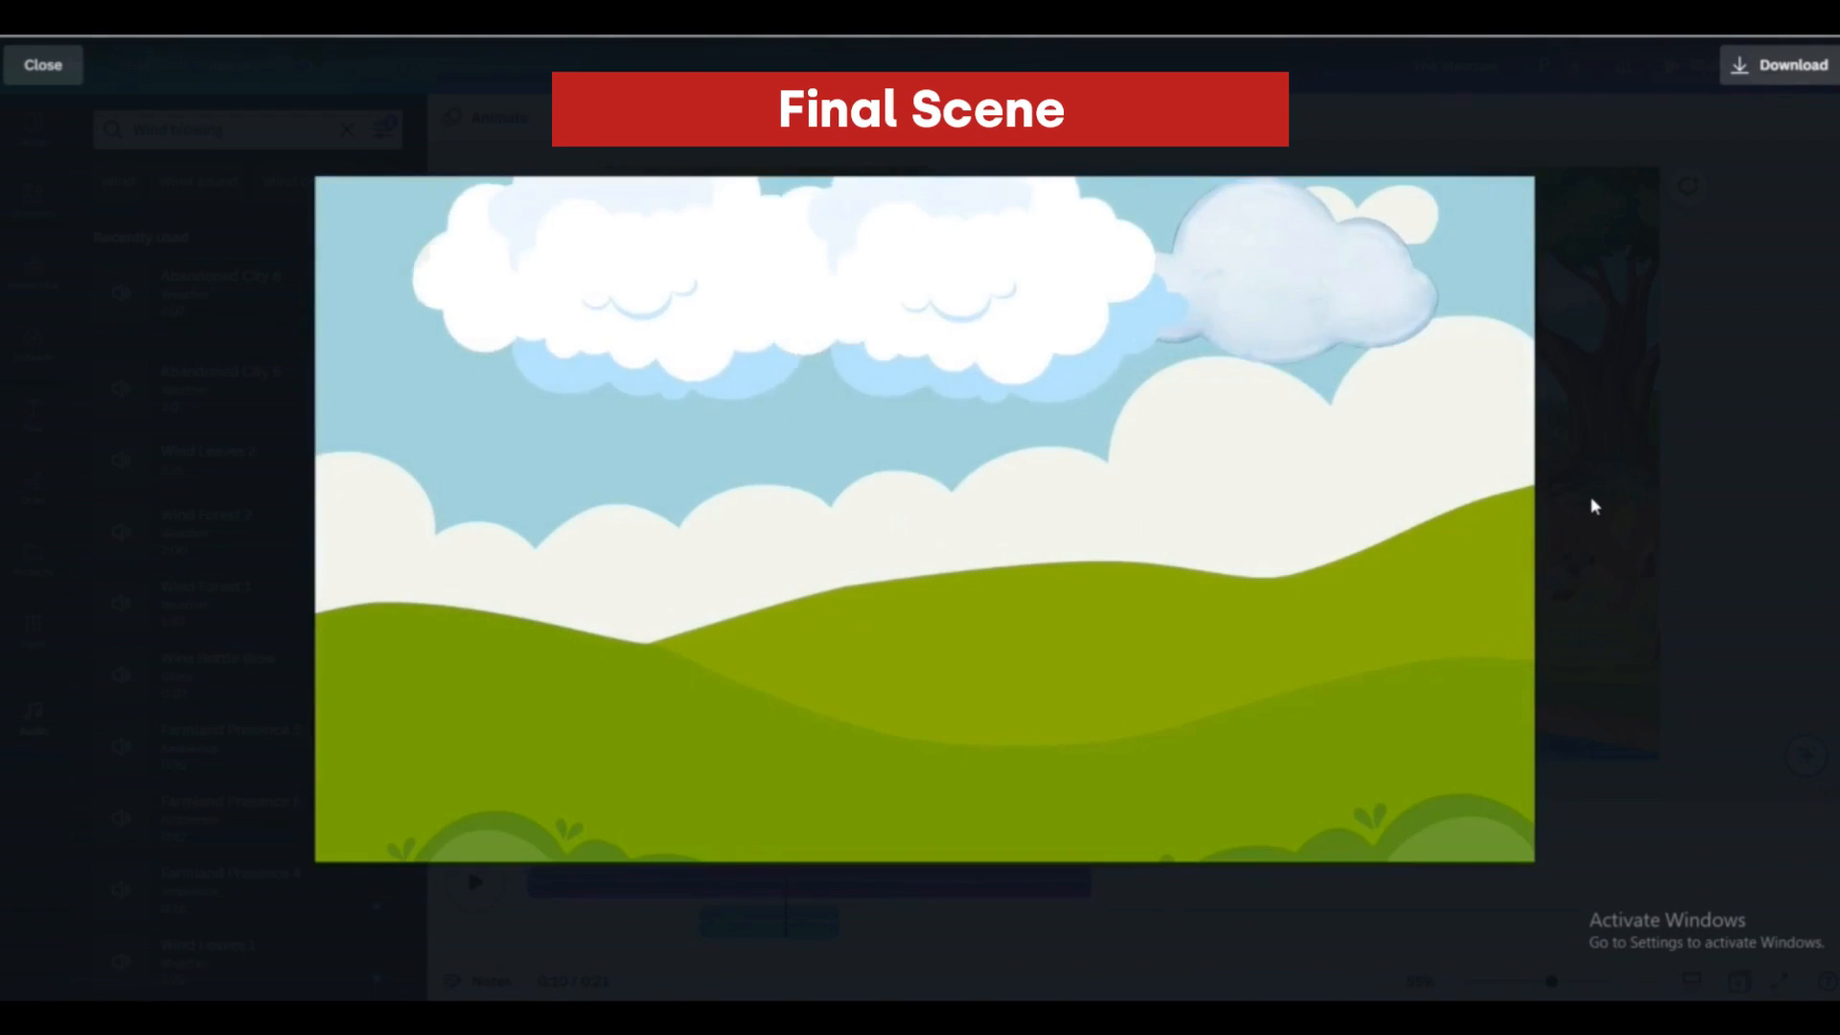
- Close the full-screen preview and bring up the video's download settings
click(44, 66)
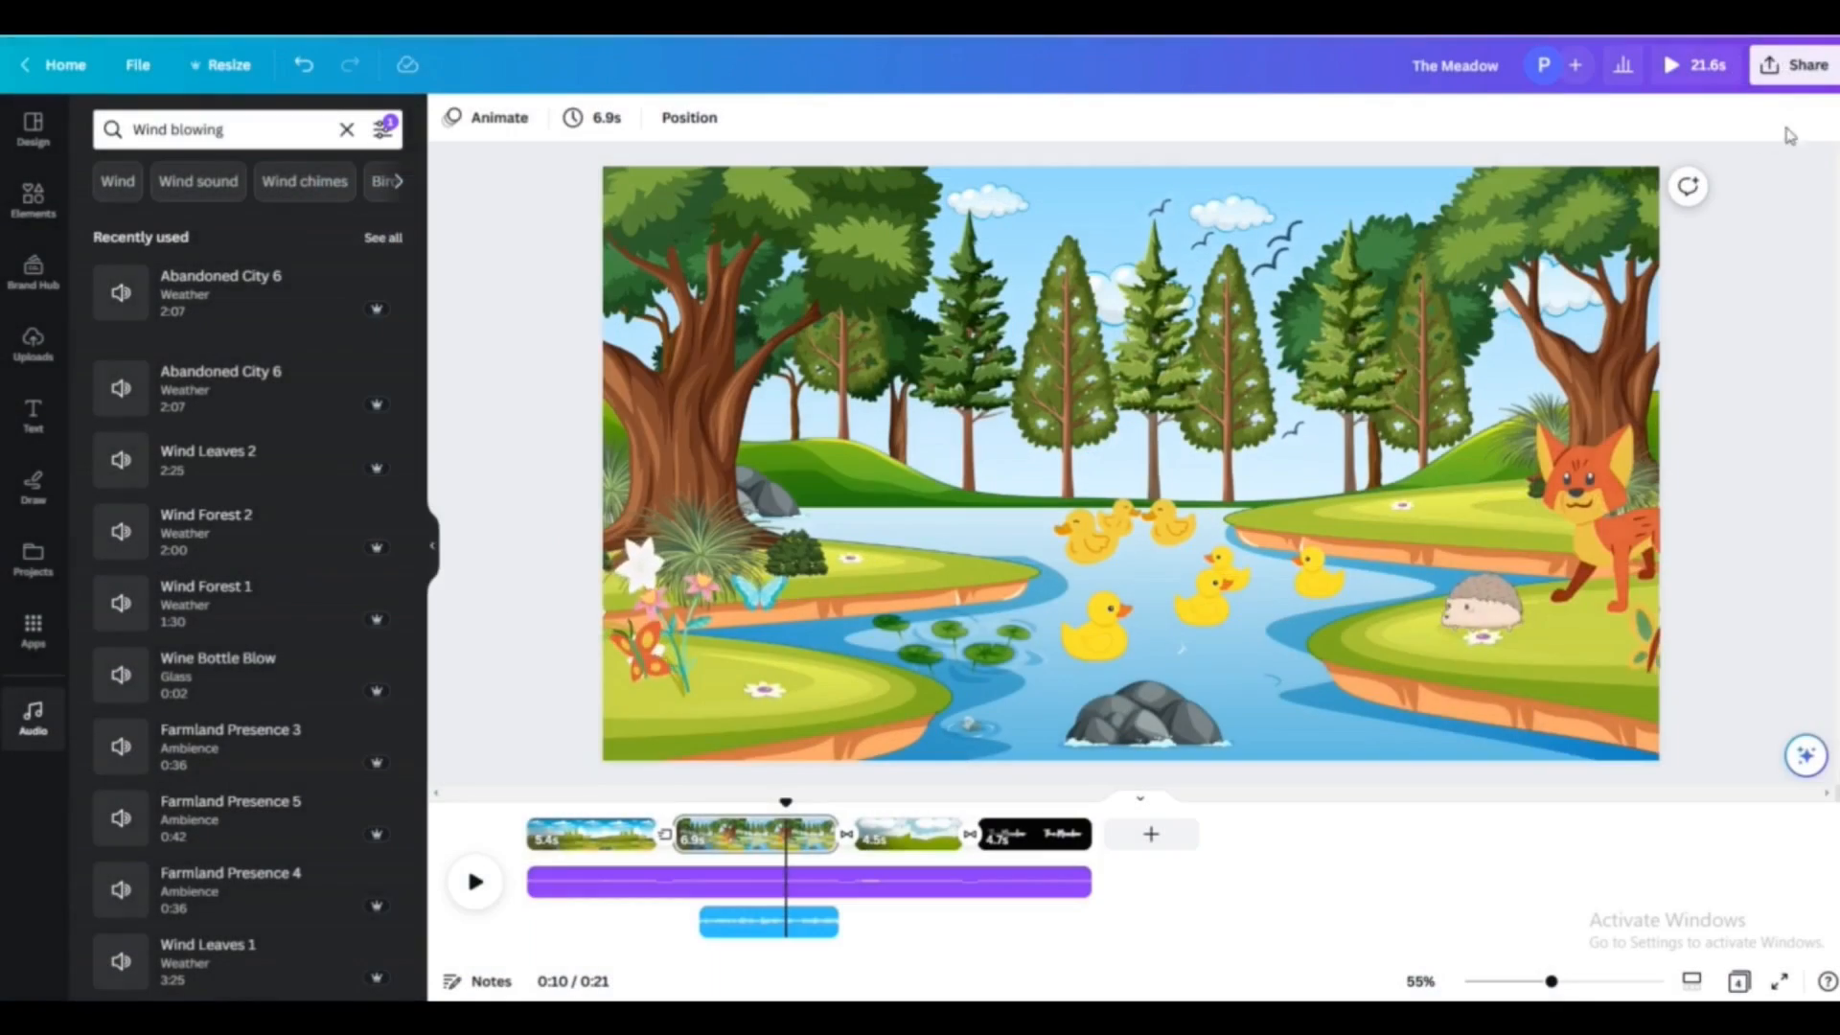
click(1807, 65)
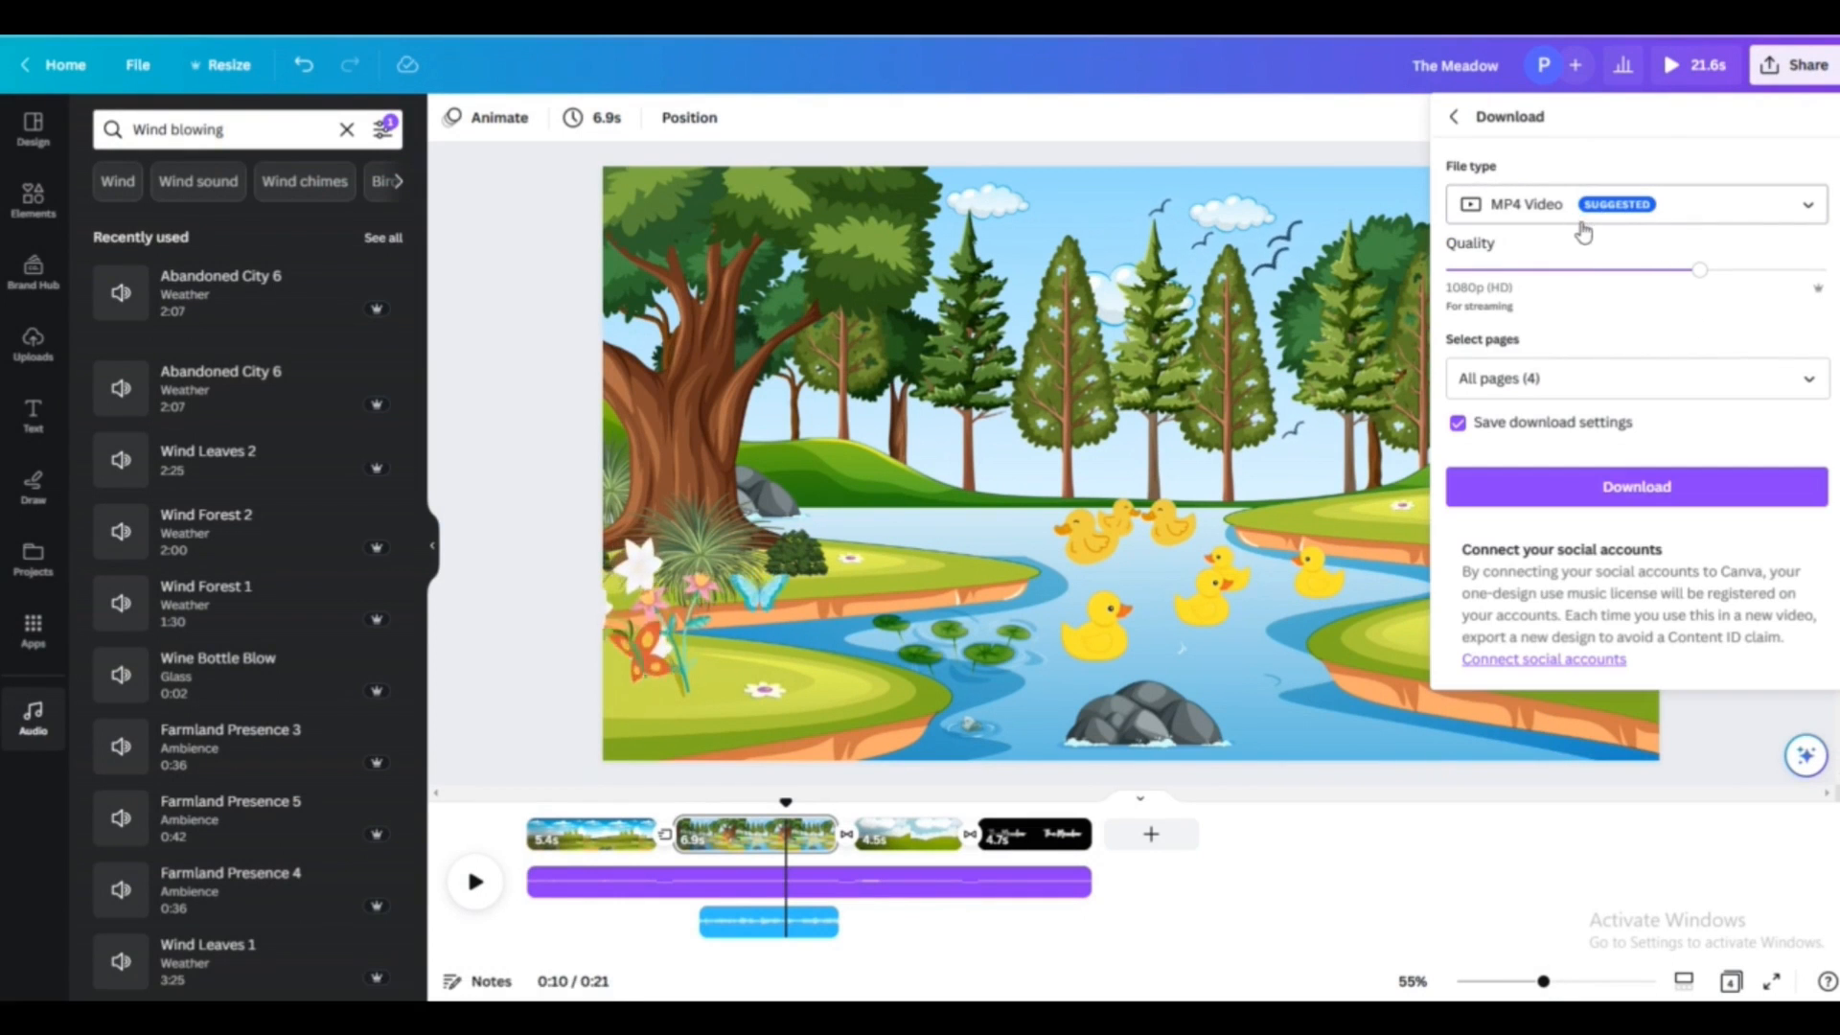
mouse_move(1599, 293)
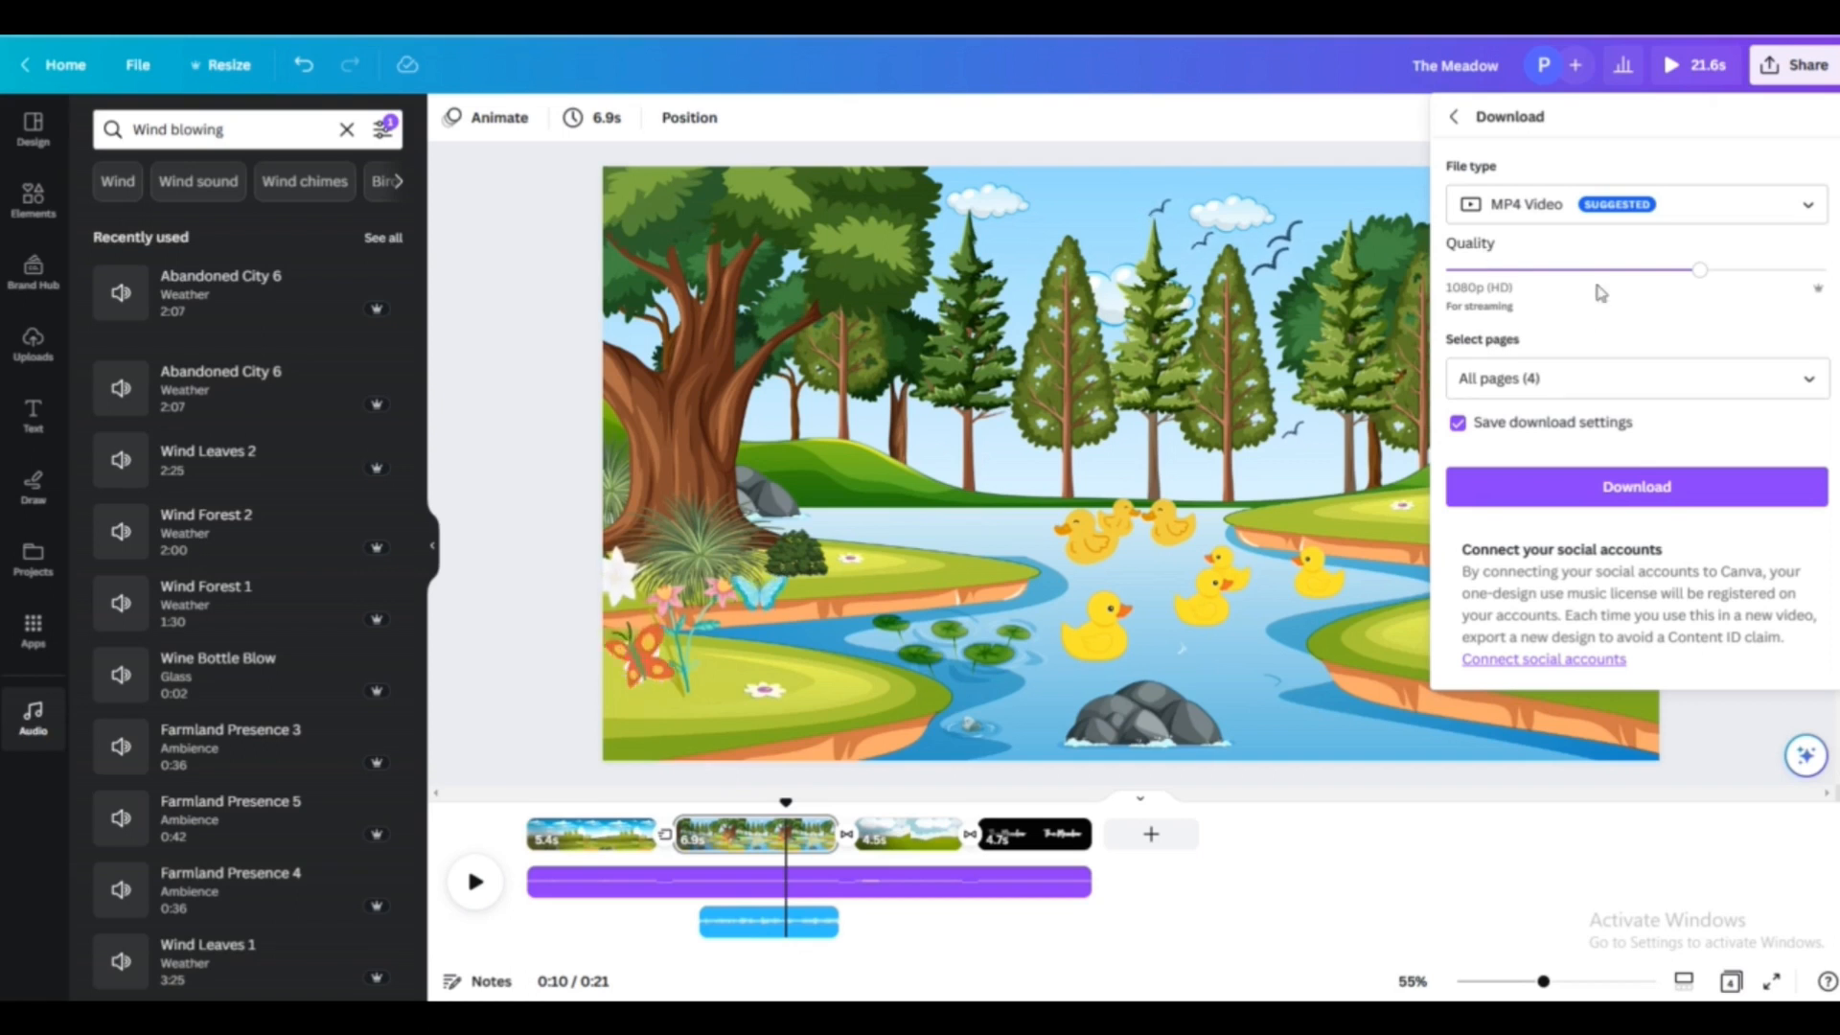